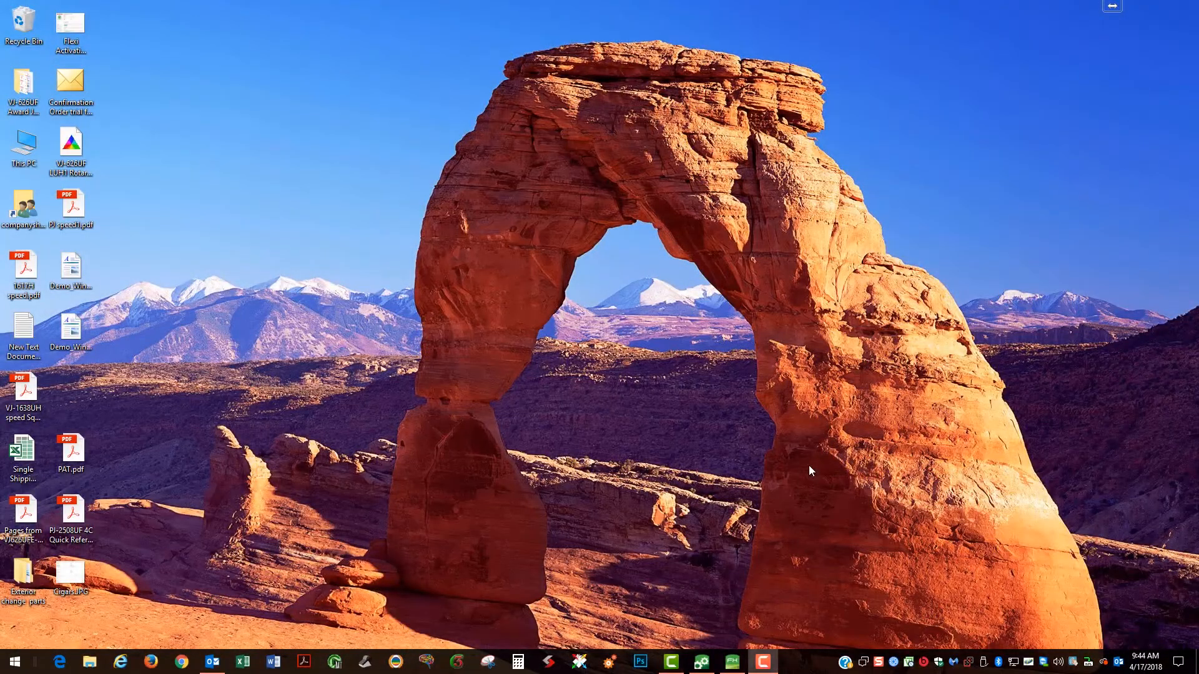
mouse_move(778, 549)
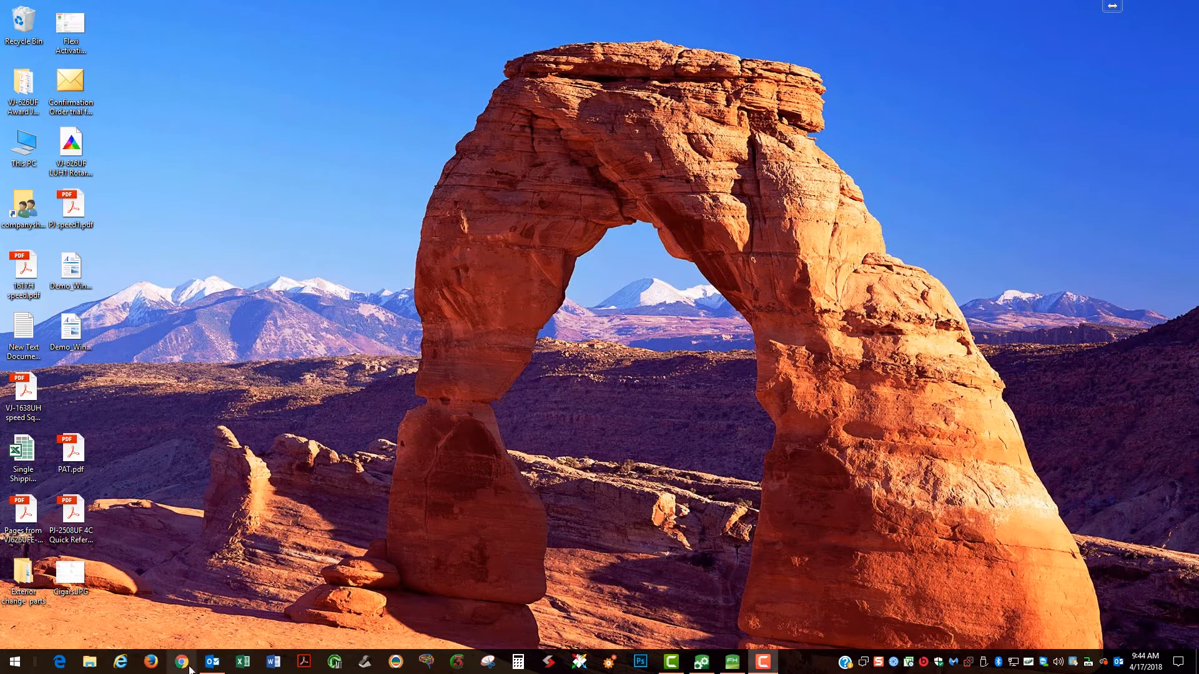
mouse_move(417, 57)
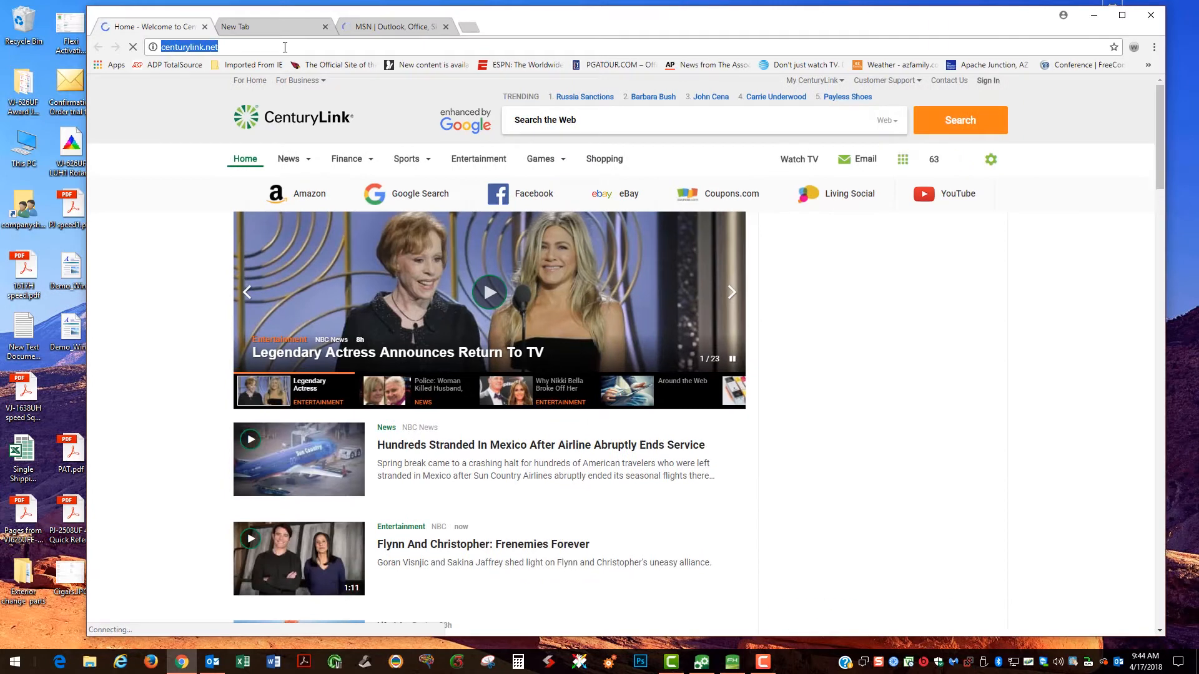
Navigate from mutoh.com's Support menu to the ftp.mutoh.com file site.
type("www.saicloud.com")
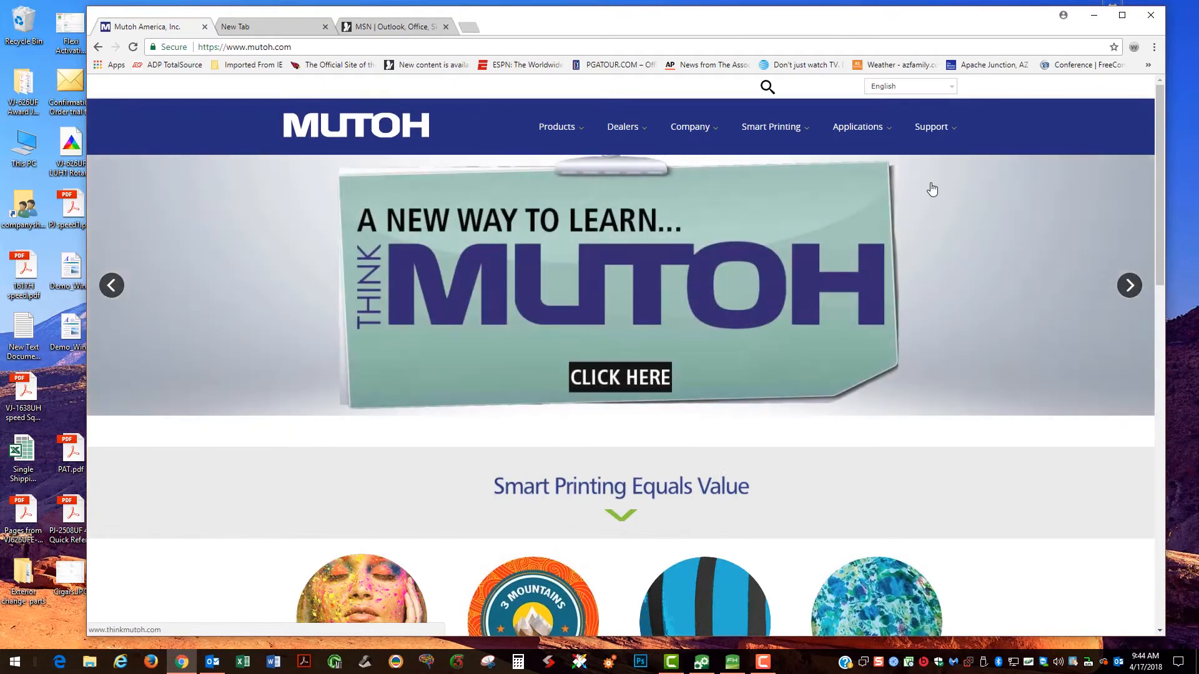
left_click(931, 126)
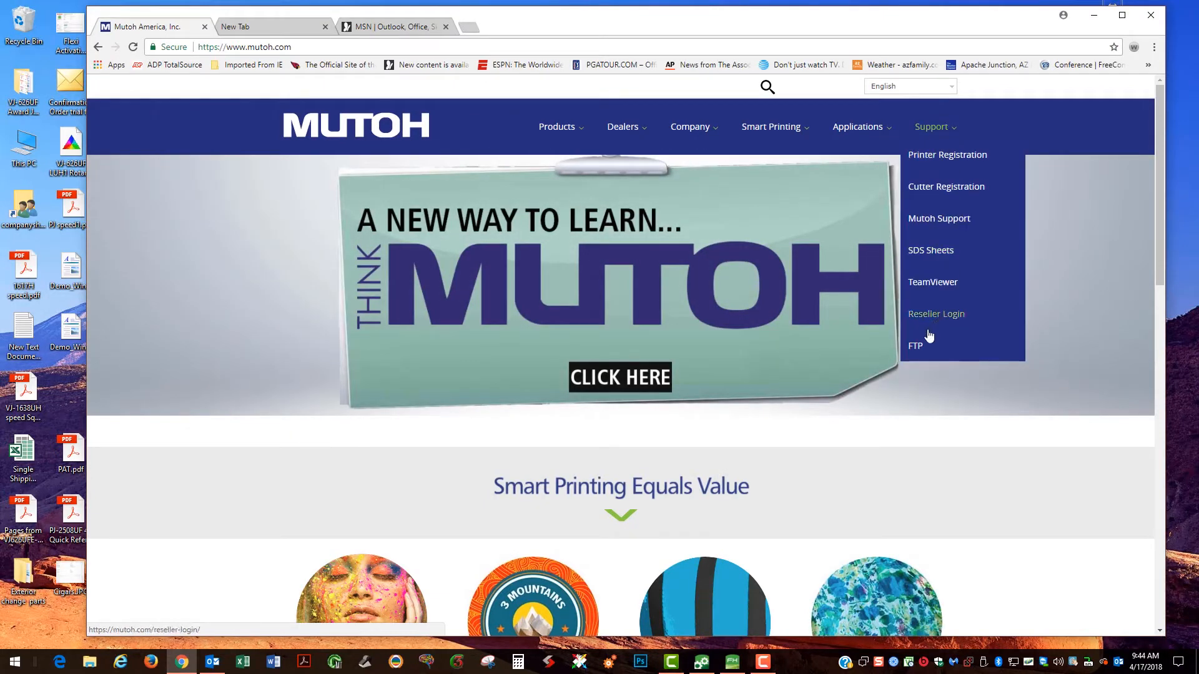
left_click(916, 346)
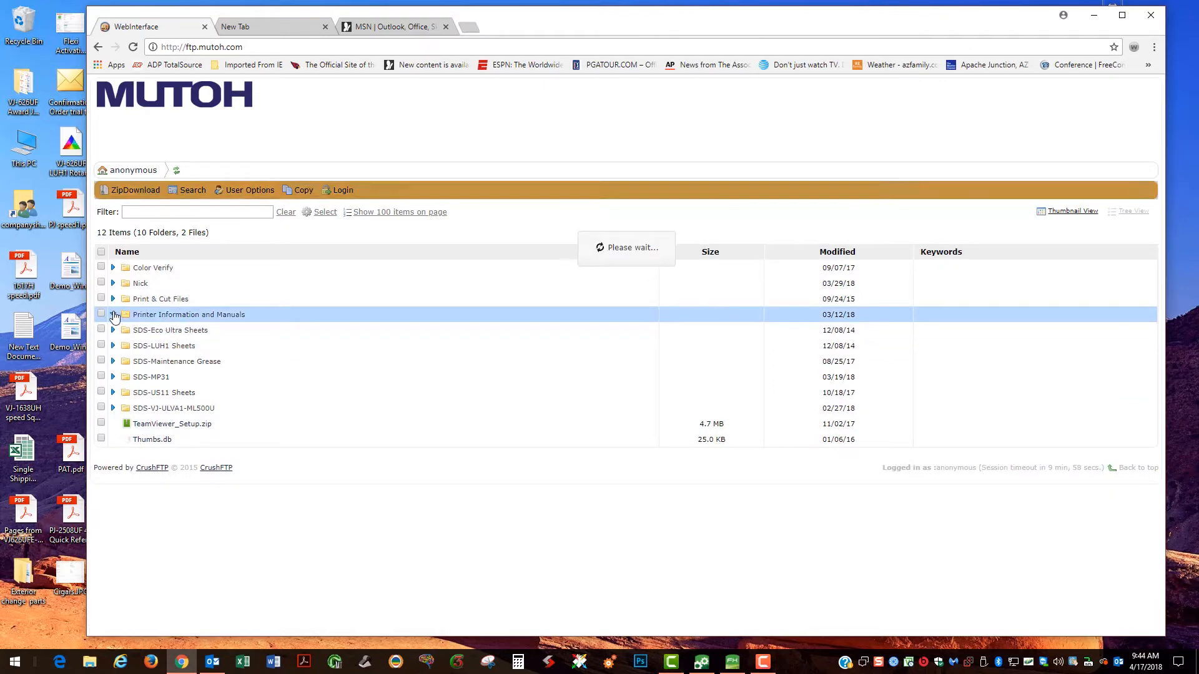
Download the Rotary Jig 720 x 1080 C8.icc profile from VJ-626UF > Product Info > Rotary Jig.
left_click(112, 315)
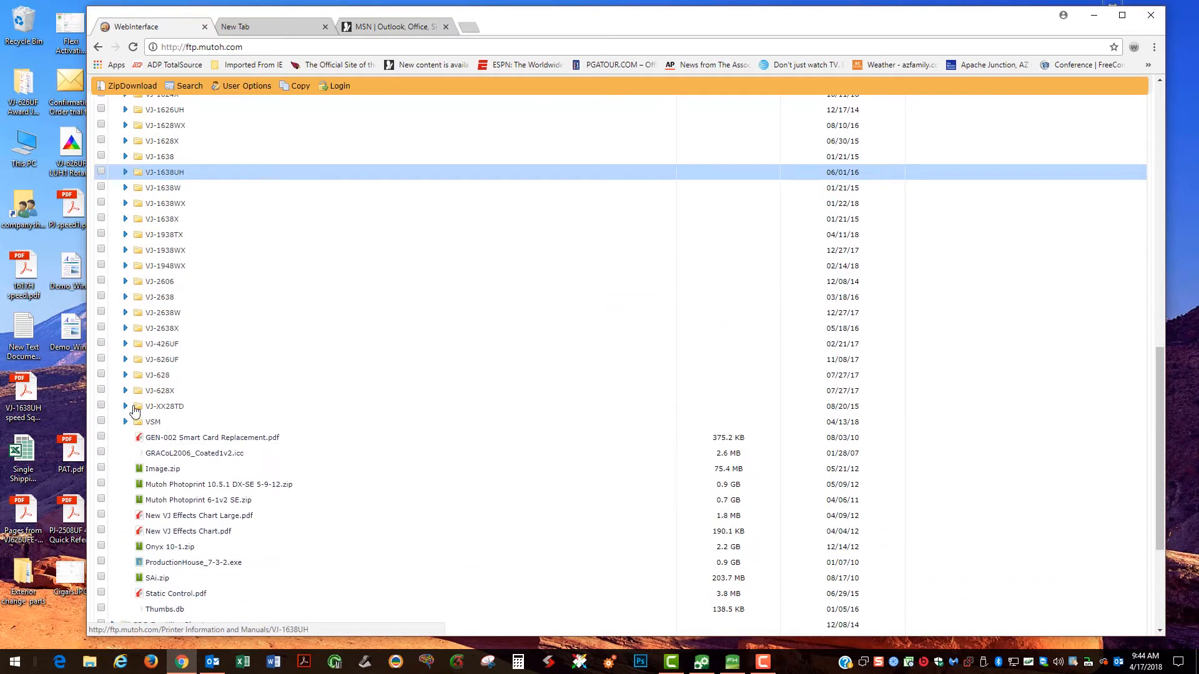
scroll("down", 3)
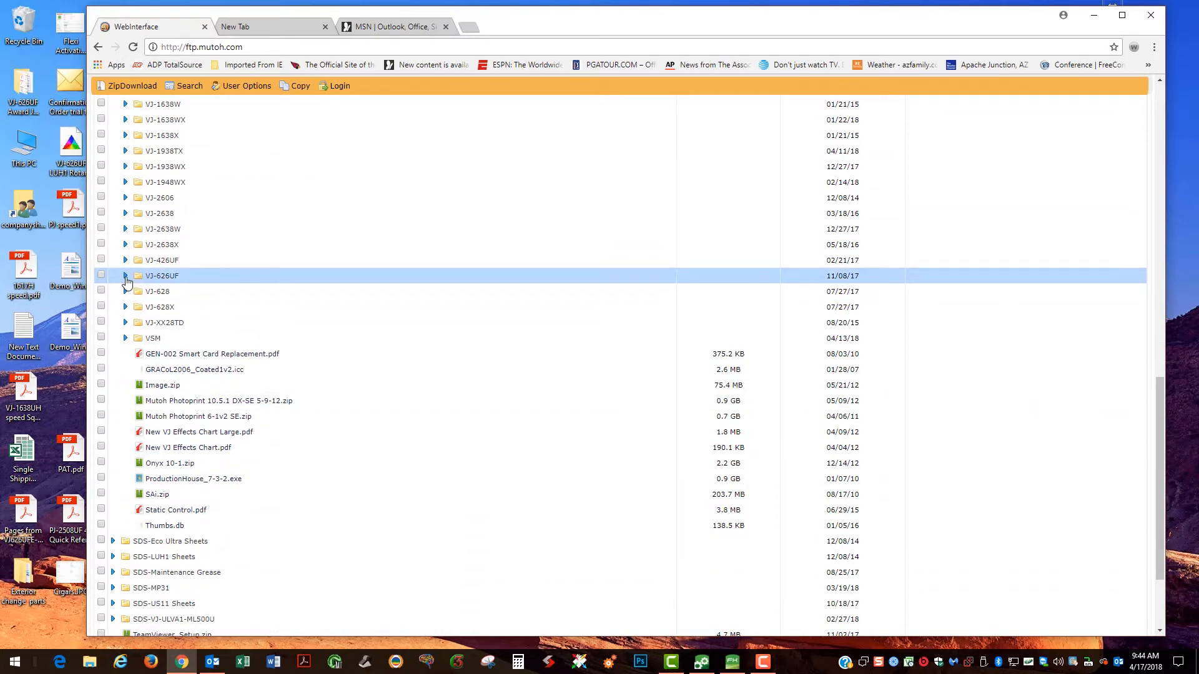
left_click(125, 274)
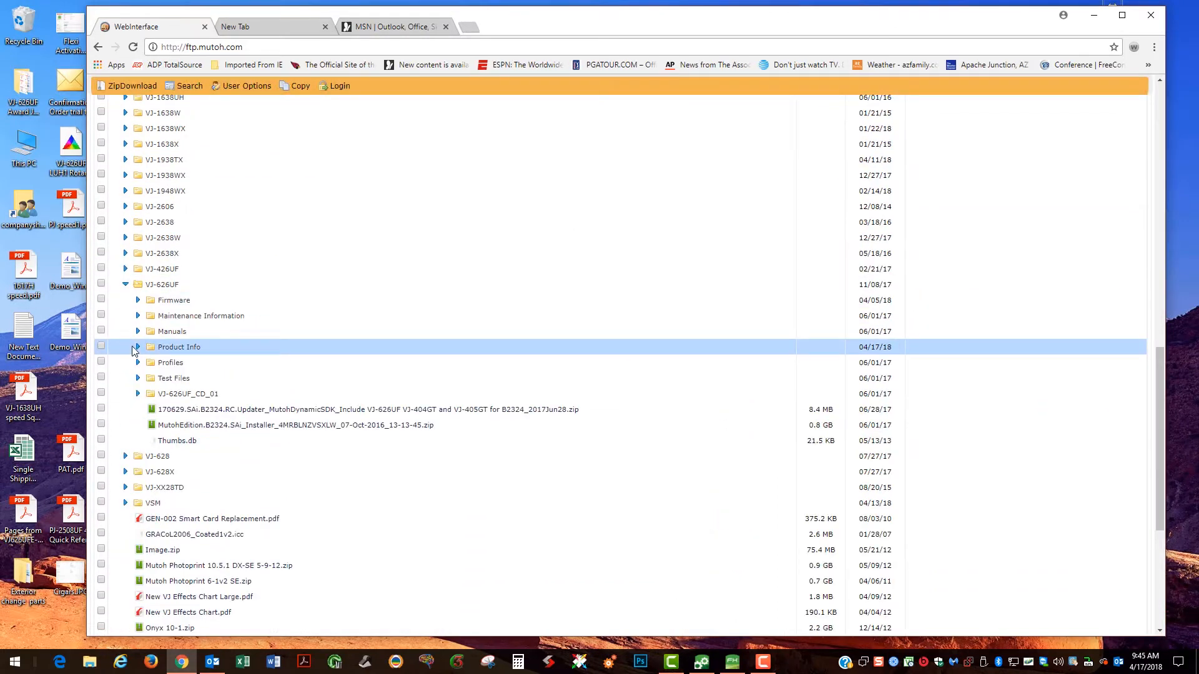
left_click(137, 347)
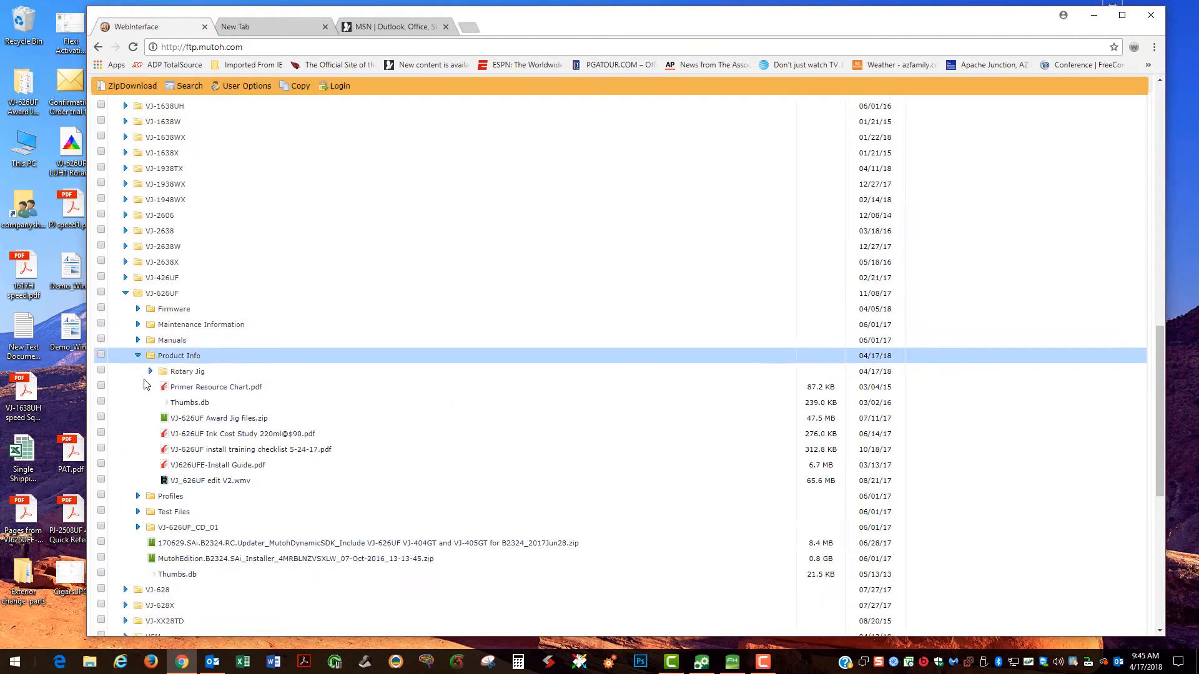
left_click(151, 371)
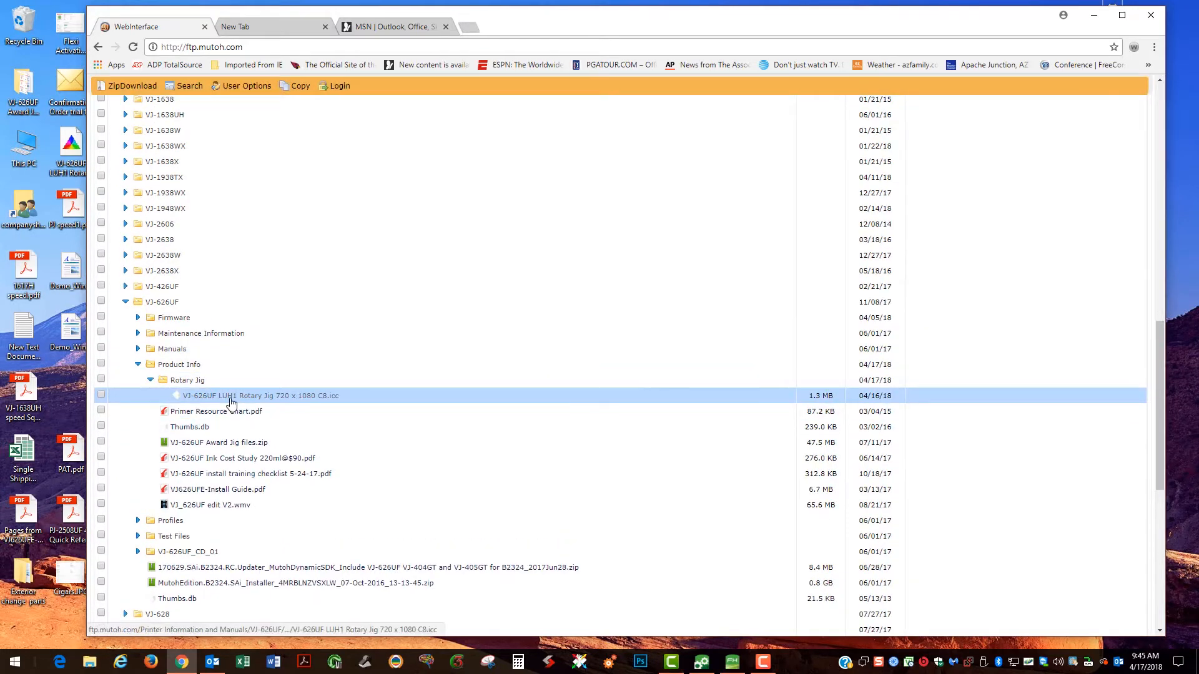
left_click(259, 396)
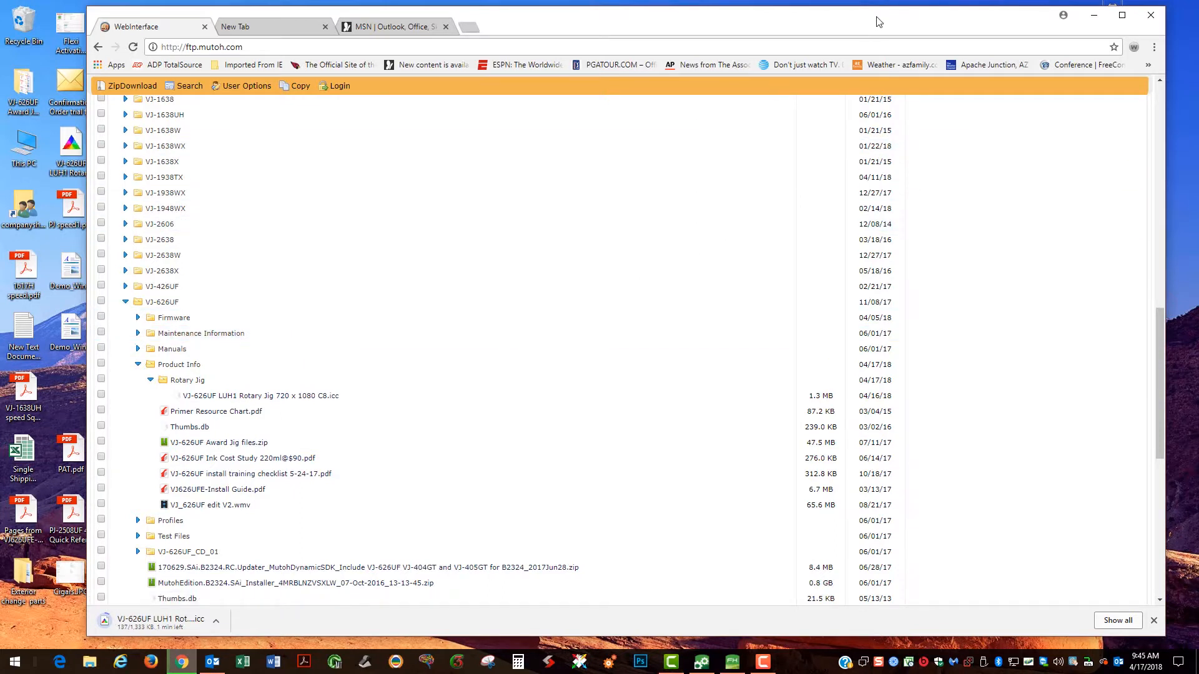
mouse_move(936, 16)
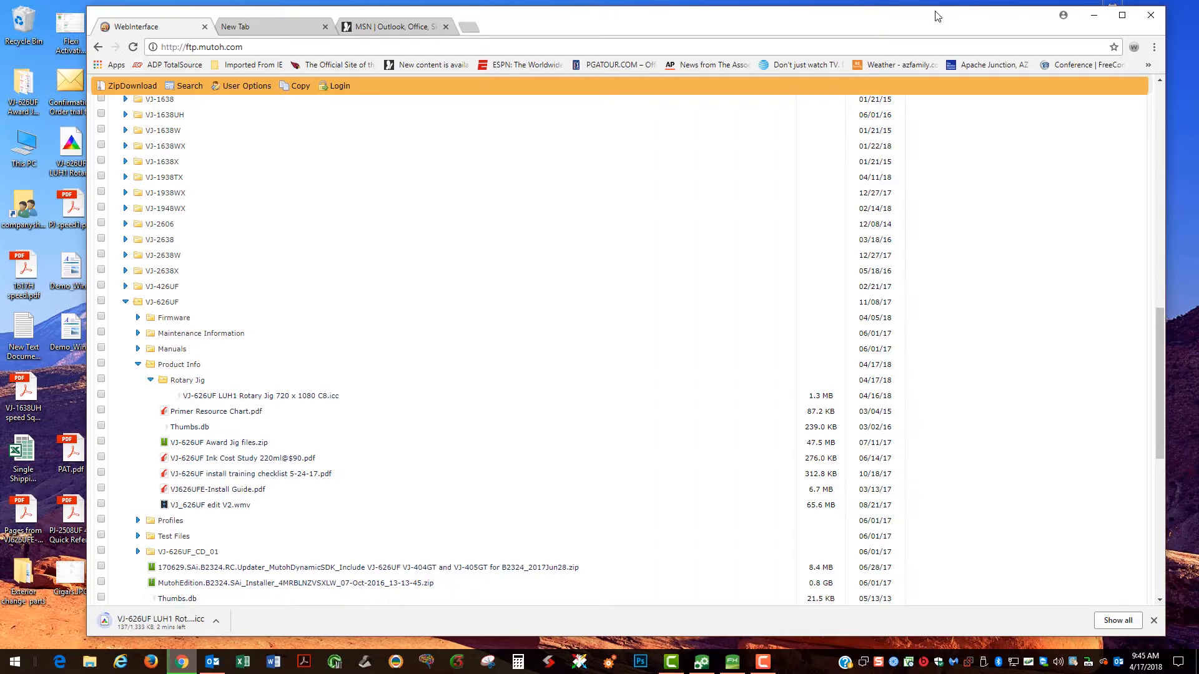
mouse_move(1093, 15)
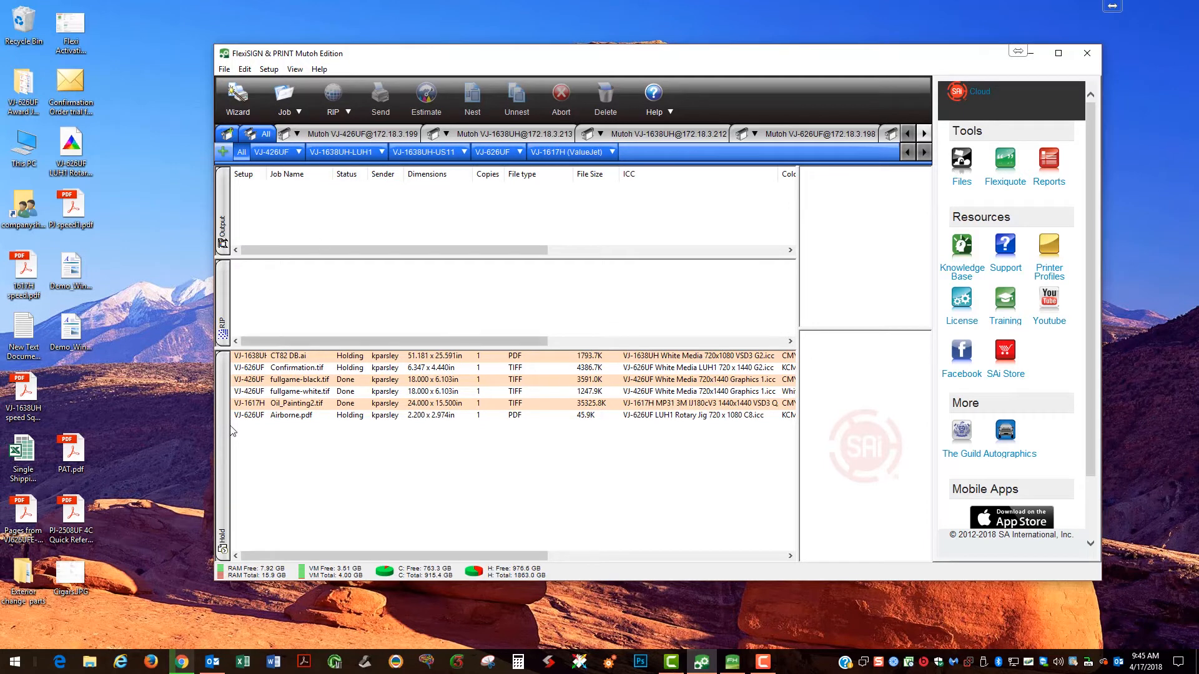
mouse_move(181, 661)
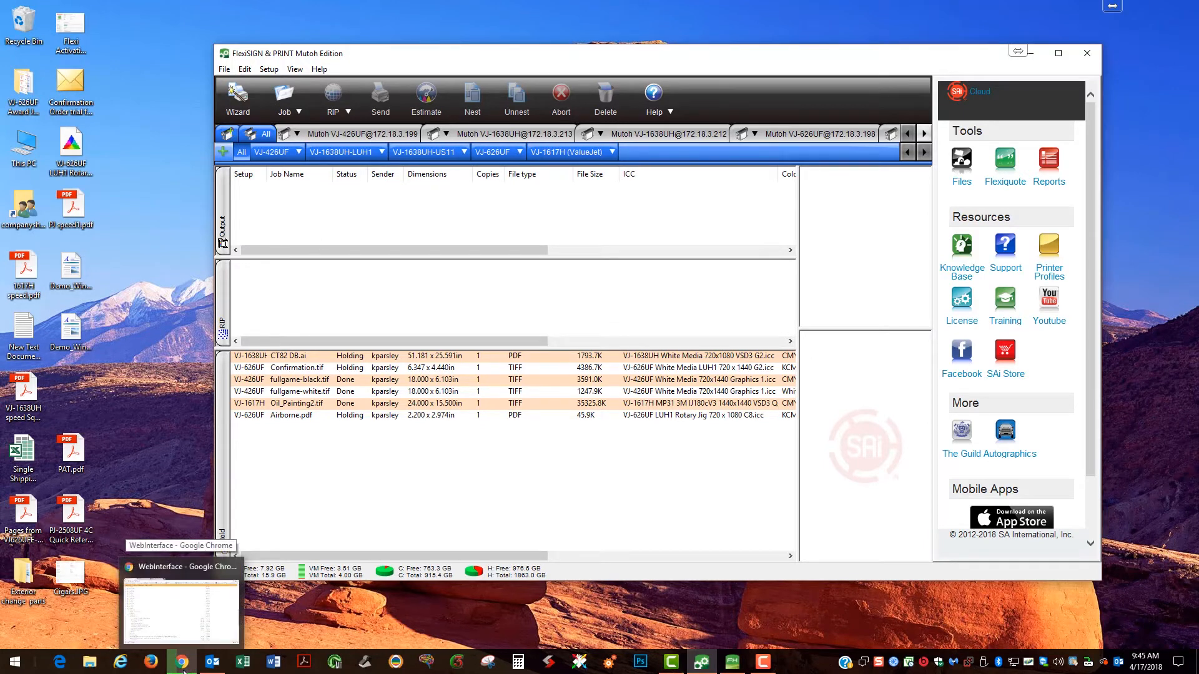
mouse_move(131, 360)
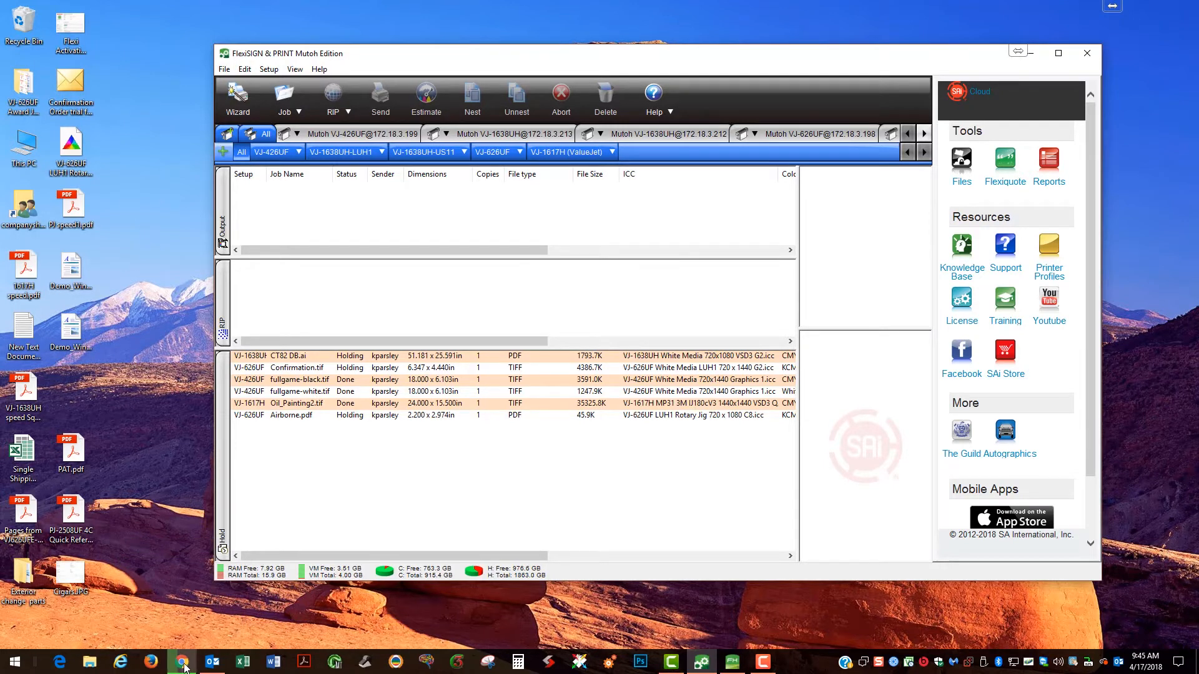
mouse_move(384, 174)
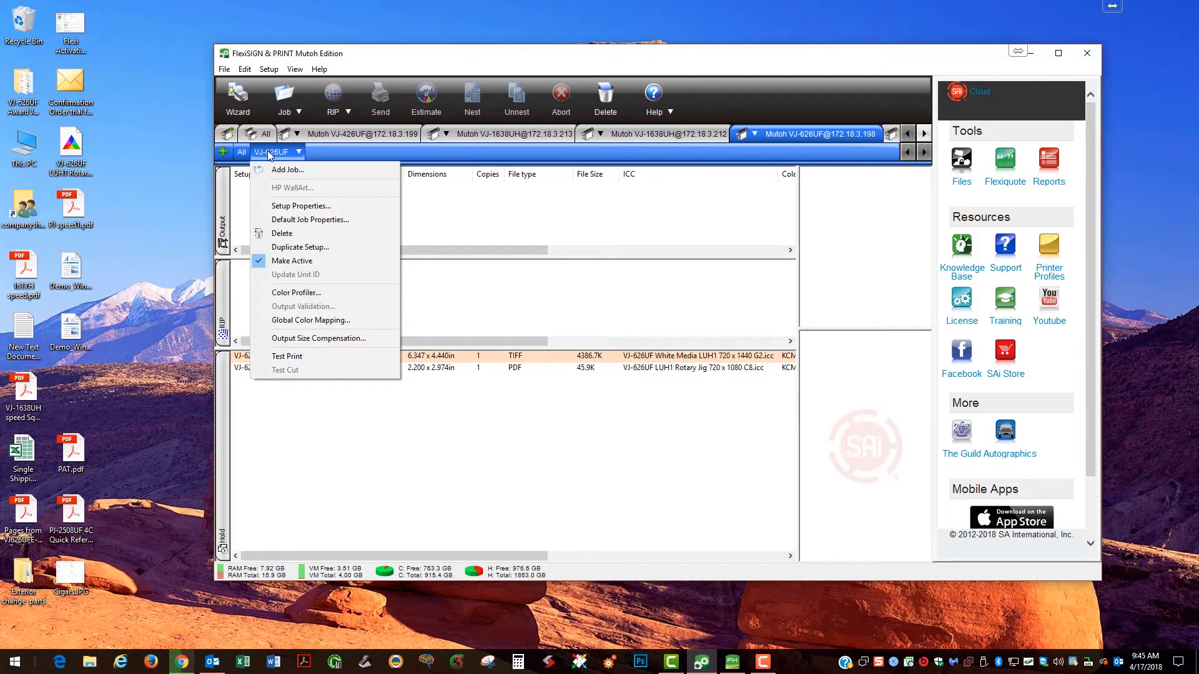
In Default Job Properties' Color Correction settings, choose Add… to import an output profile from file.
left_click(310, 220)
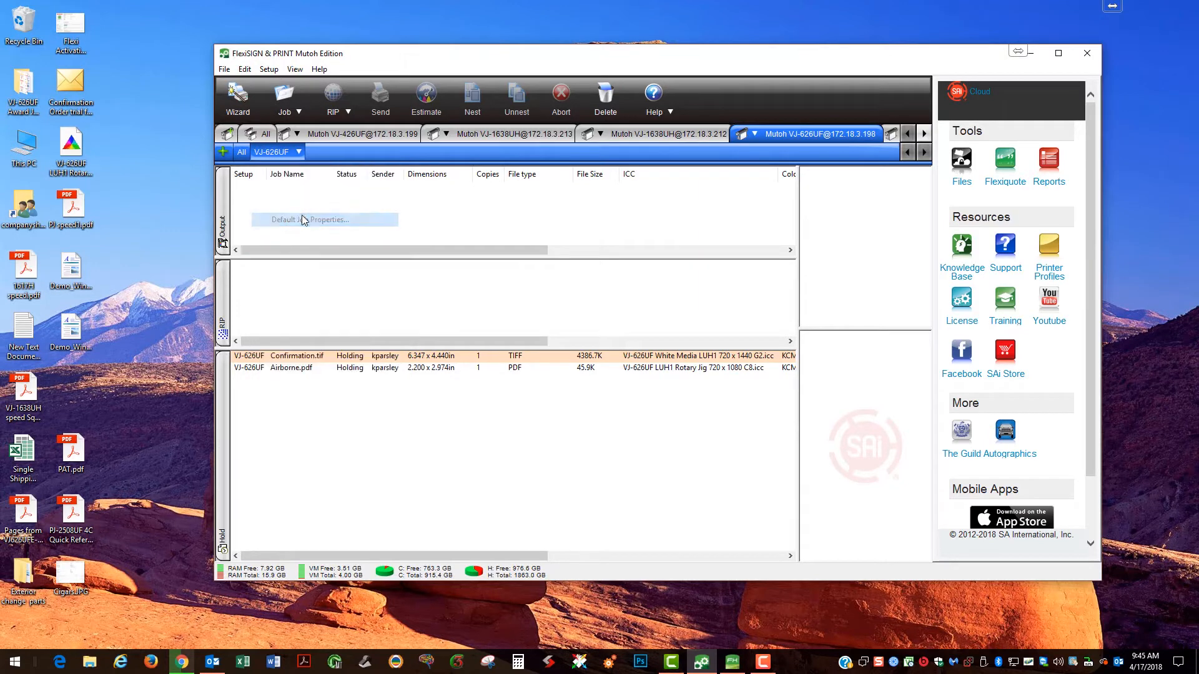
left_click(321, 219)
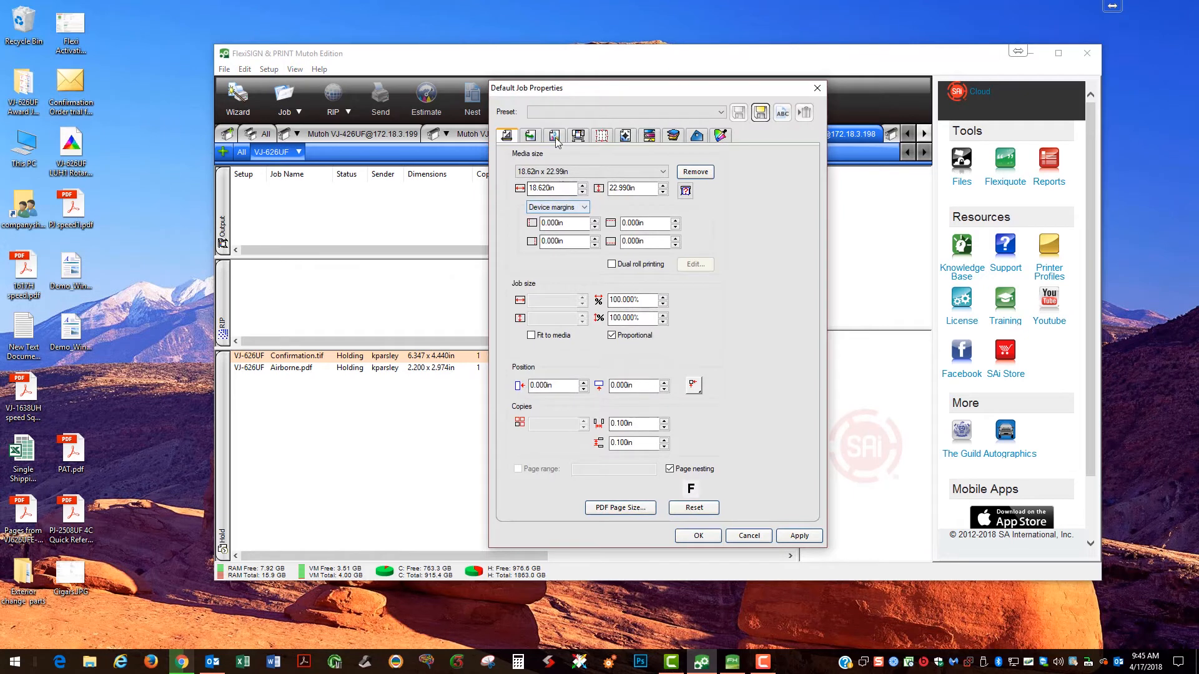
left_click(553, 135)
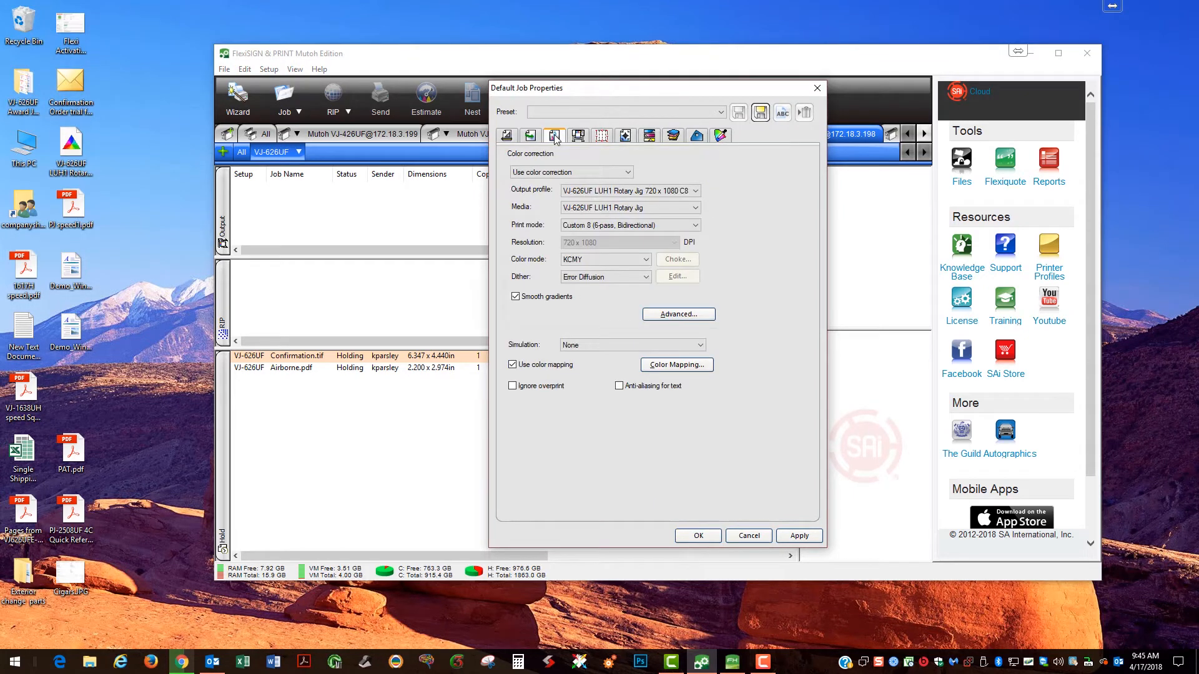
mouse_move(708, 170)
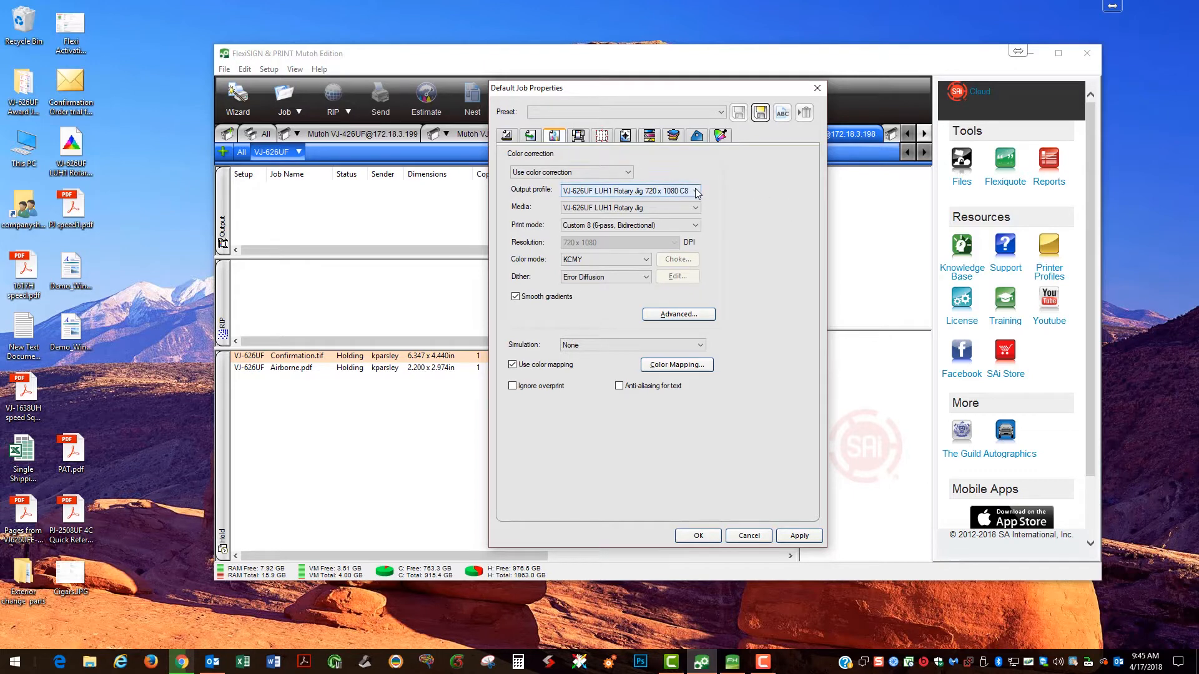
left_click(694, 190)
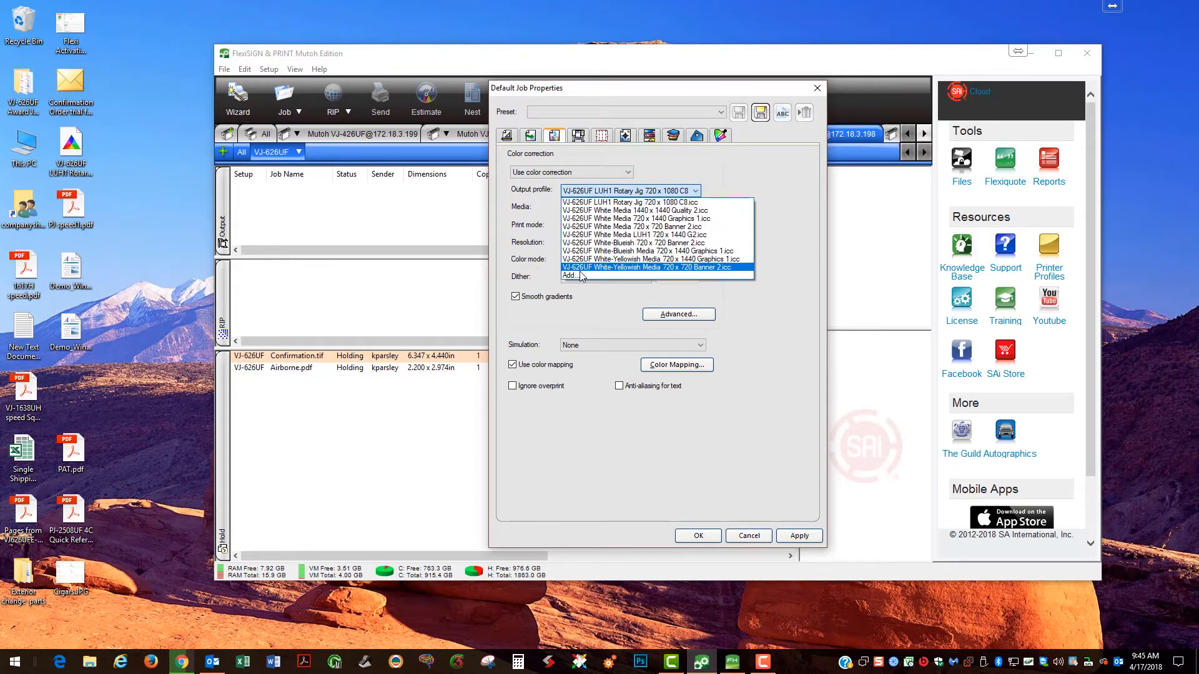
left_click(570, 275)
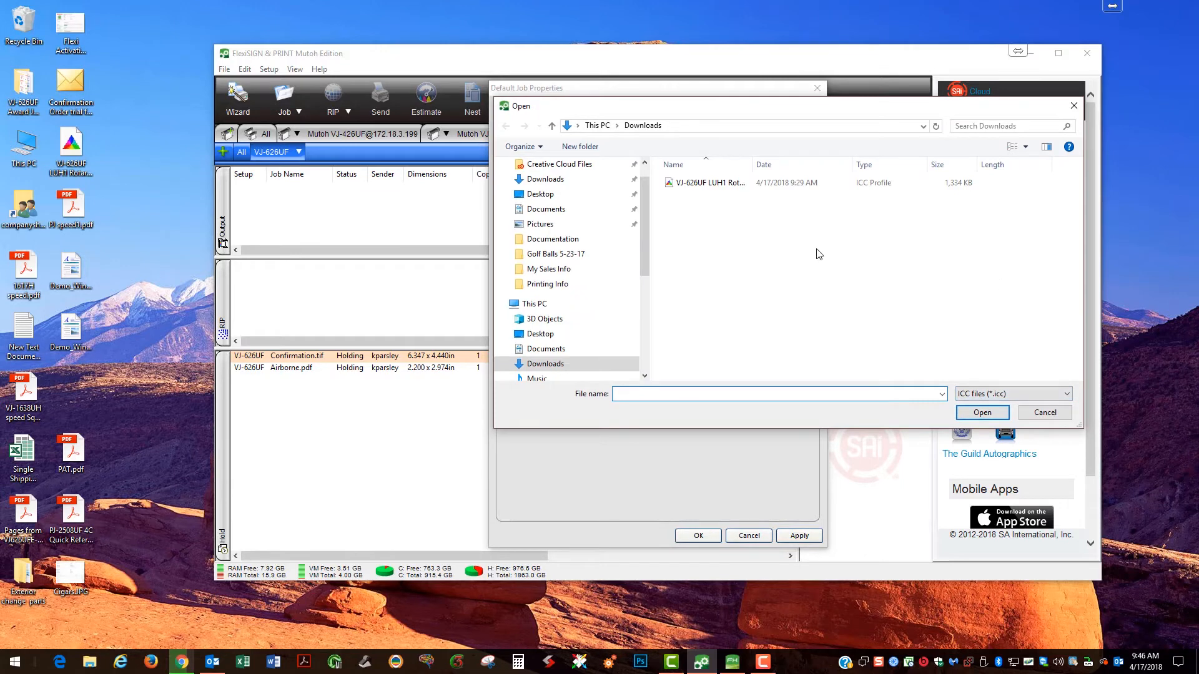
Load the downloaded Rotary Jig ICC profile and confirm overwriting the existing one.
left_click(704, 182)
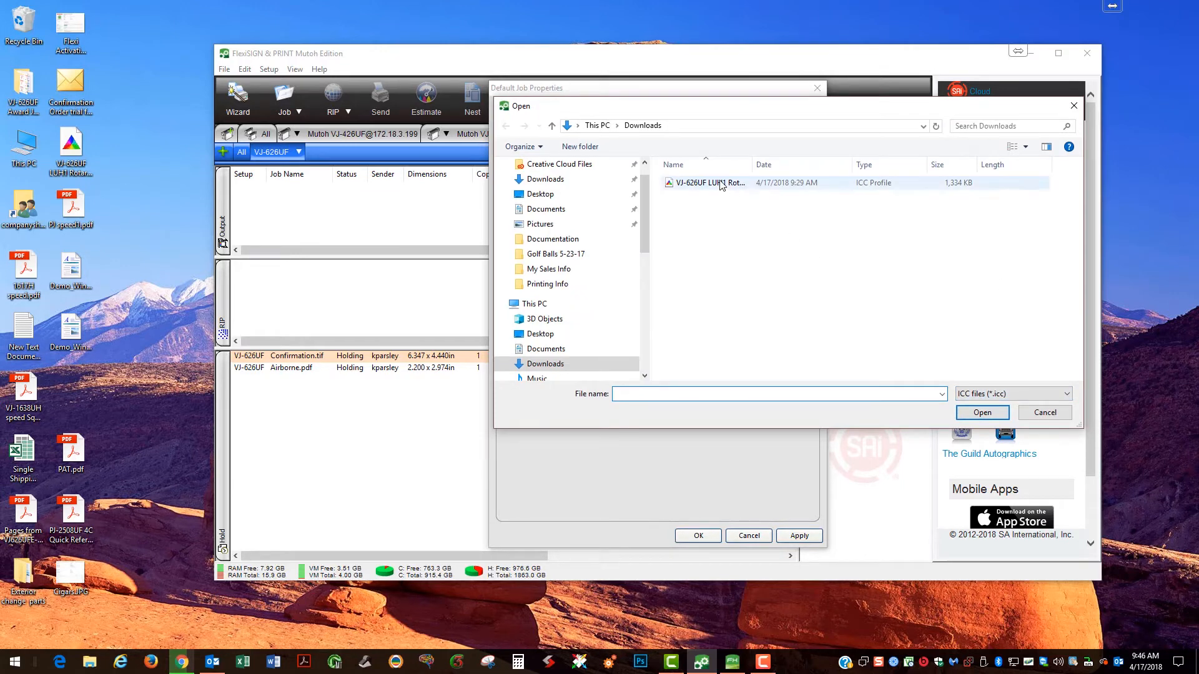
left_click(707, 182)
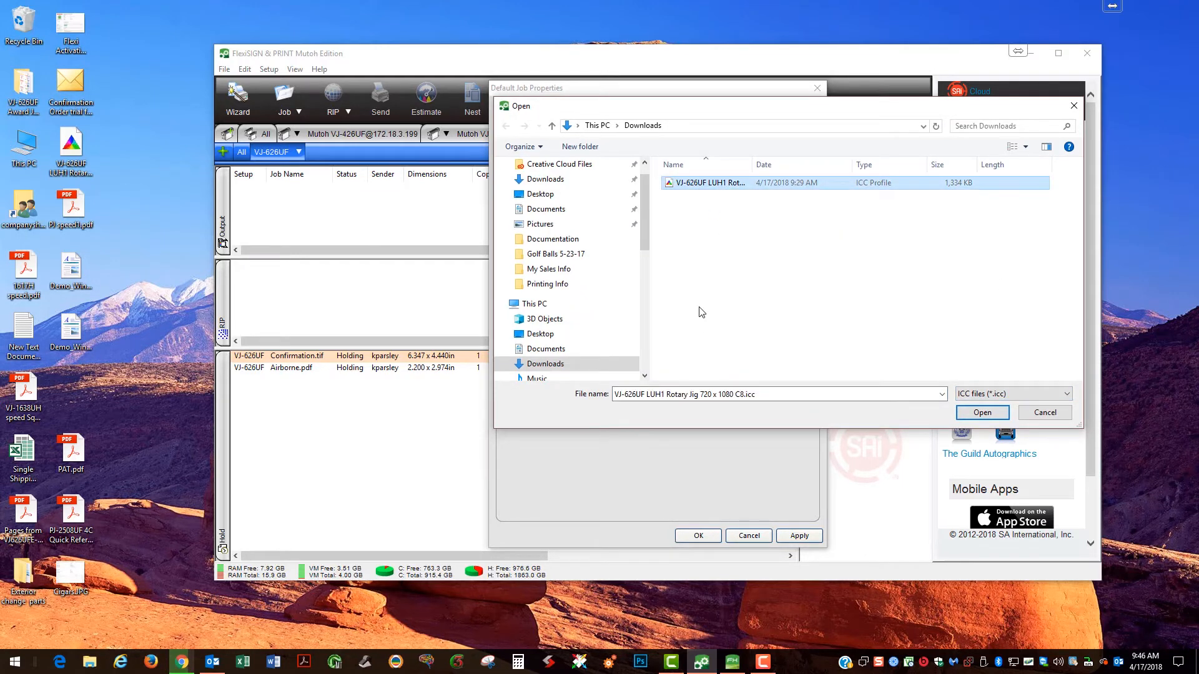
left_click(982, 412)
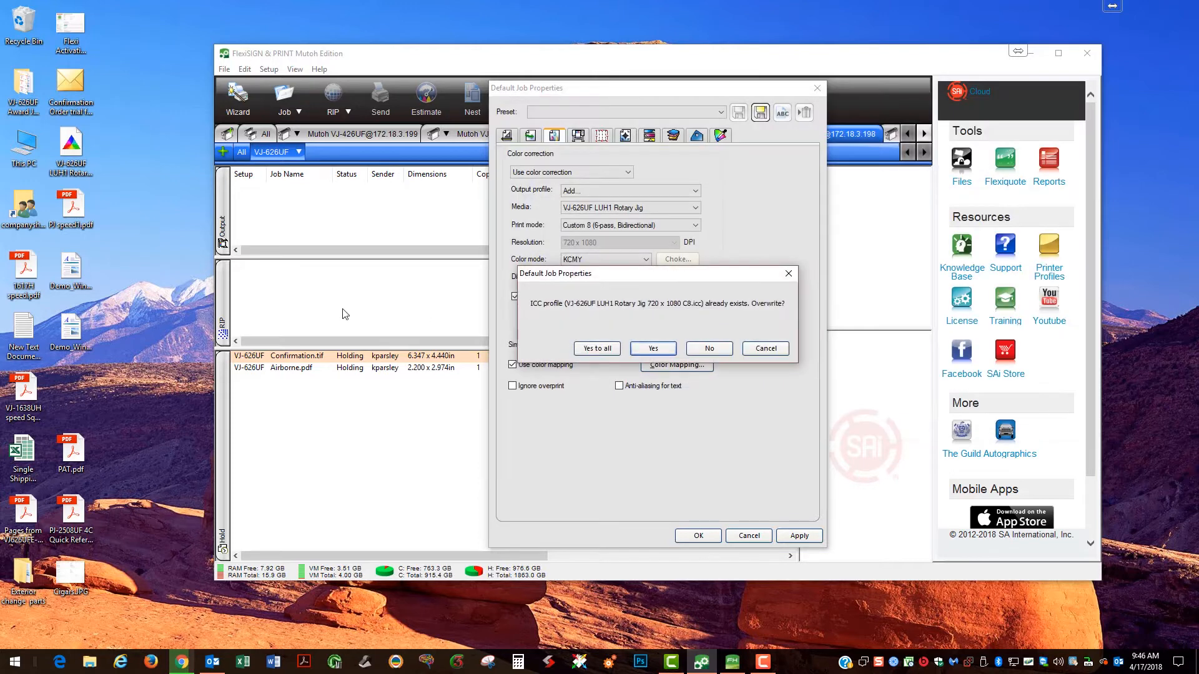
mouse_move(588, 313)
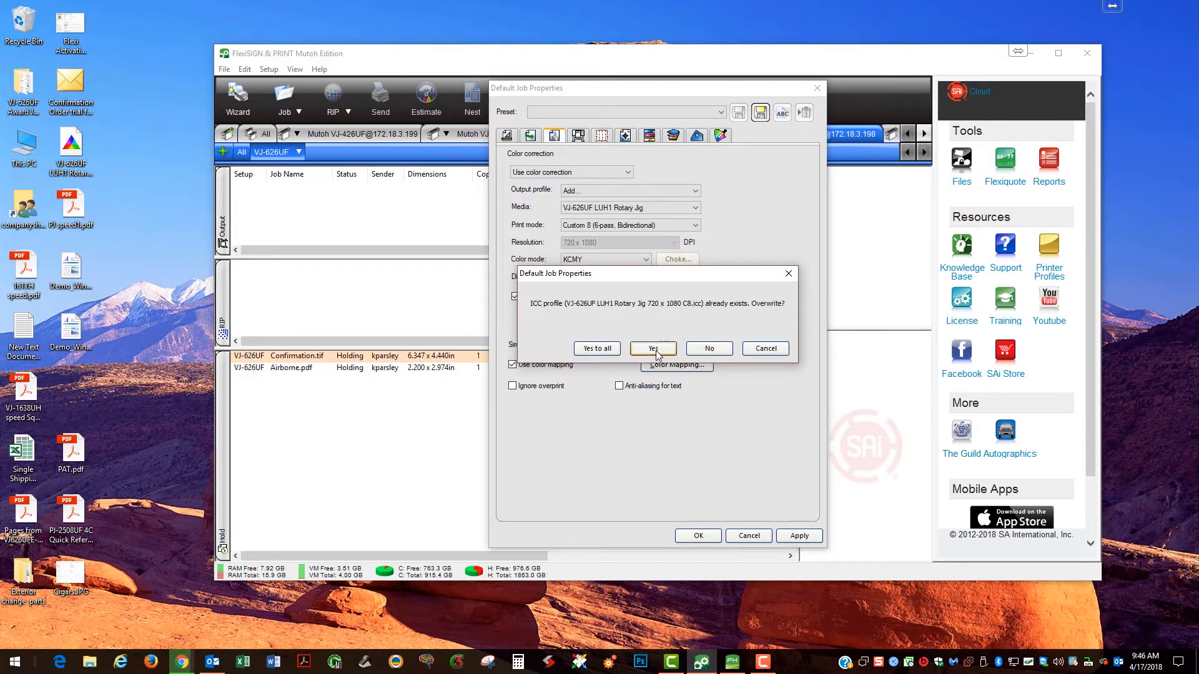
left_click(652, 349)
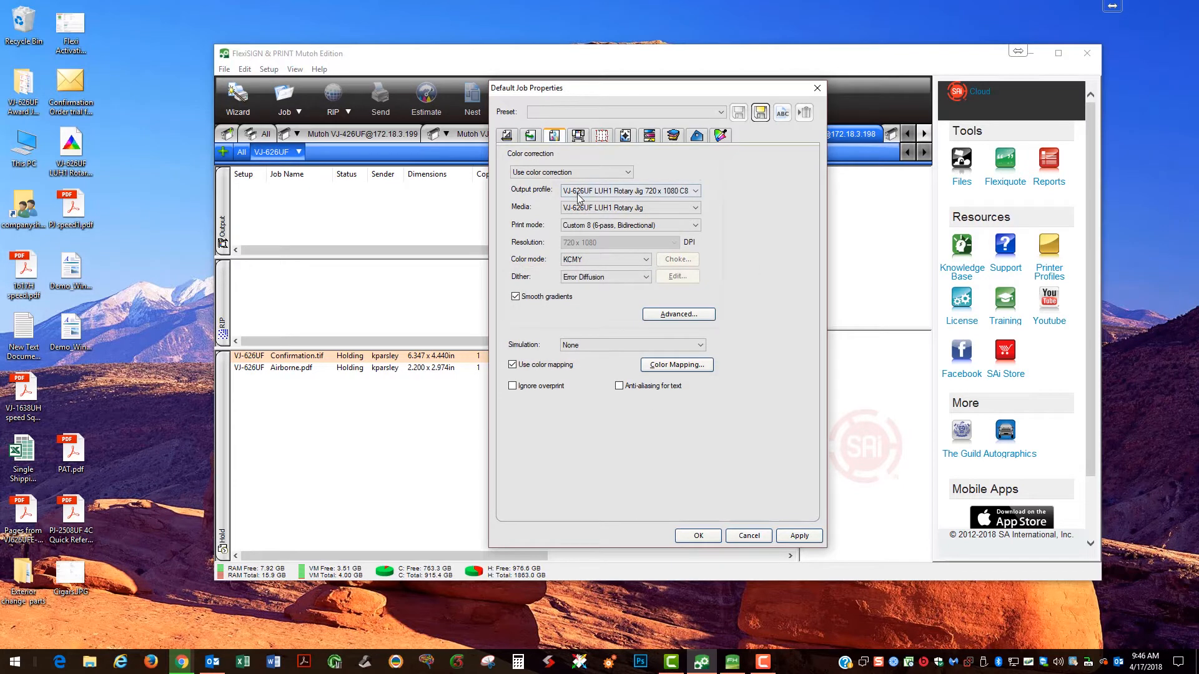
mouse_move(747, 543)
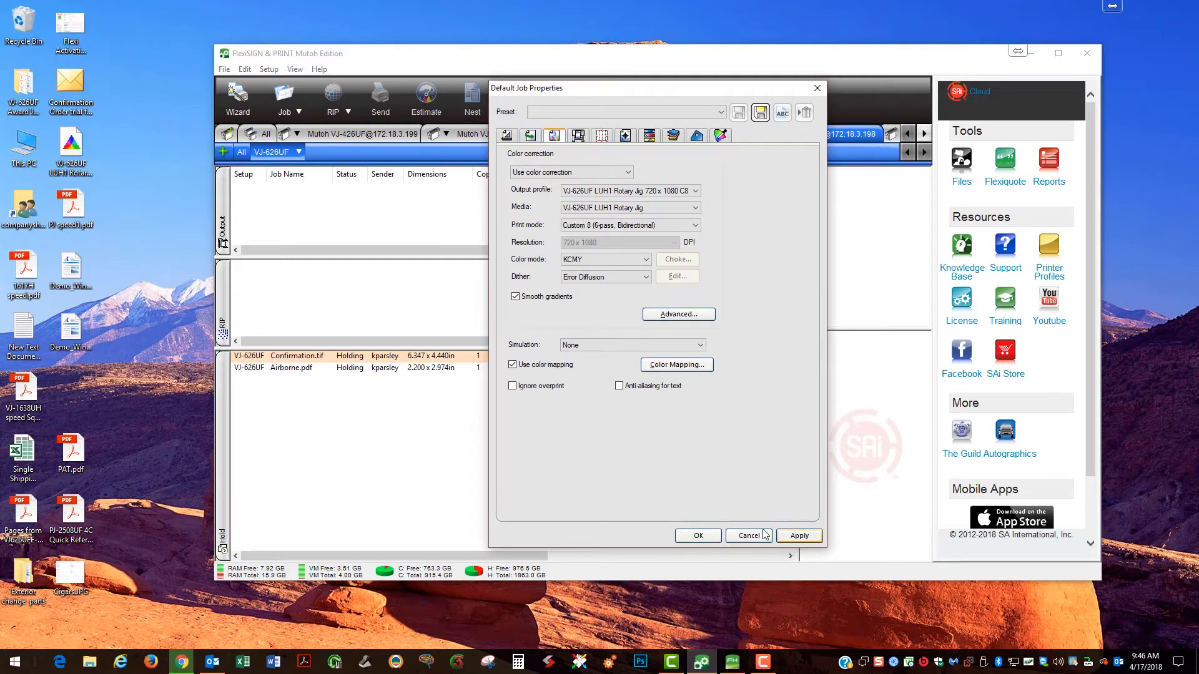
mouse_move(788, 536)
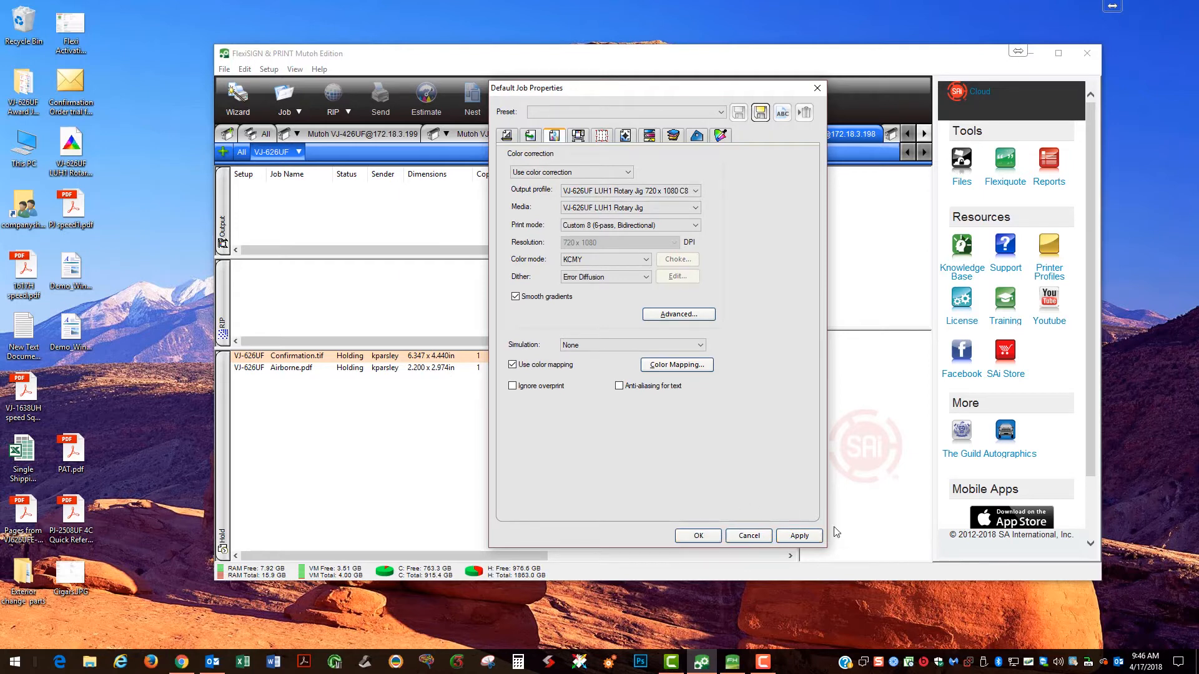
mouse_move(748, 536)
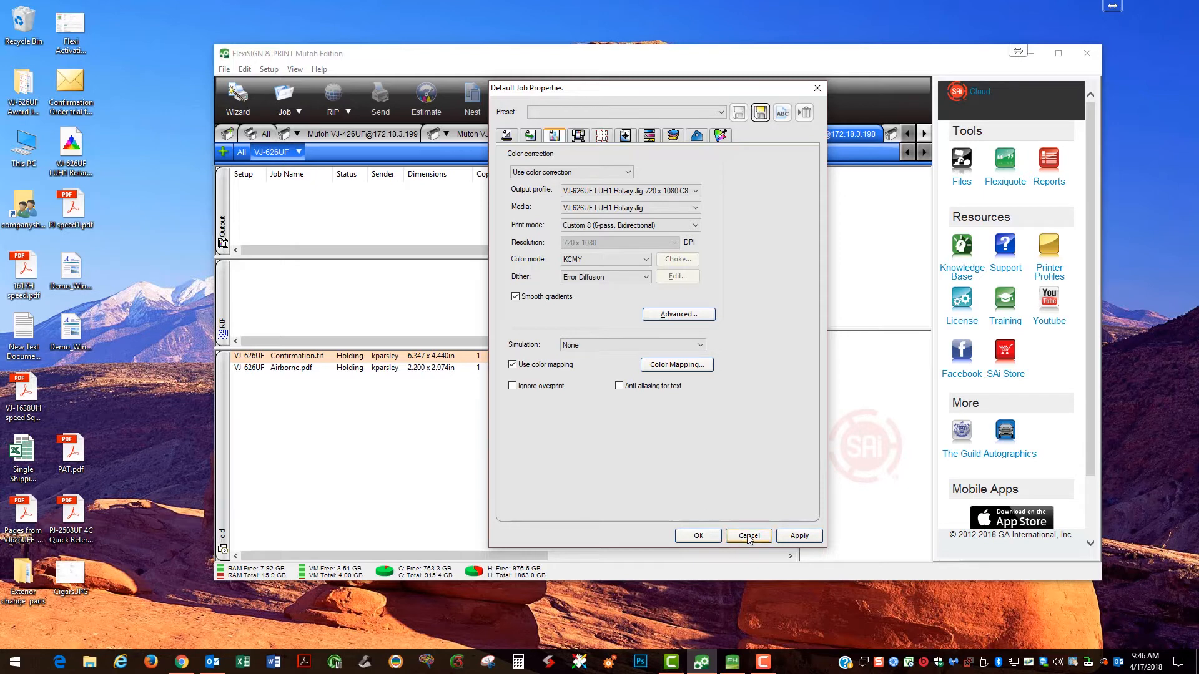
Cancel the Default Job Properties dialog without saving changes.
left_click(749, 536)
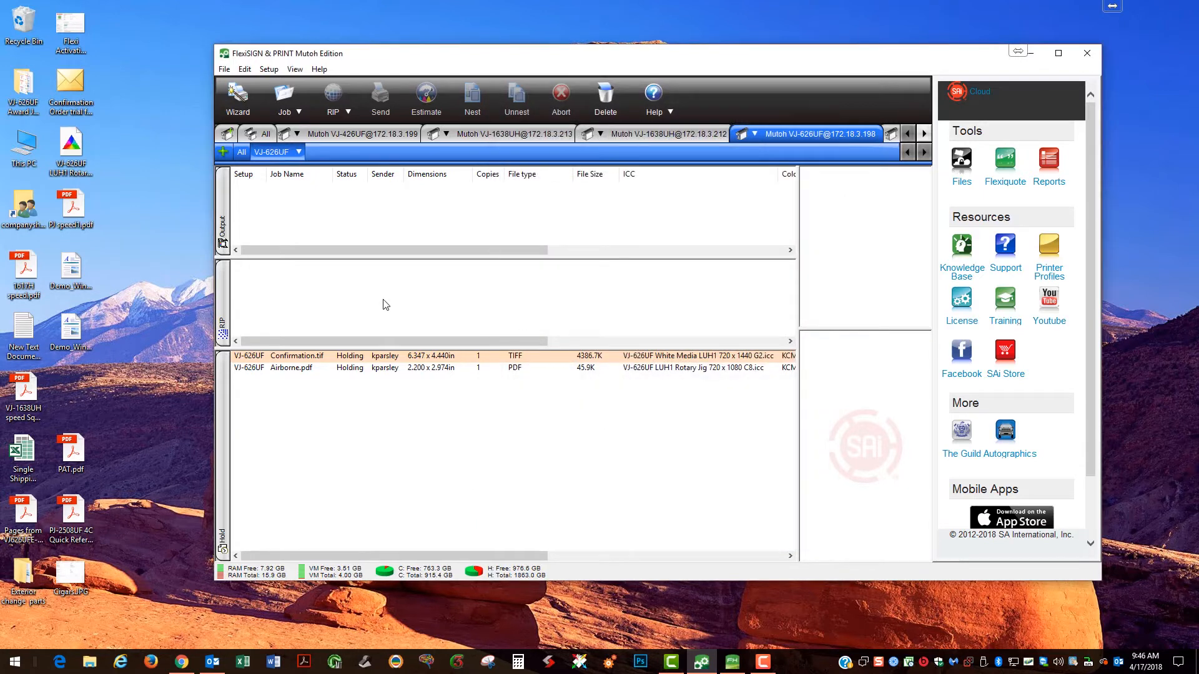
mouse_move(684, 499)
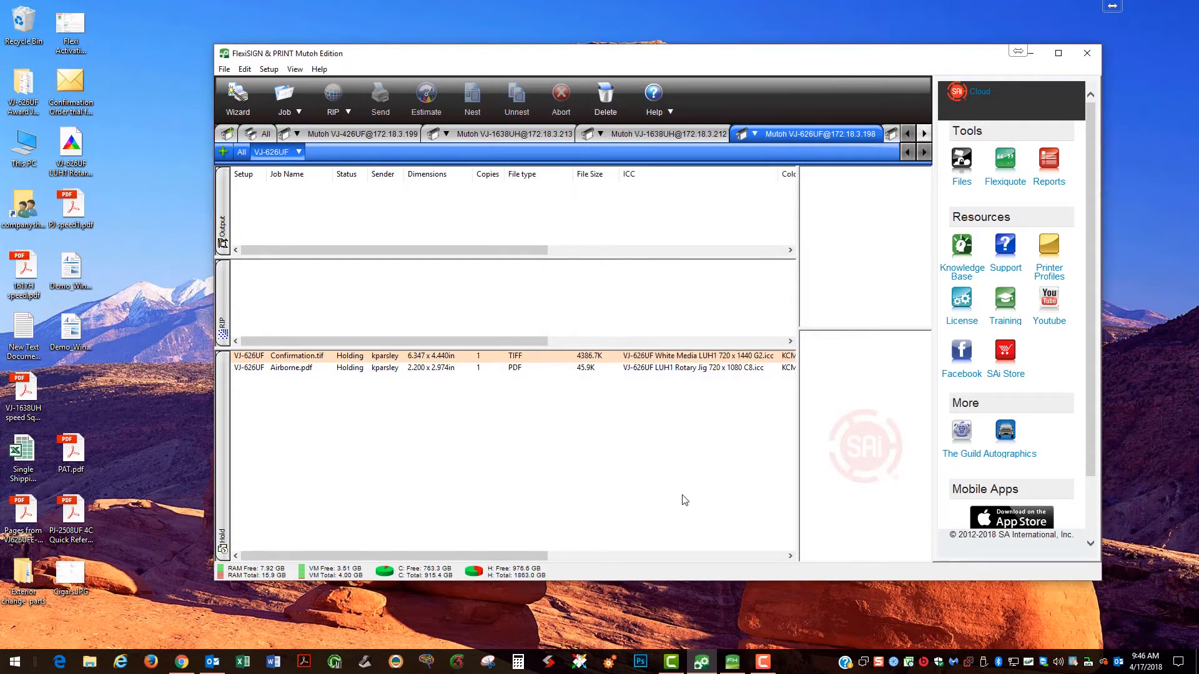
mouse_move(731, 662)
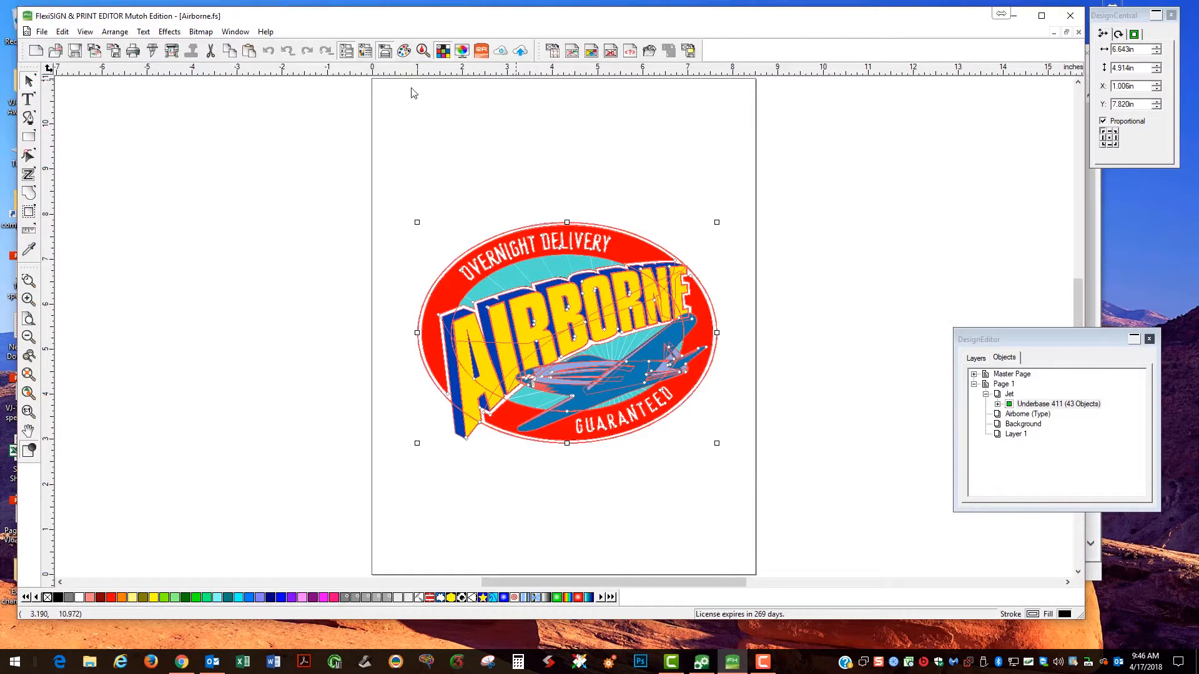
mouse_move(840, 183)
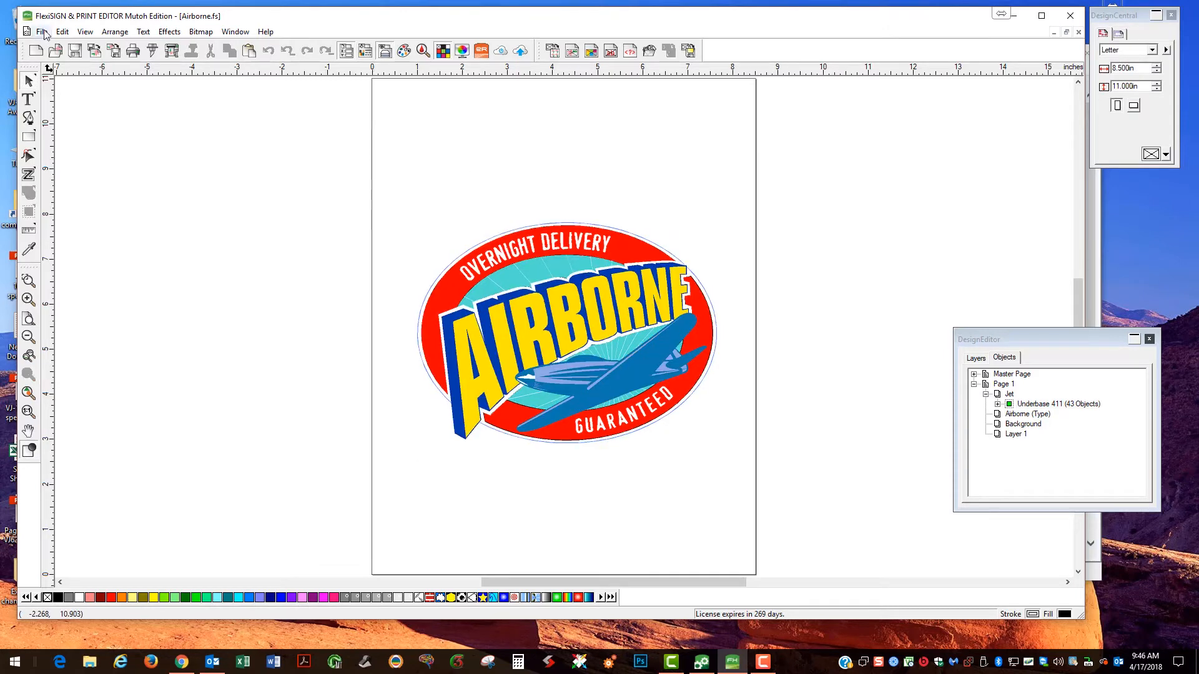
Close Airborne.fs without saving and start browsing for a design to open.
left_click(40, 14)
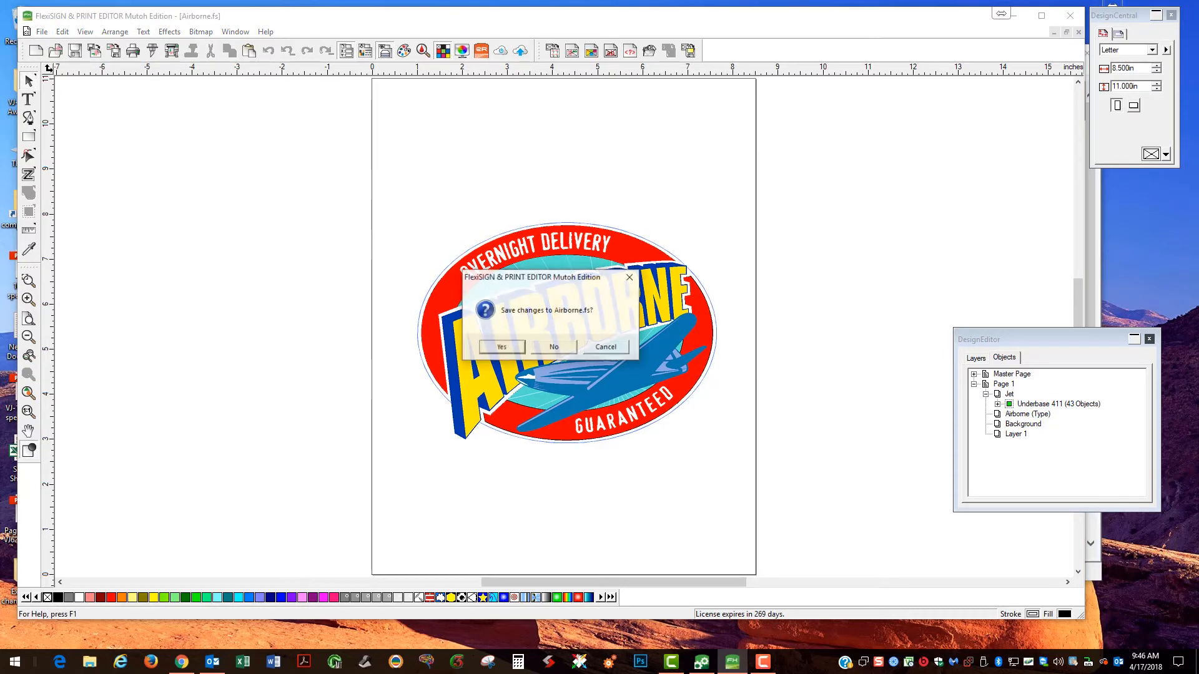
left_click(553, 345)
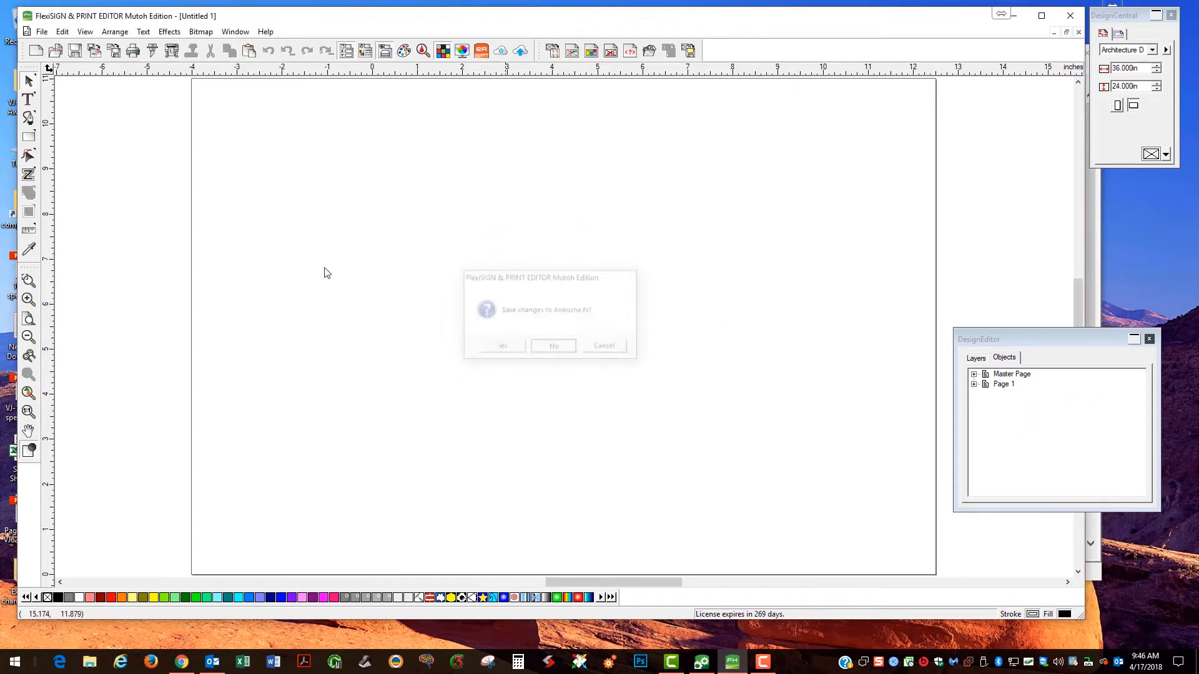
left_click(42, 31)
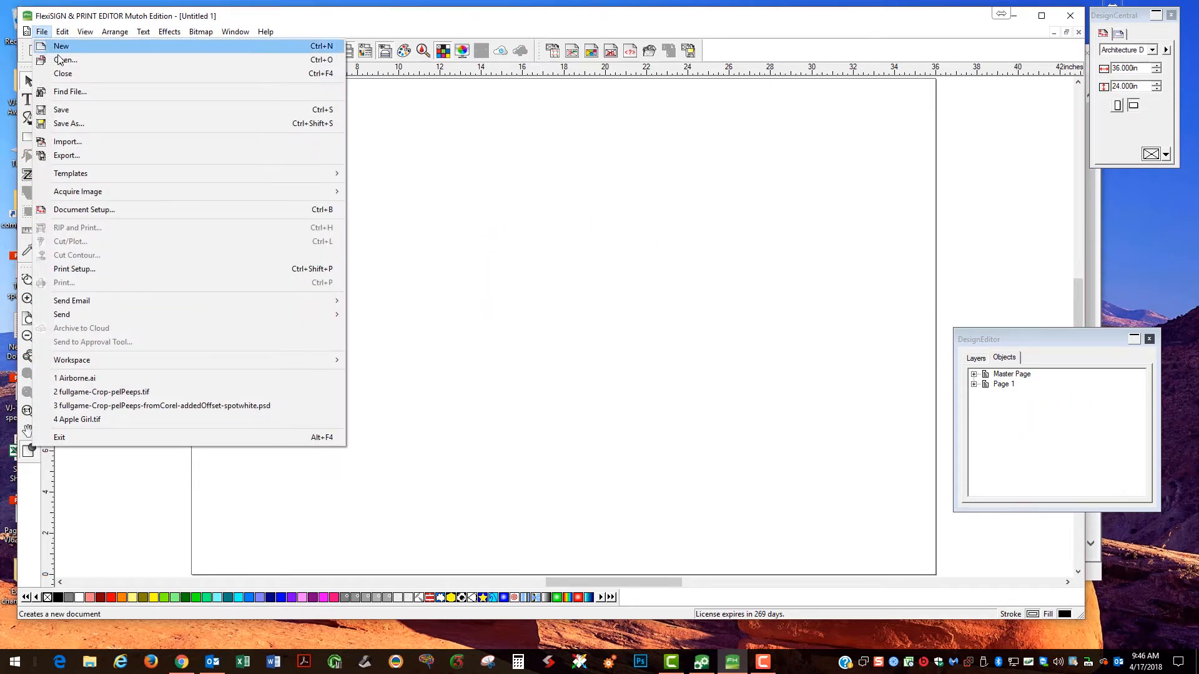
left_click(65, 60)
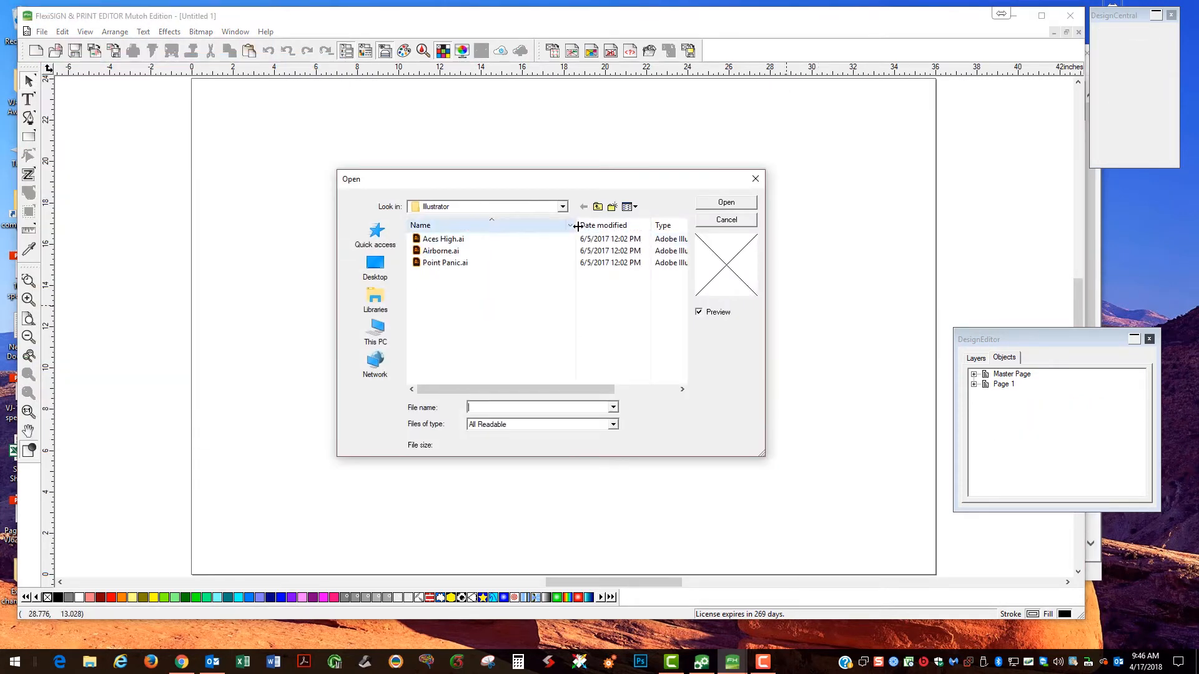
Open the Airborne.ai sample from the Illustrator folder.
left_click(562, 206)
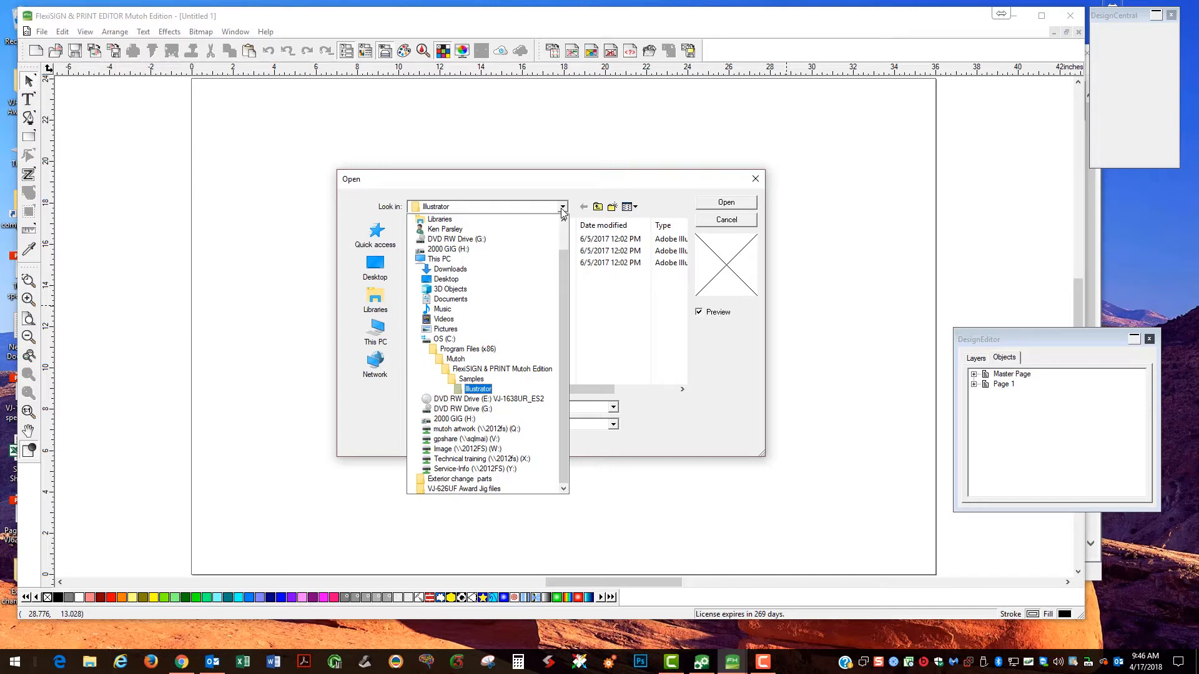
left_click(477, 388)
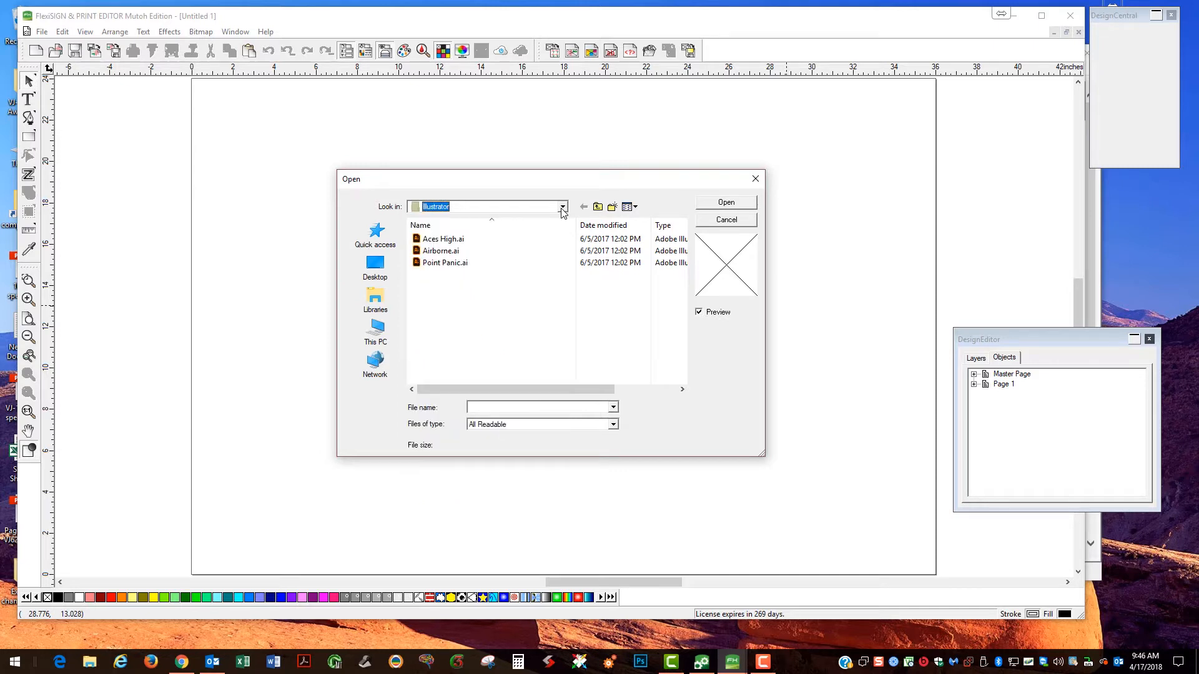
left_click(441, 251)
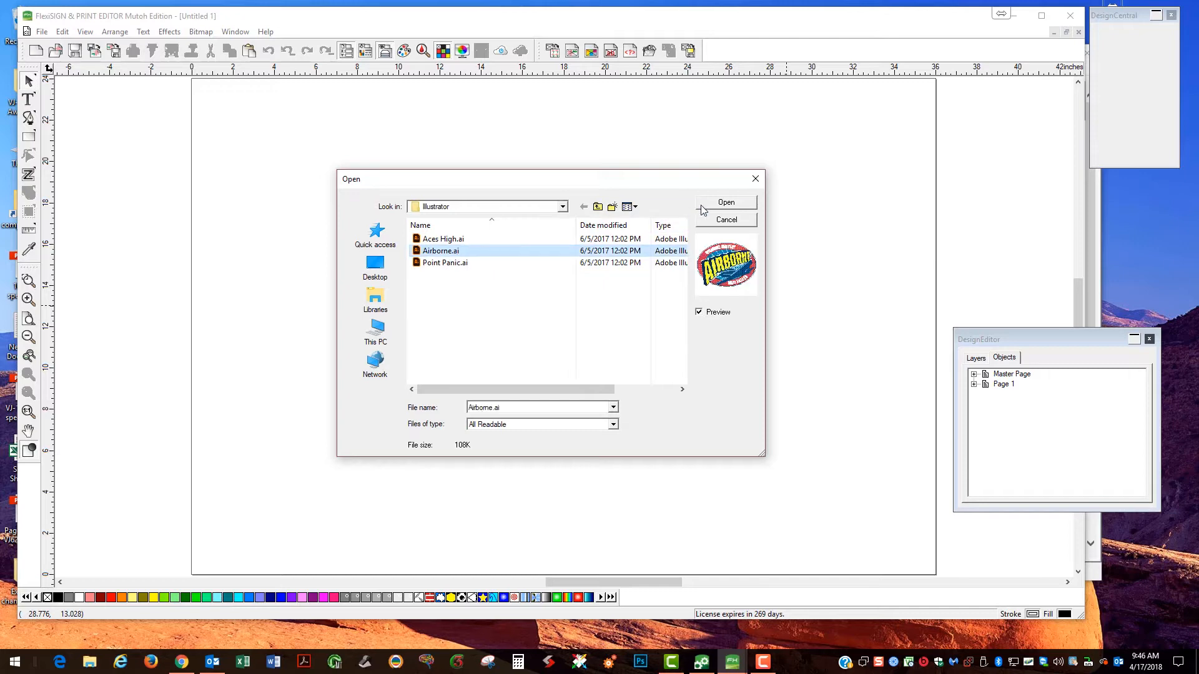
left_click(725, 202)
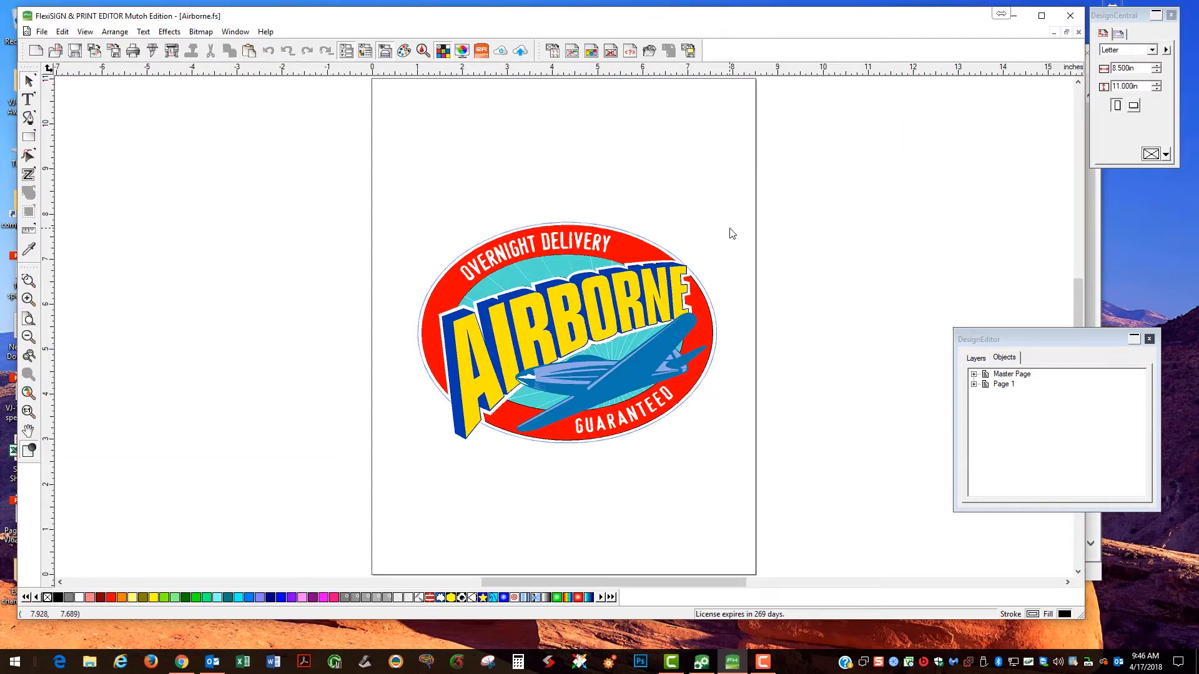
mouse_move(424, 121)
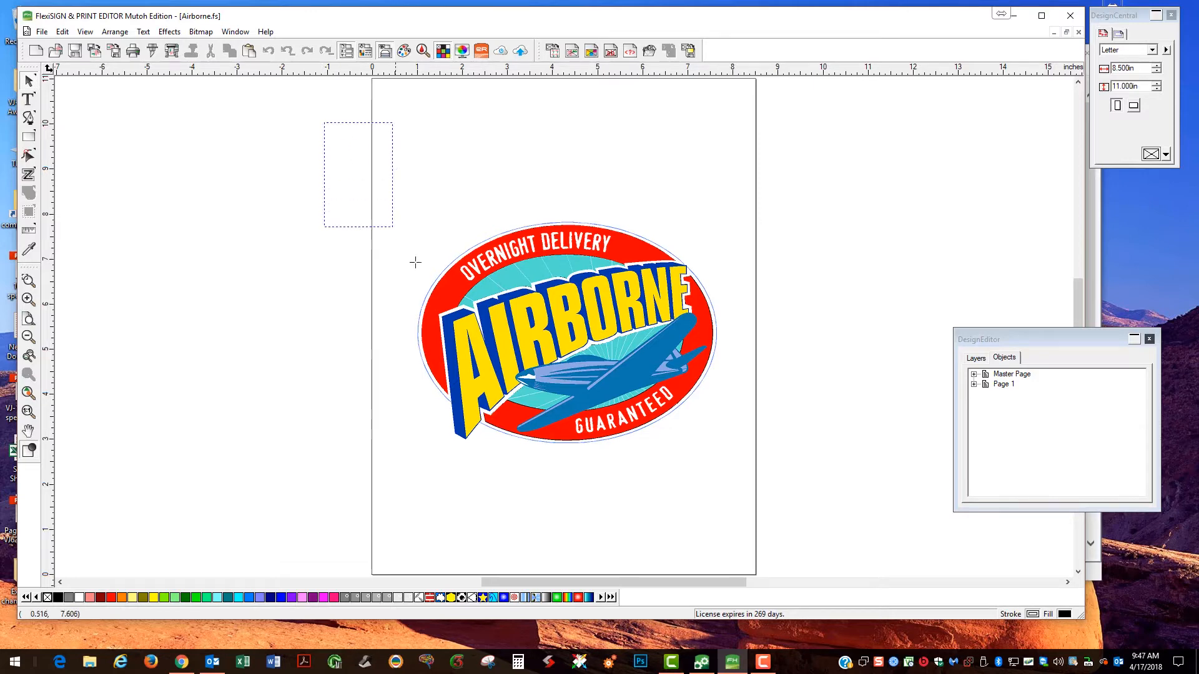
Apply a solid underbase without holes to the whole selected Airborne design.
left_click(565, 332)
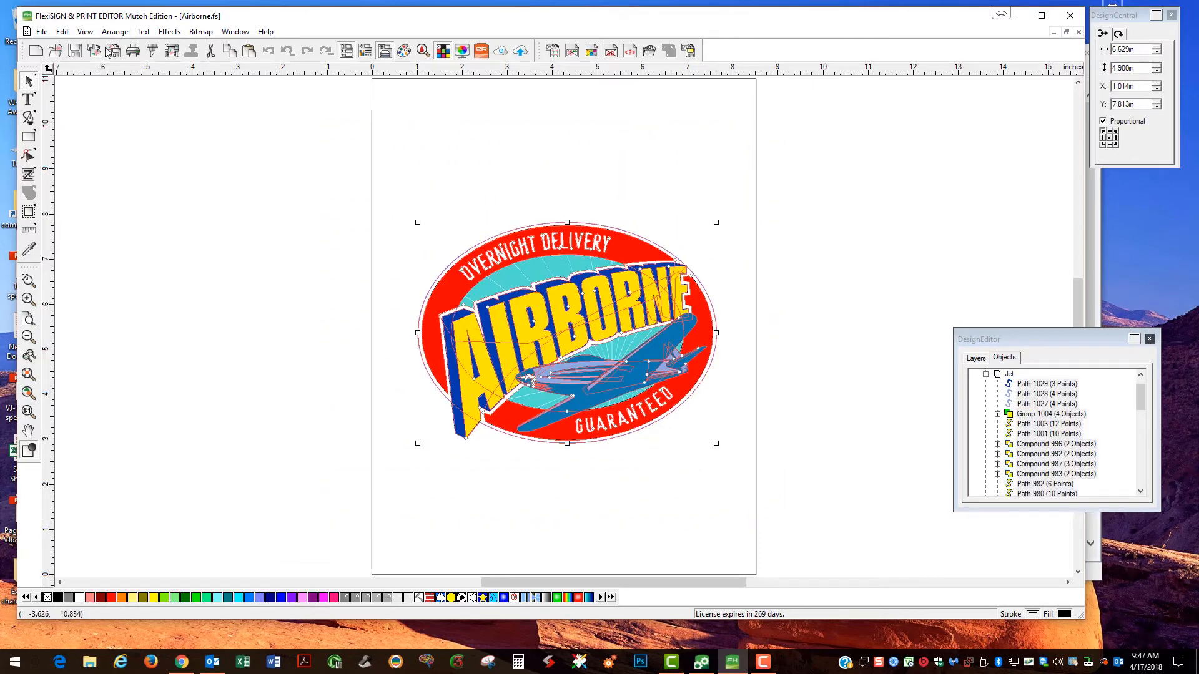
left_click(169, 31)
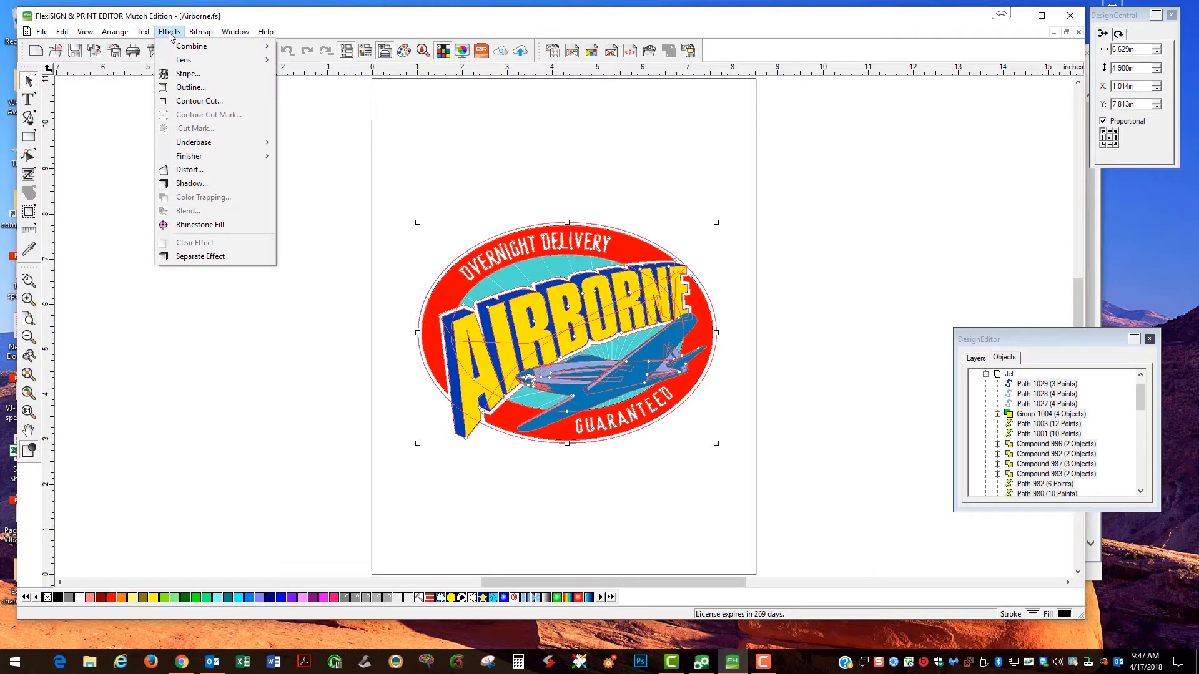
mouse_move(190, 88)
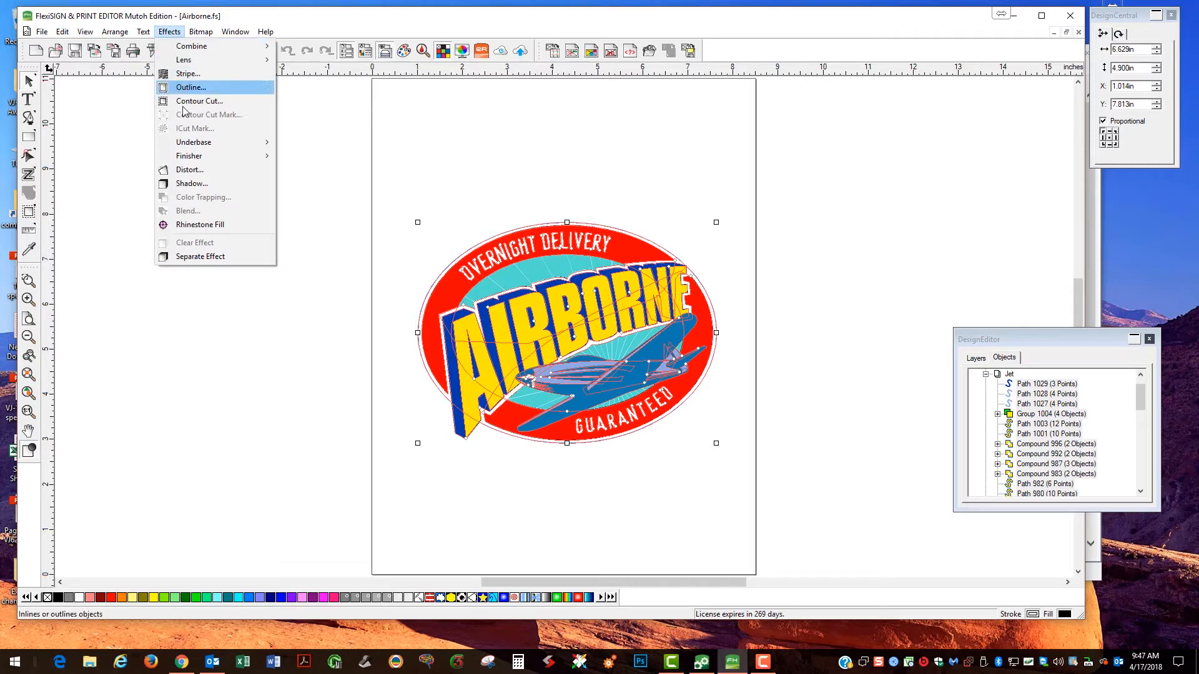
mouse_move(193, 142)
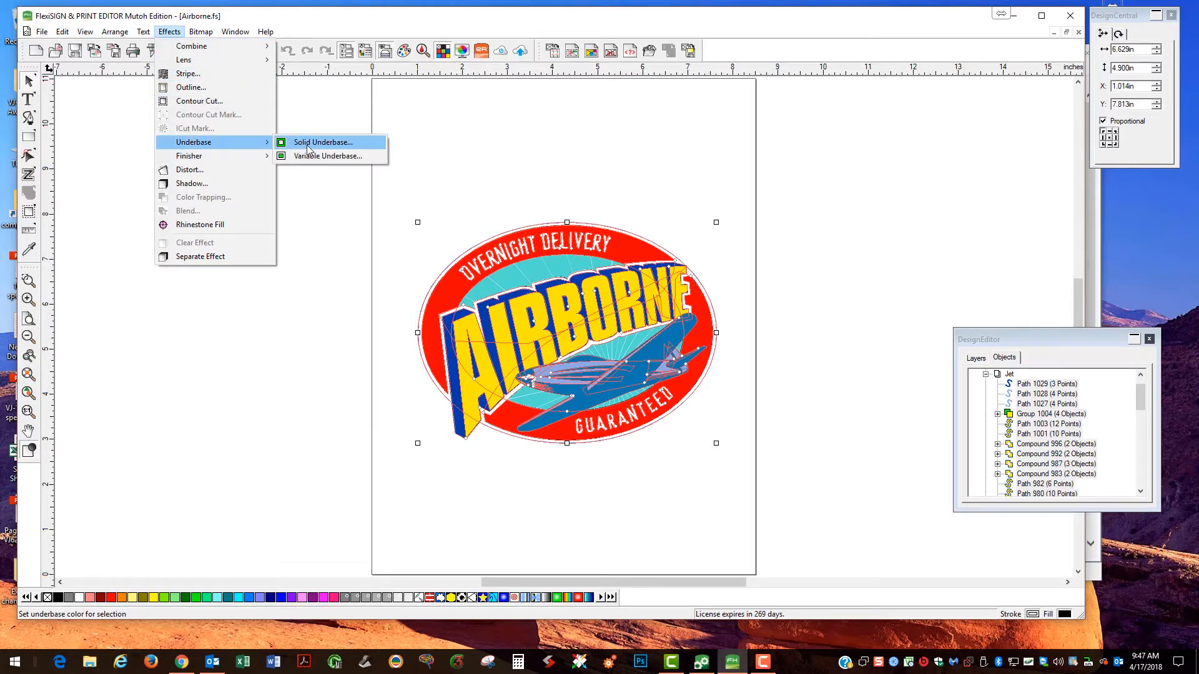
left_click(323, 142)
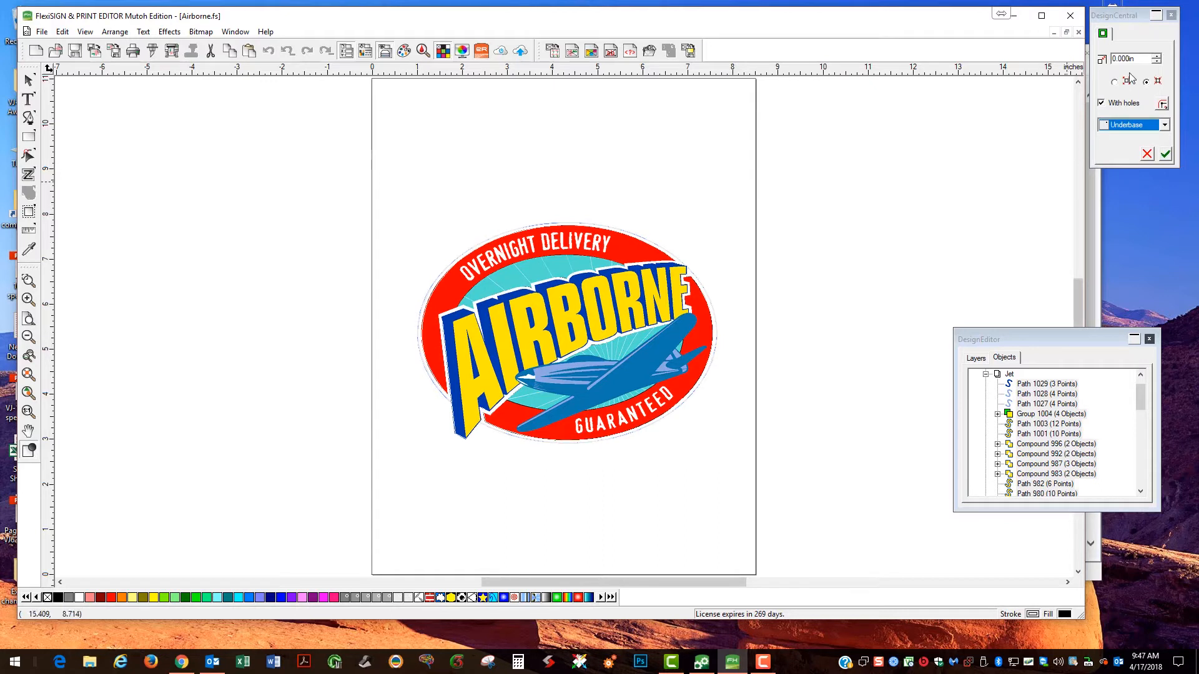
mouse_move(1111, 76)
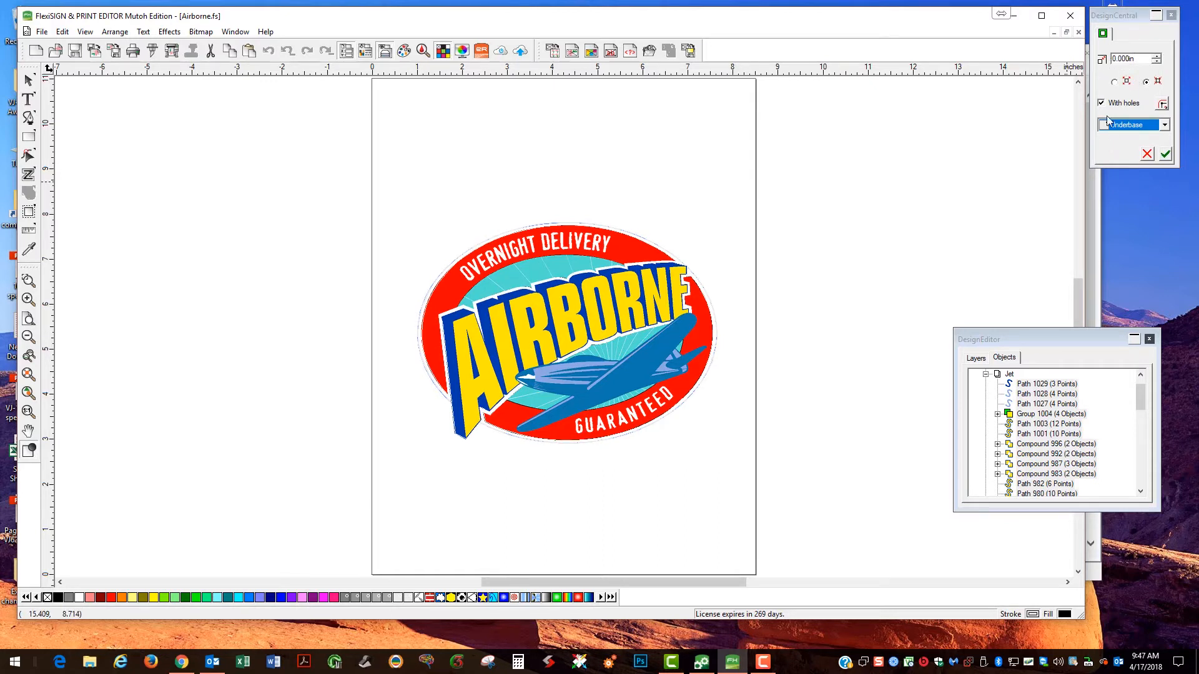
left_click(1102, 102)
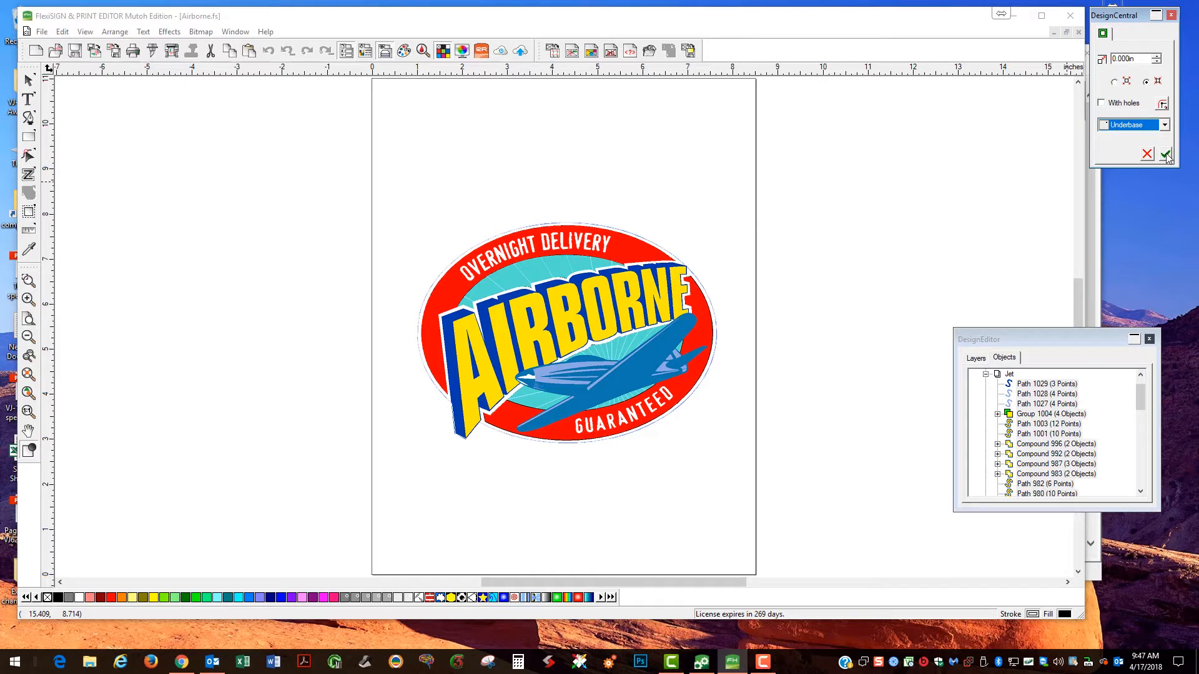
left_click(1165, 154)
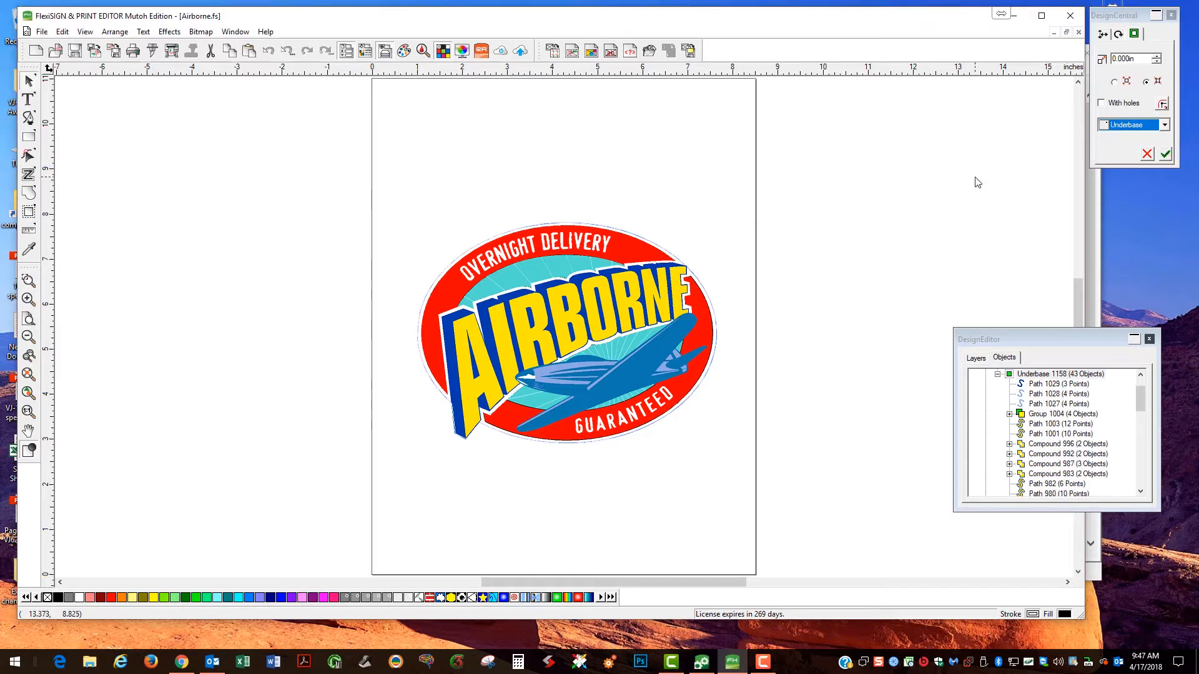
mouse_move(130, 80)
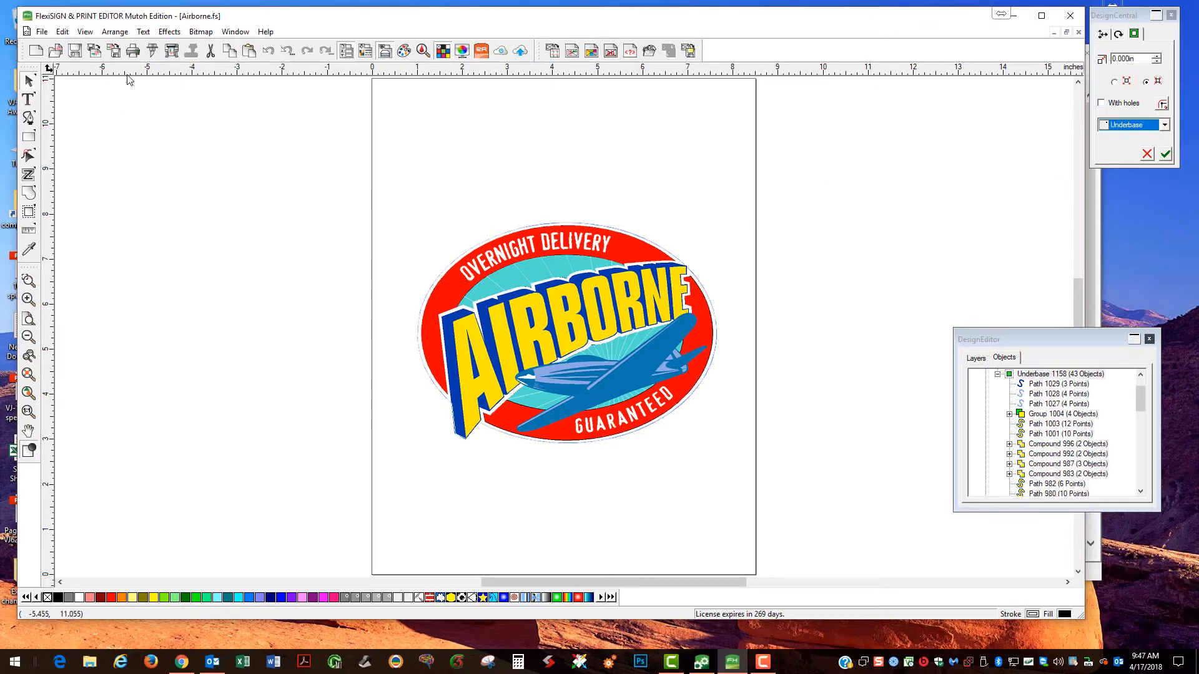
mouse_move(171, 49)
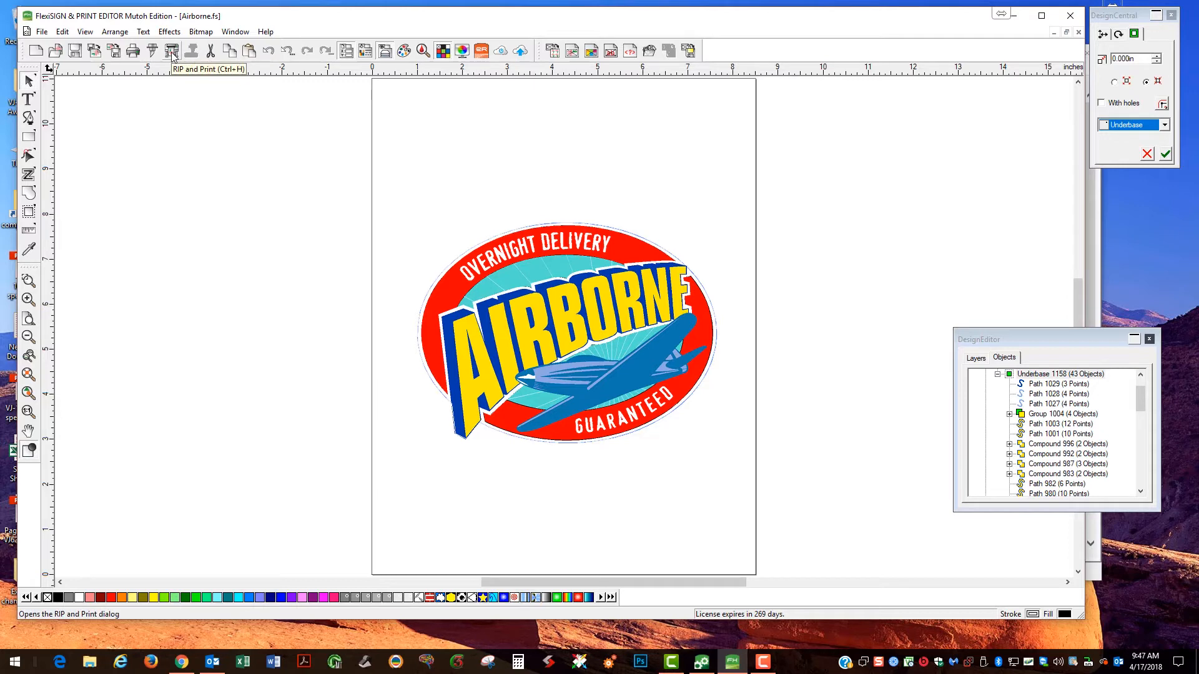
Launch RIP and Print keeping its colour settings and set the job width to 2.2 in.
left_click(171, 50)
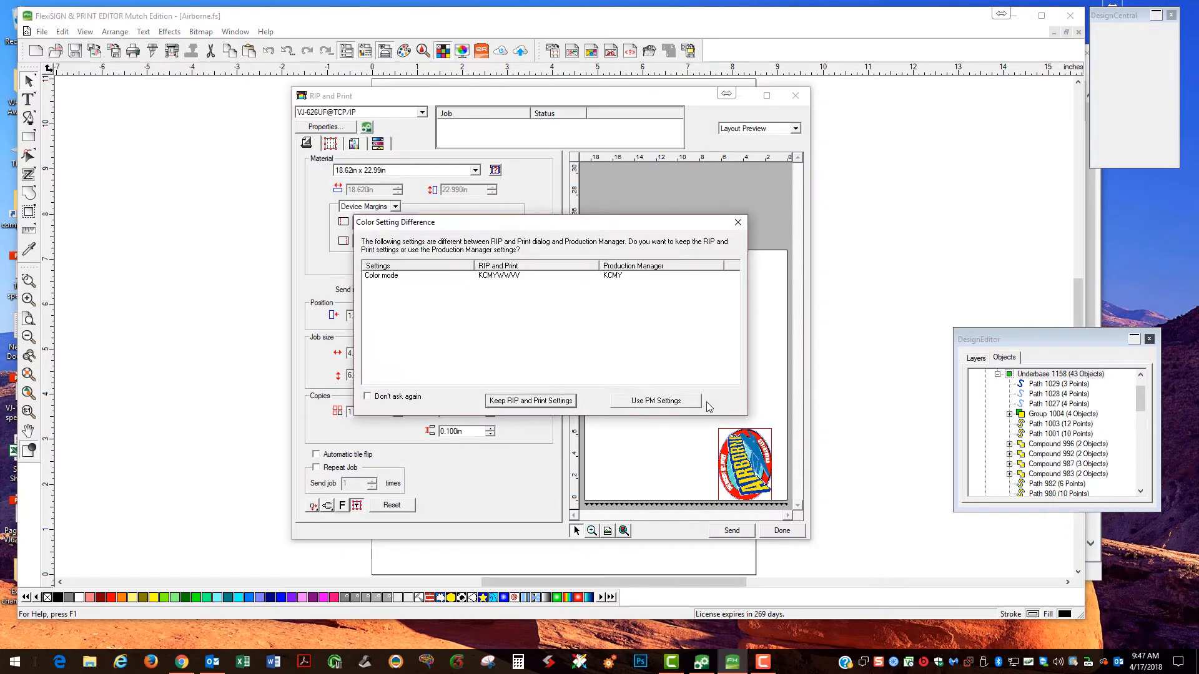
left_click(529, 399)
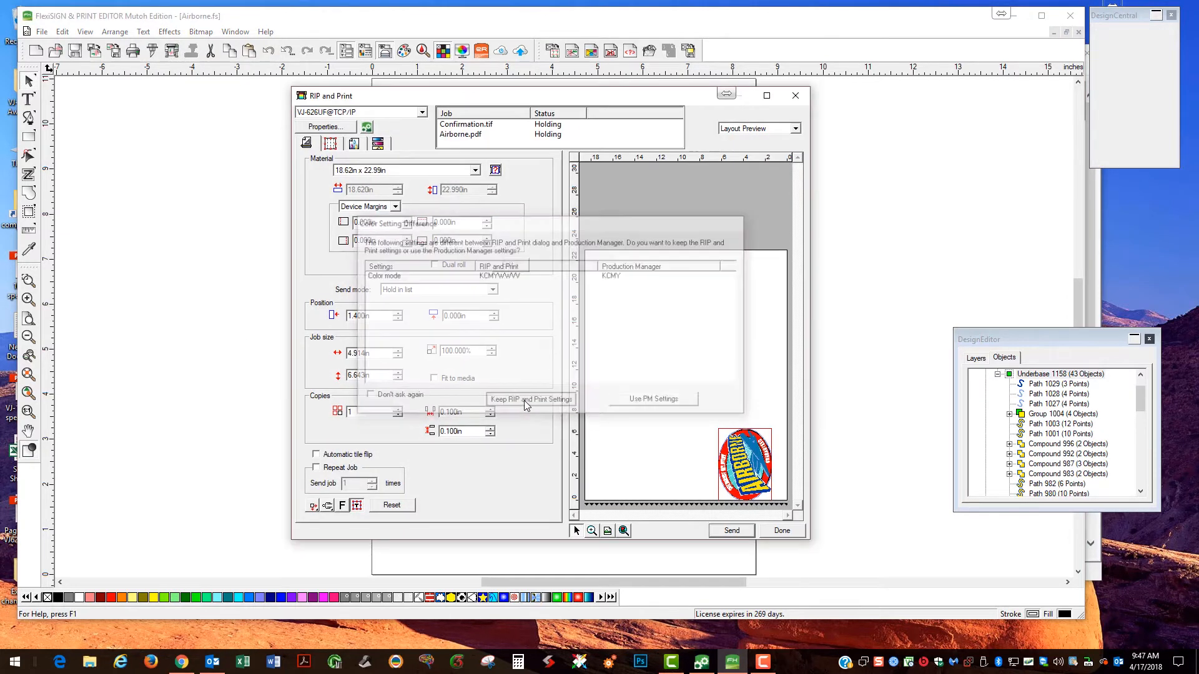
left_click(531, 399)
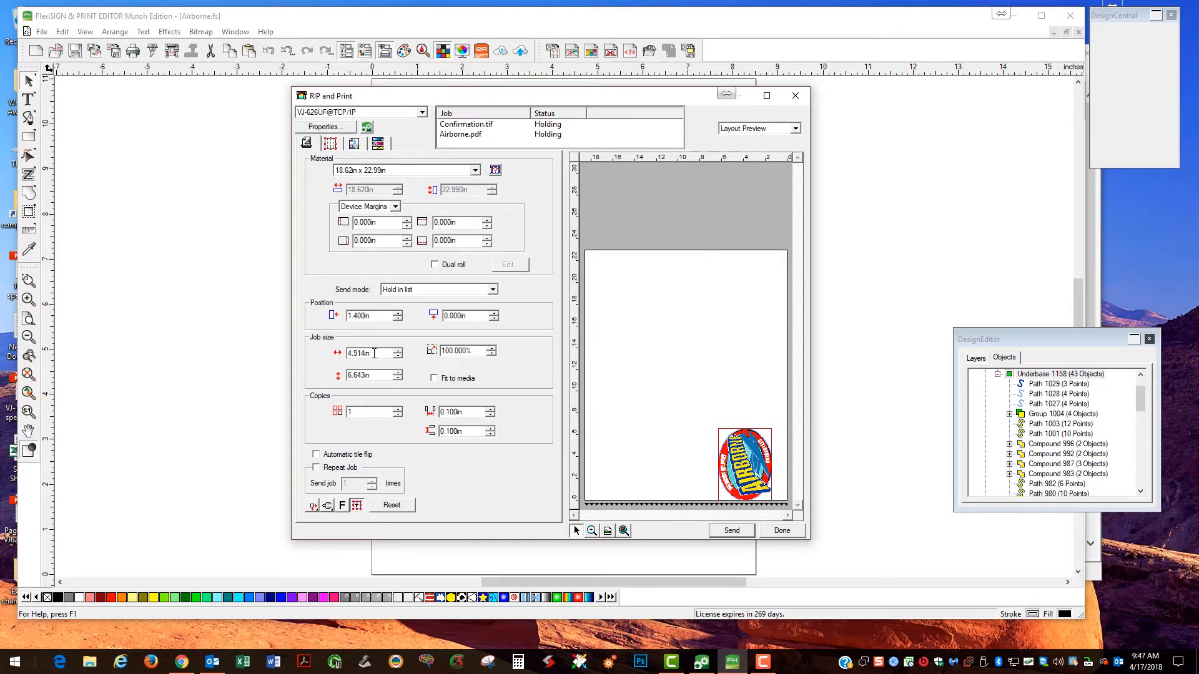
triple_click(366, 352)
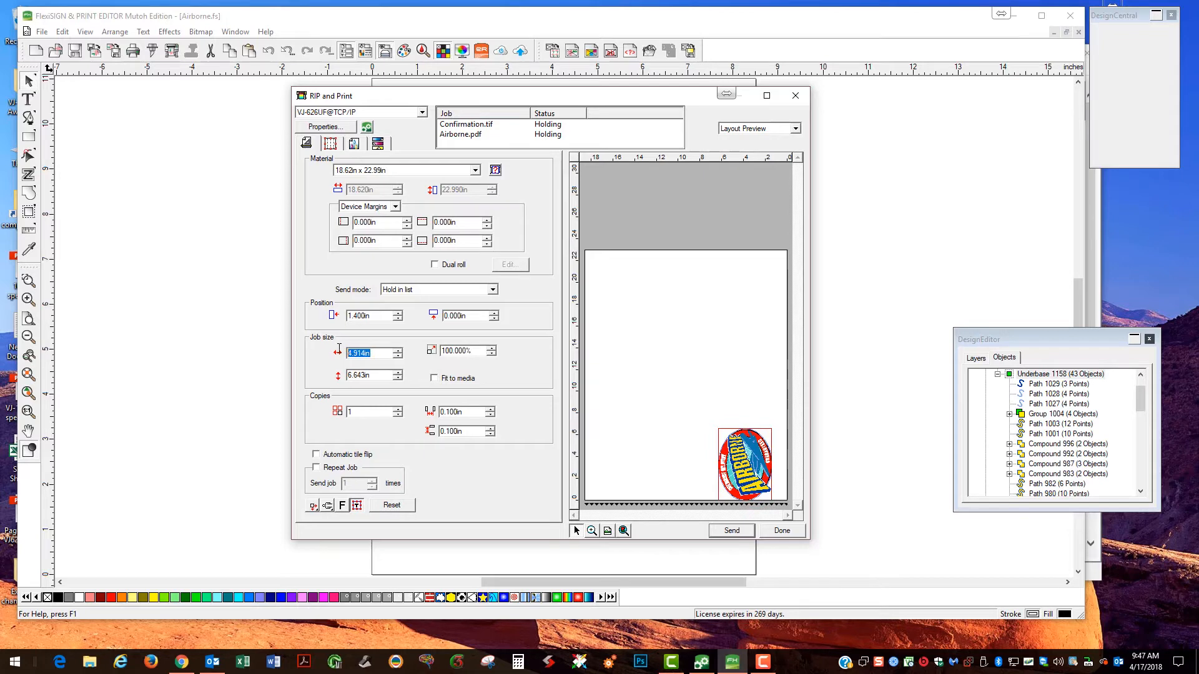
type("2.200in")
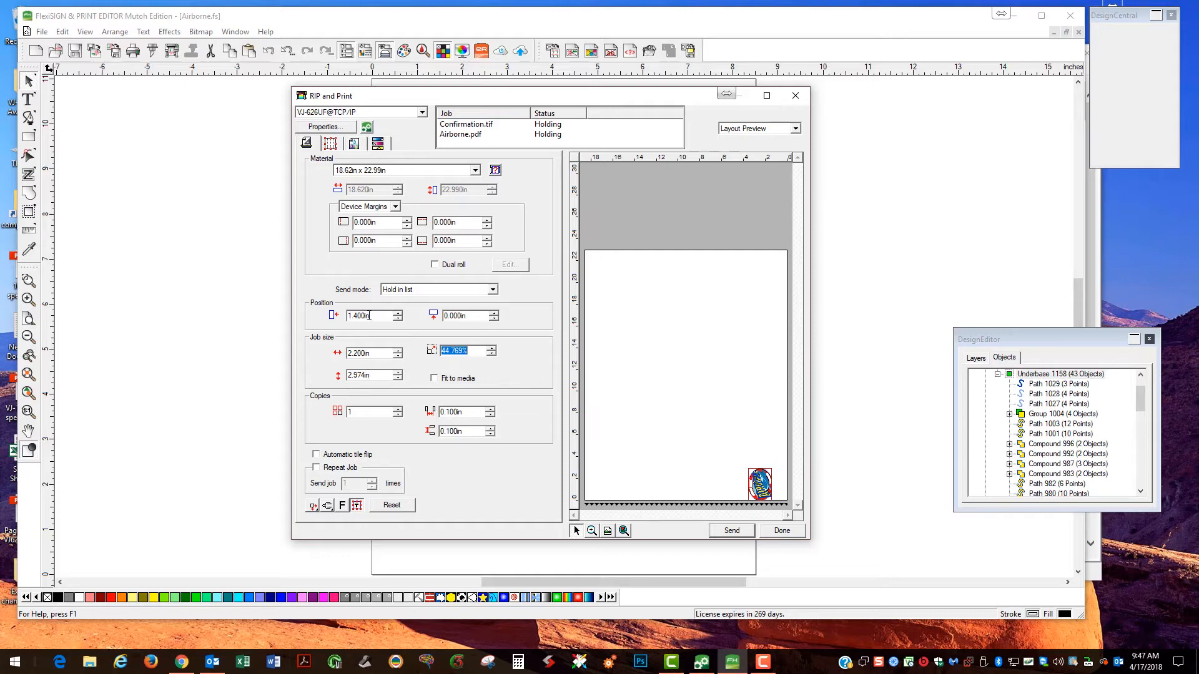
mouse_move(377, 325)
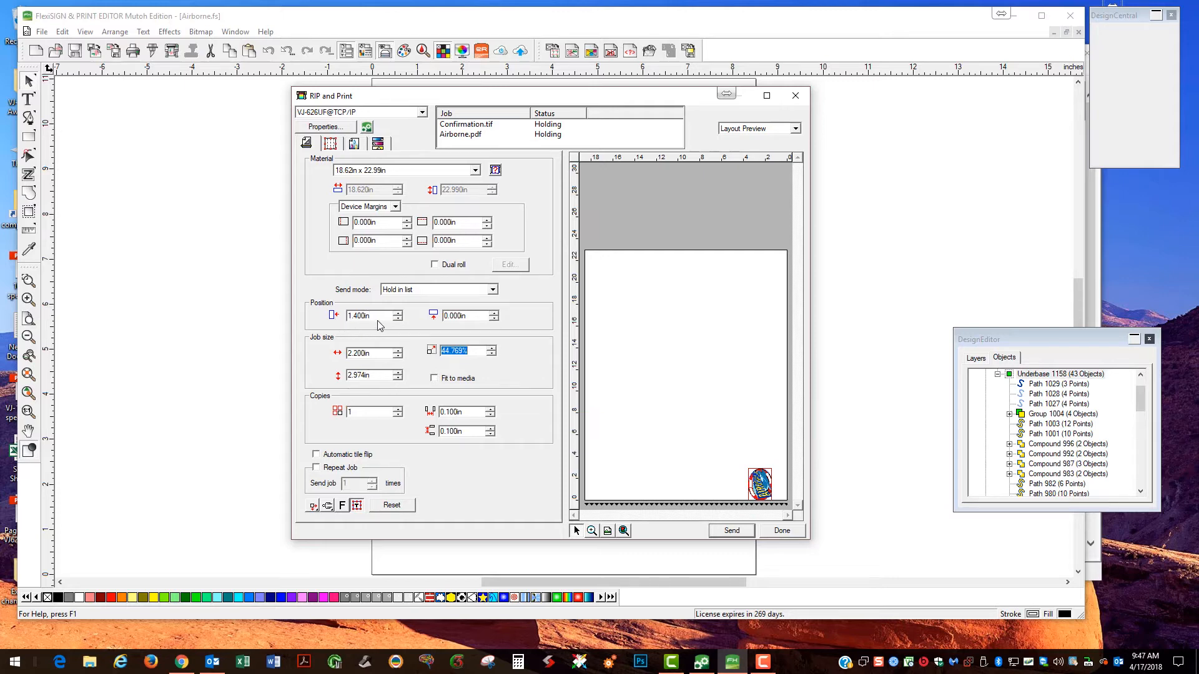
mouse_move(375, 316)
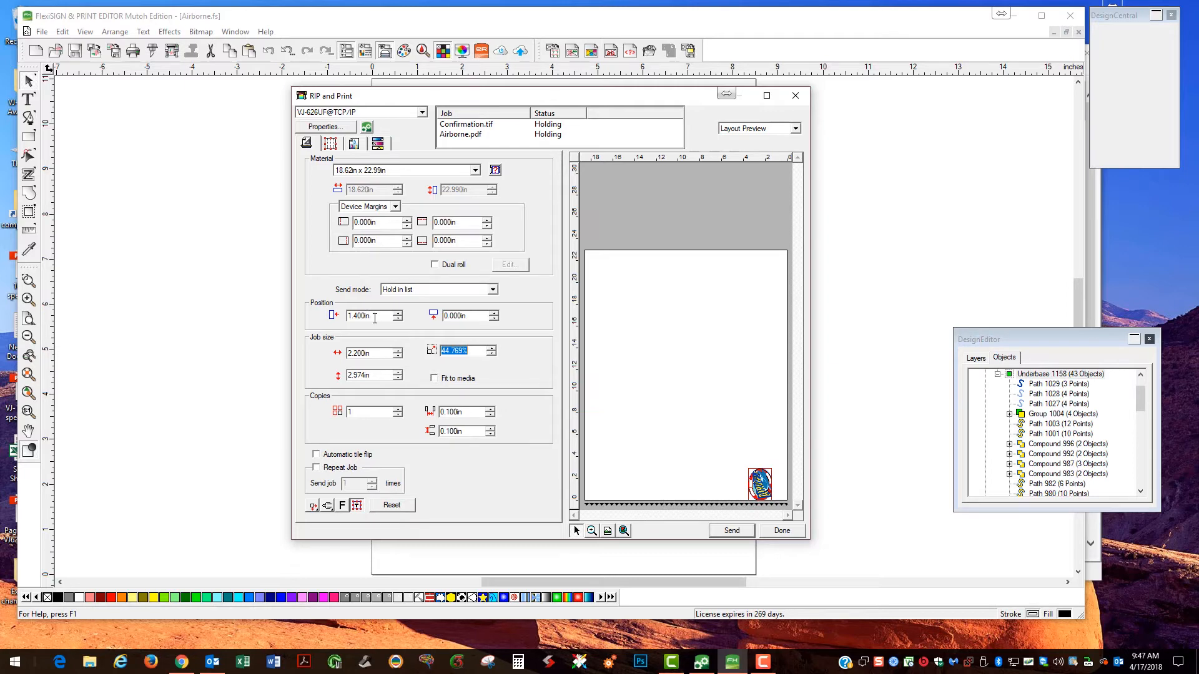
mouse_move(349, 298)
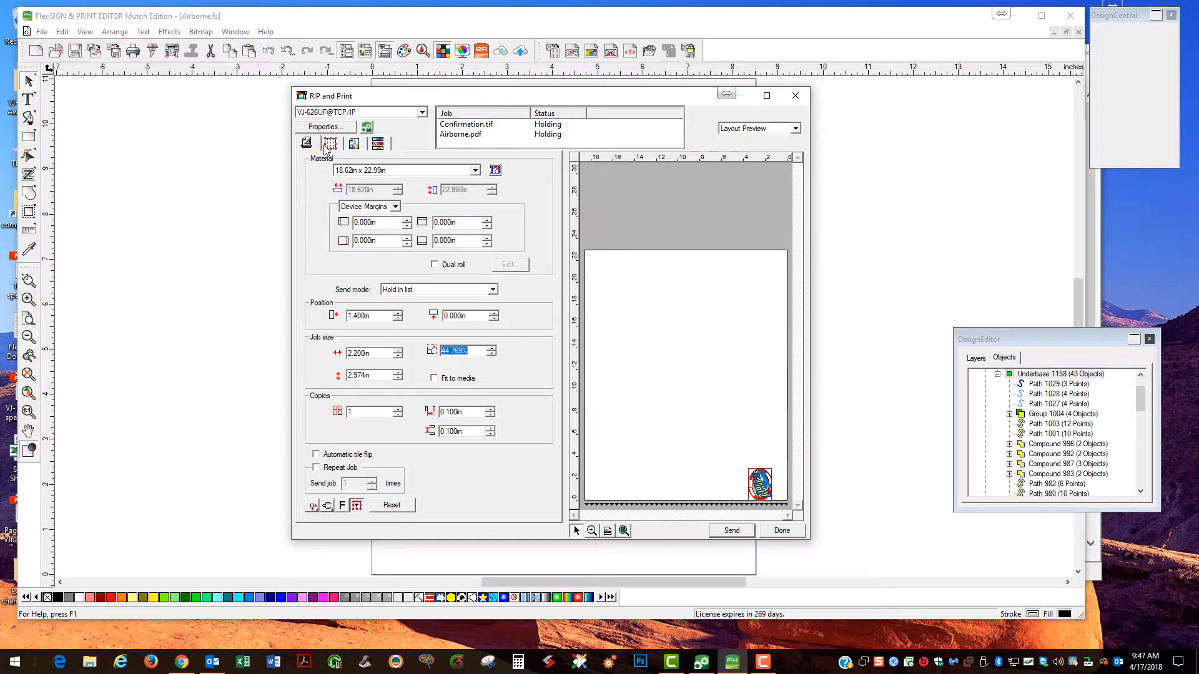
In Output settings, select the LUH1 Rotary Jig 720 x 1080 C8 profile and KCMYWWVV colour mode.
left_click(352, 143)
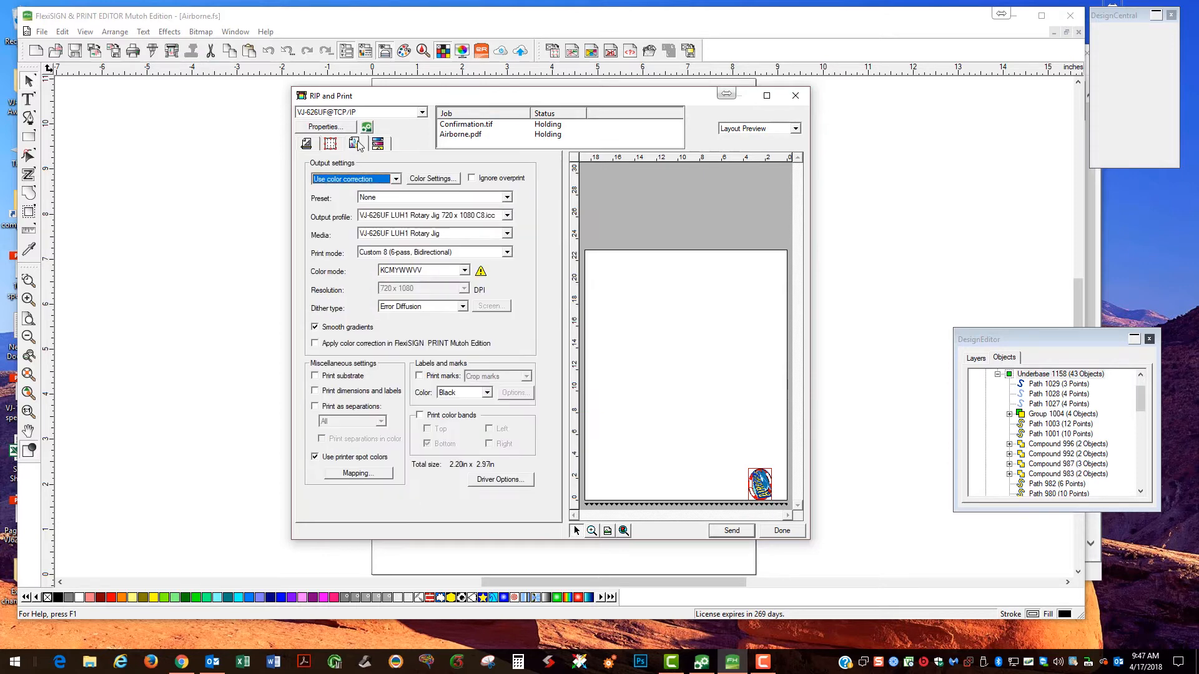
mouse_move(498, 221)
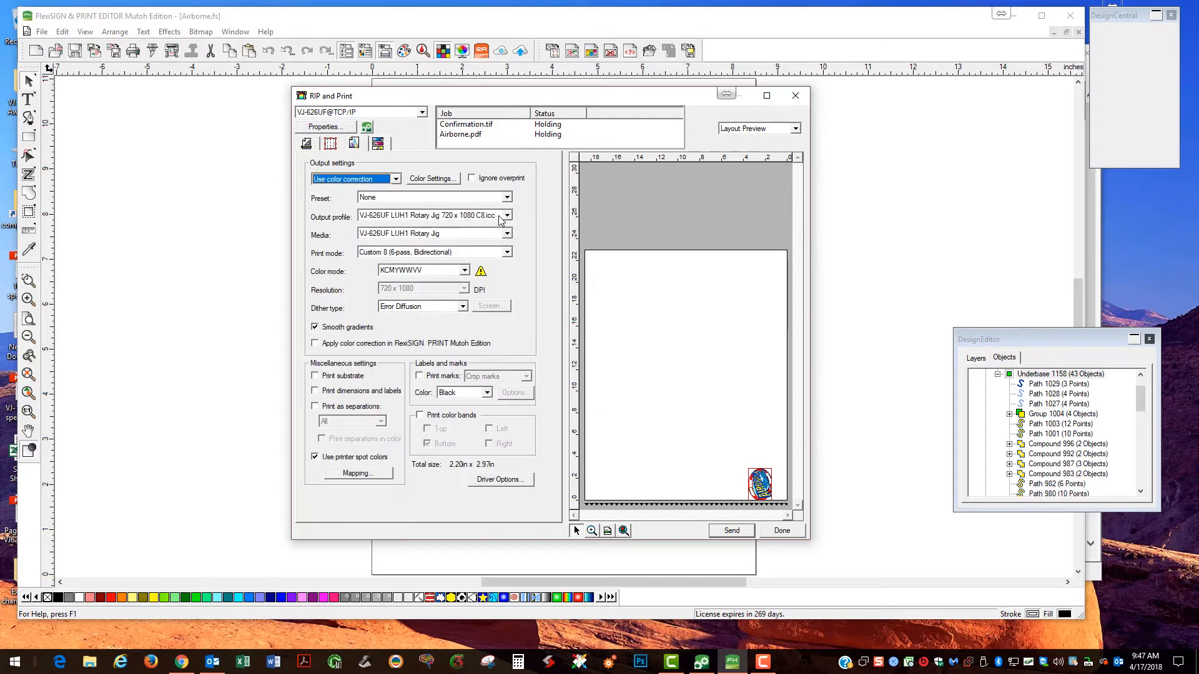
left_click(506, 215)
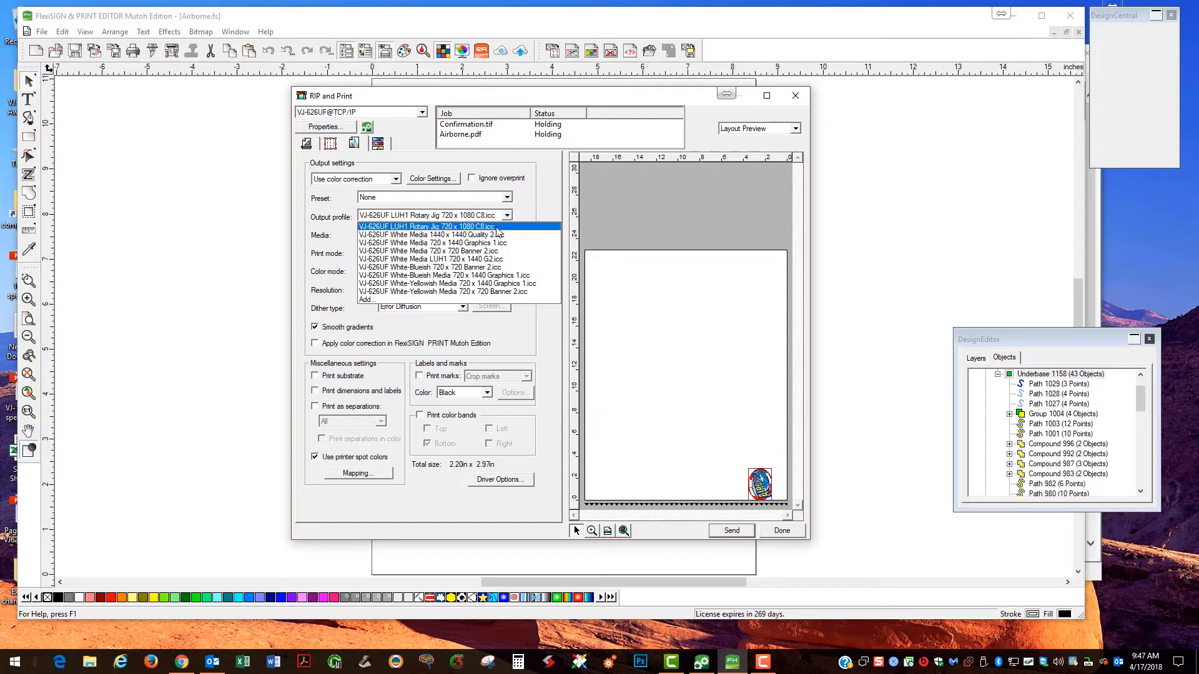
left_click(427, 226)
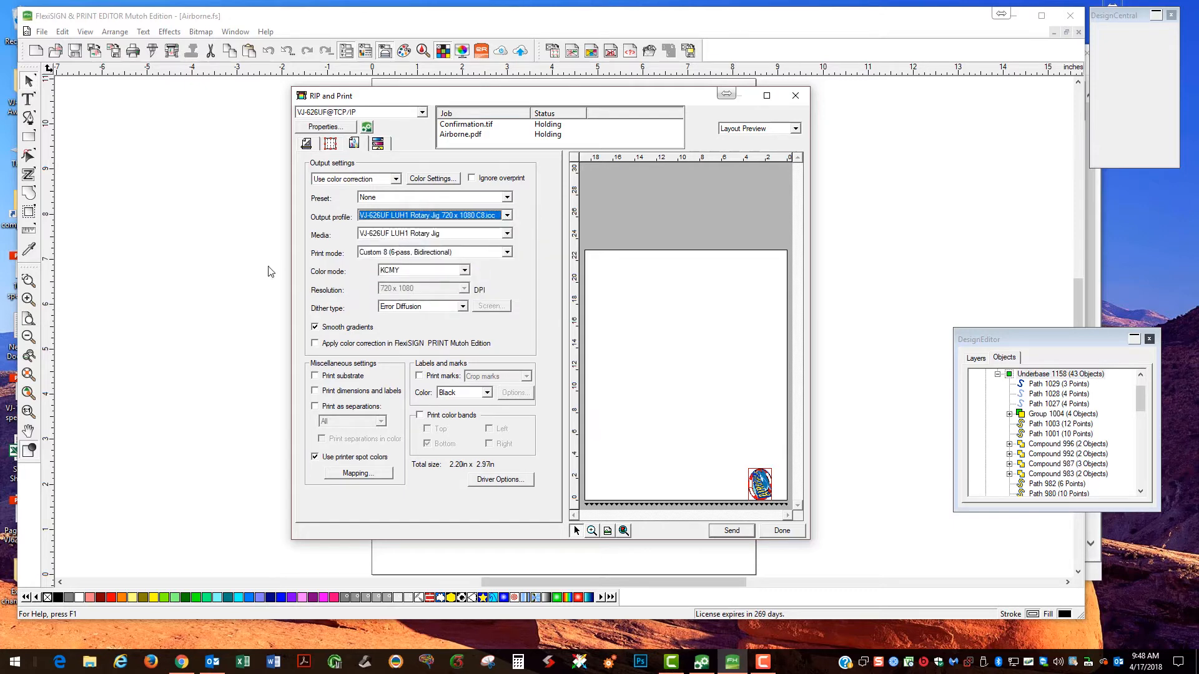
left_click(464, 270)
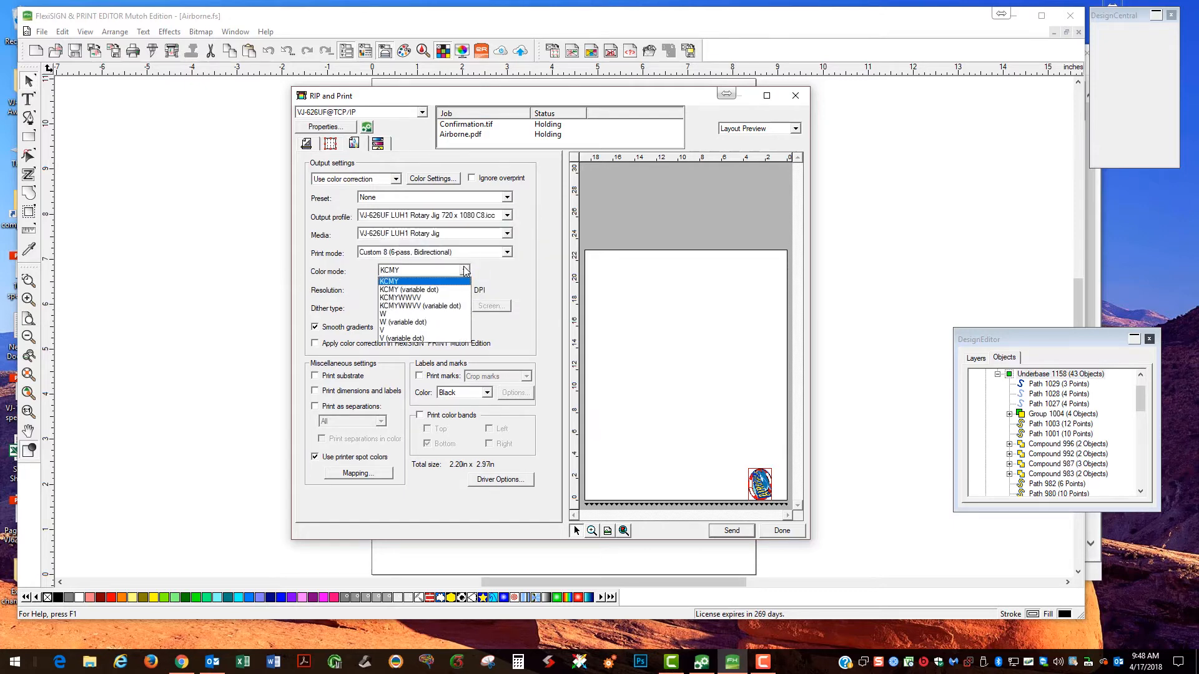
mouse_move(440, 281)
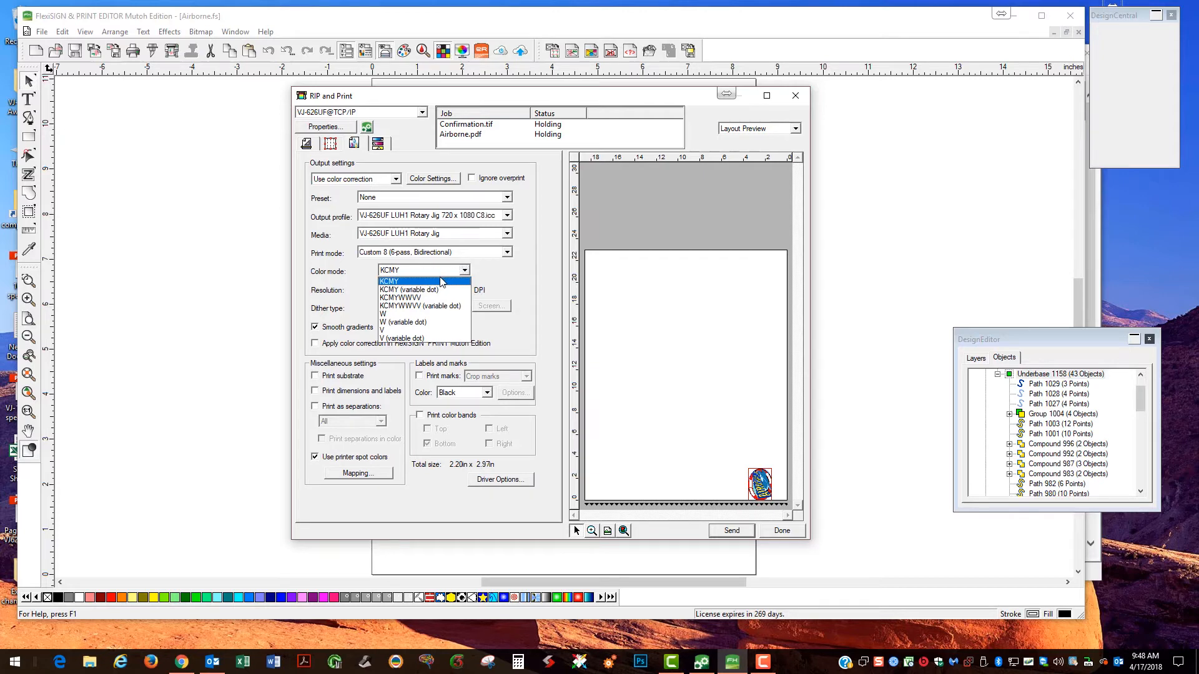
mouse_move(417, 297)
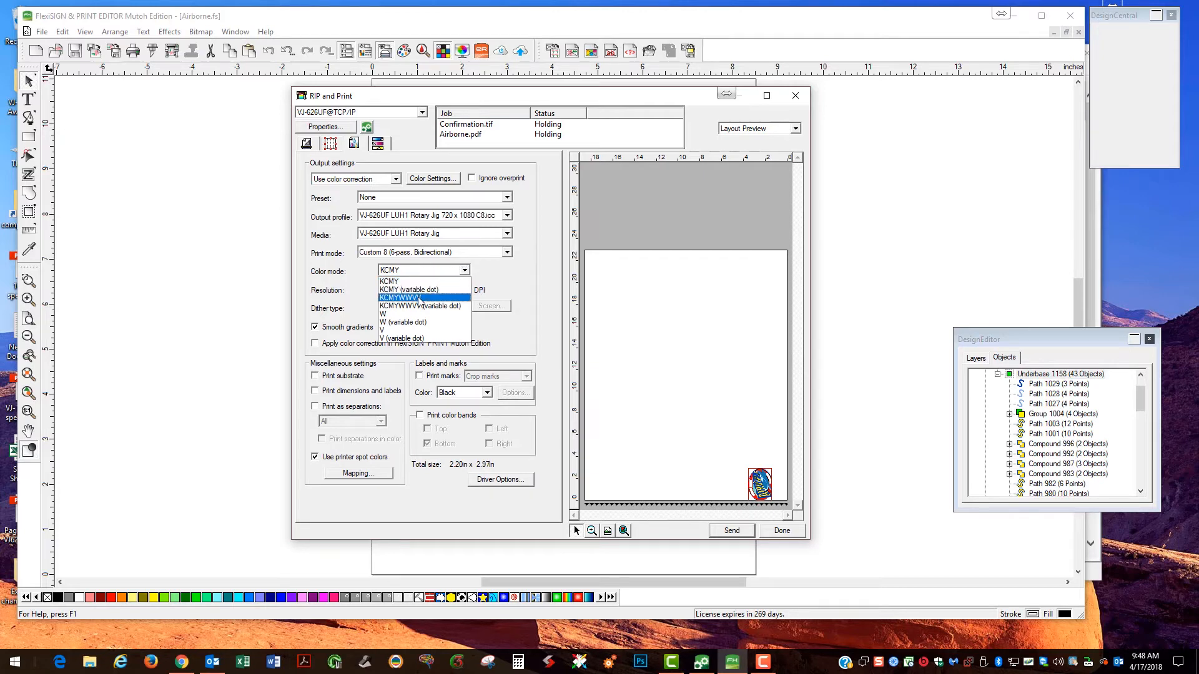
left_click(414, 297)
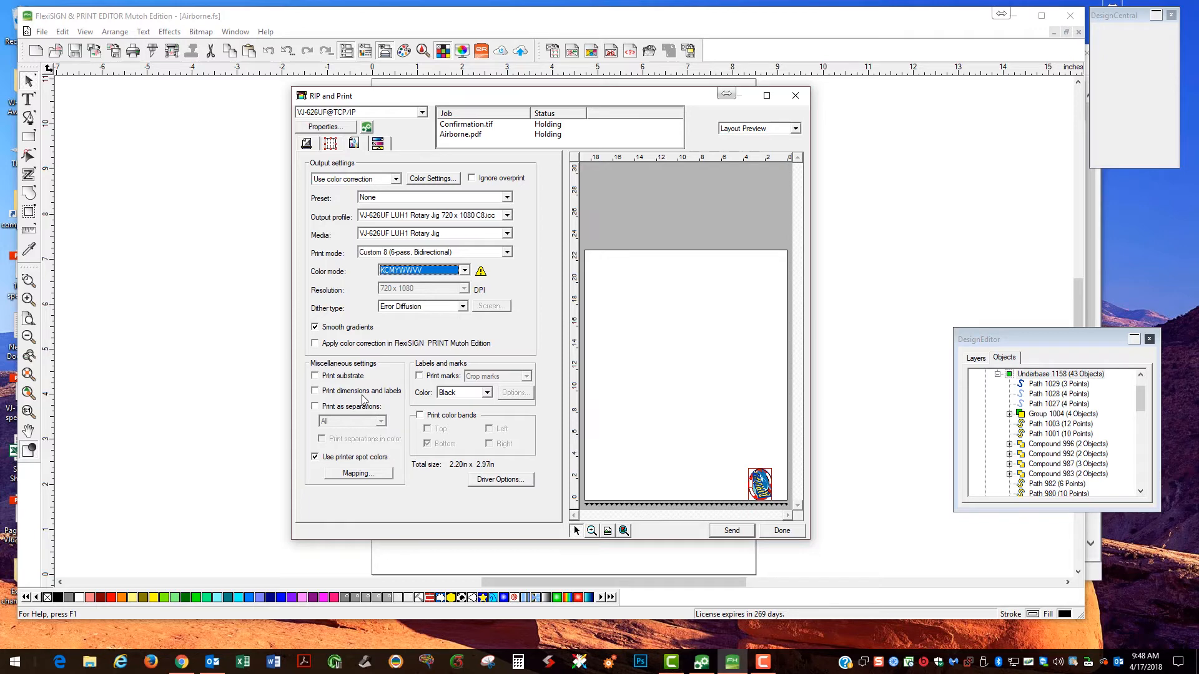
In spot colour Mapping, map Underbase to the White 1 ink and confirm.
left_click(354, 472)
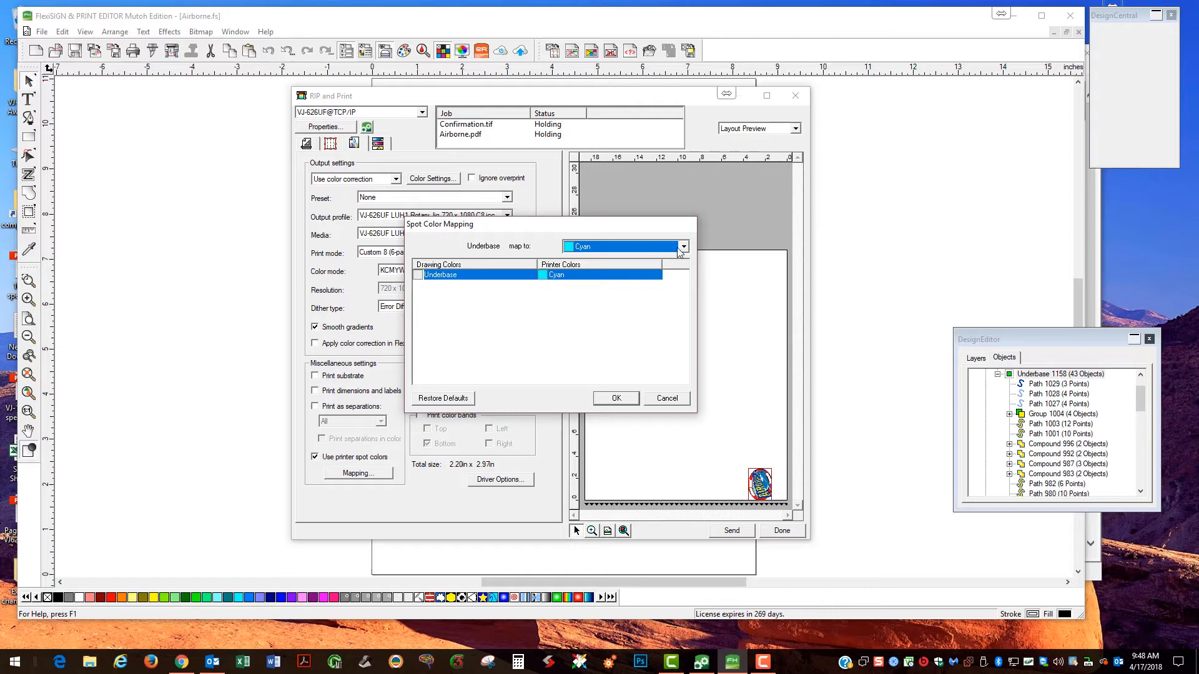
left_click(680, 246)
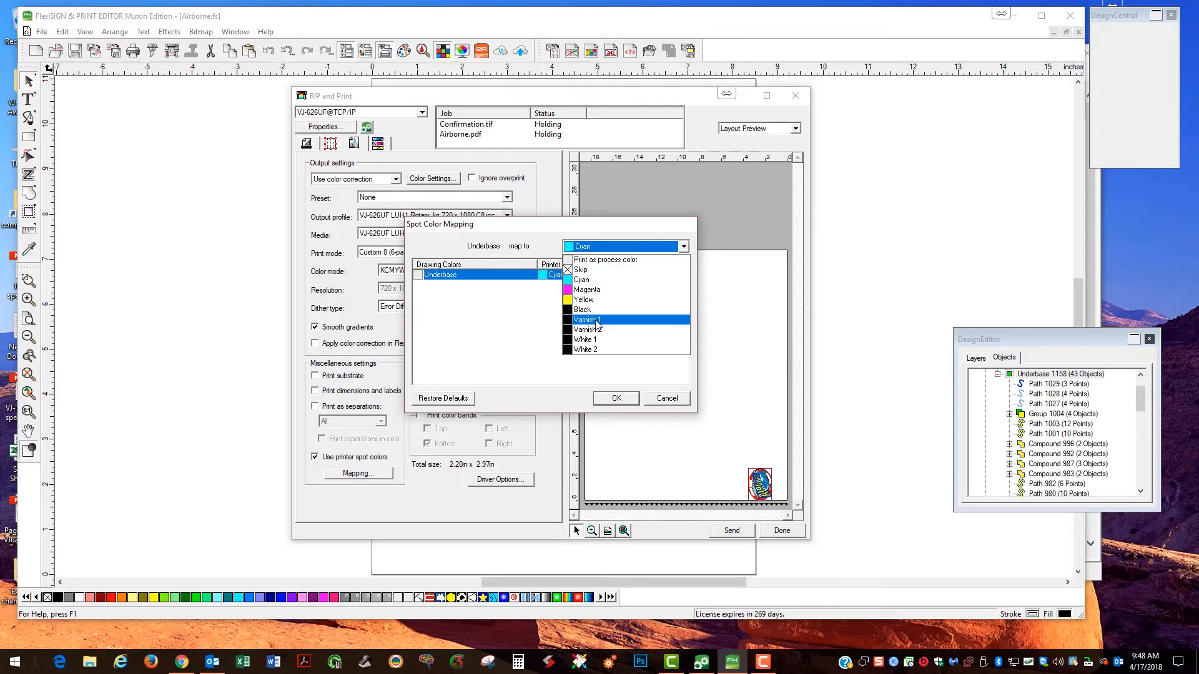
left_click(586, 340)
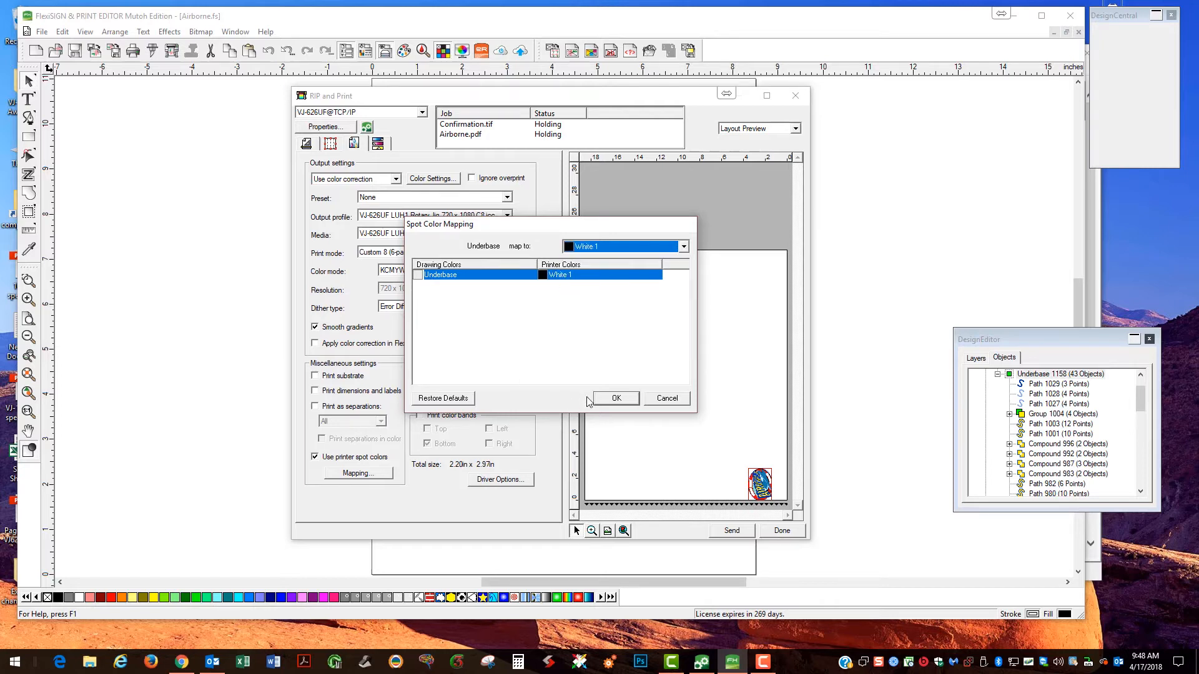
left_click(616, 399)
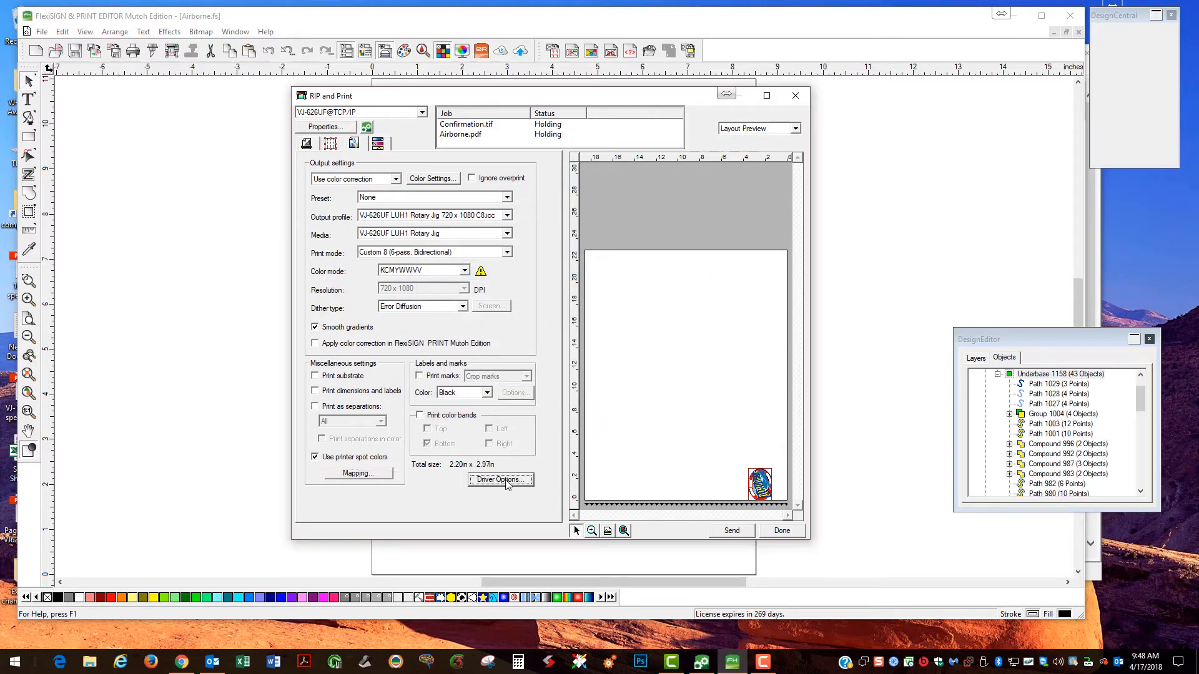
In the driver's spot colour options, try White 2 as a spot colour alongside White 1.
left_click(499, 480)
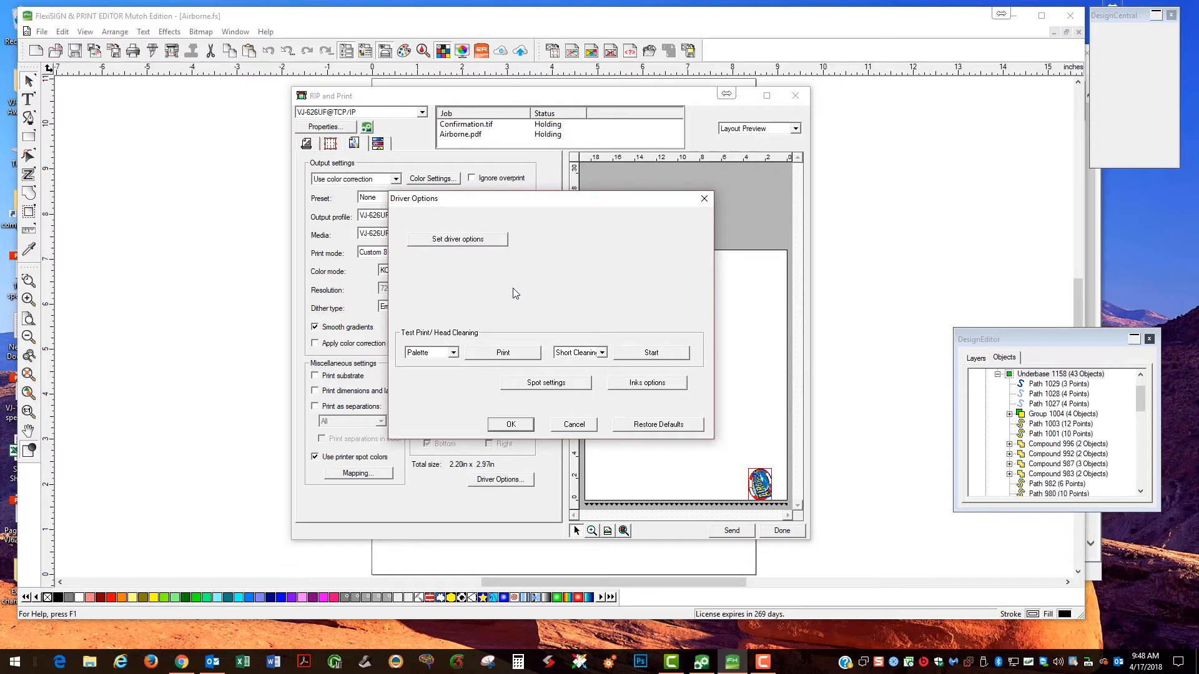
left_click(545, 382)
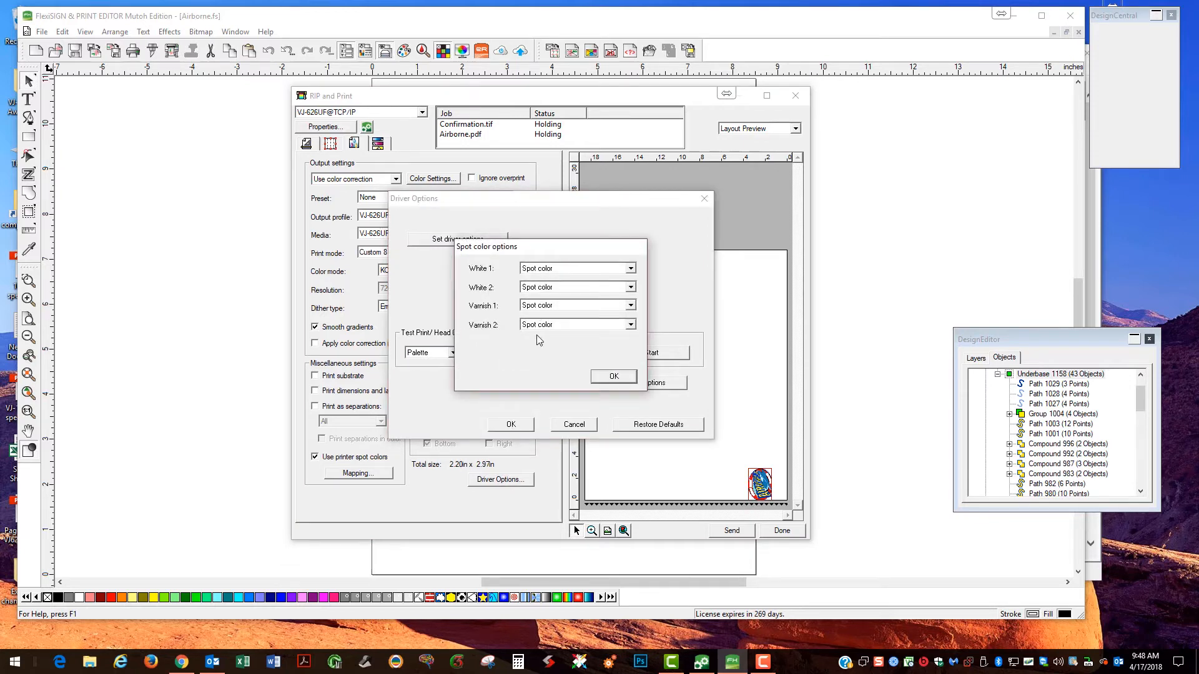
mouse_move(604, 298)
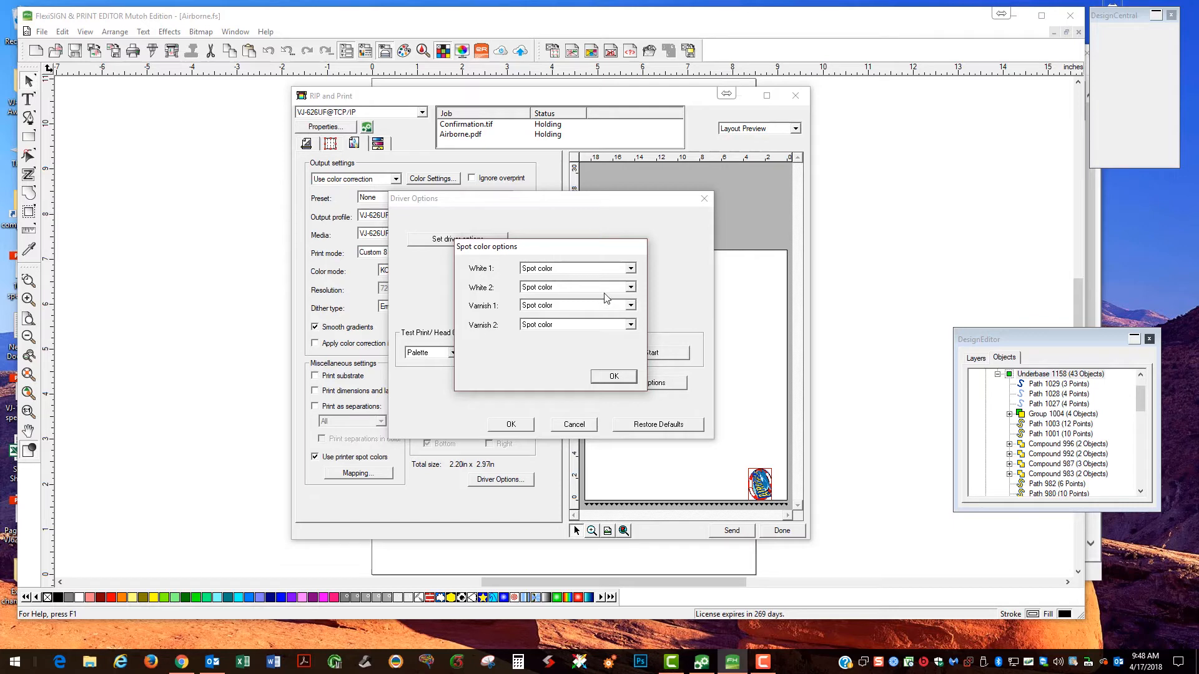
mouse_move(464, 288)
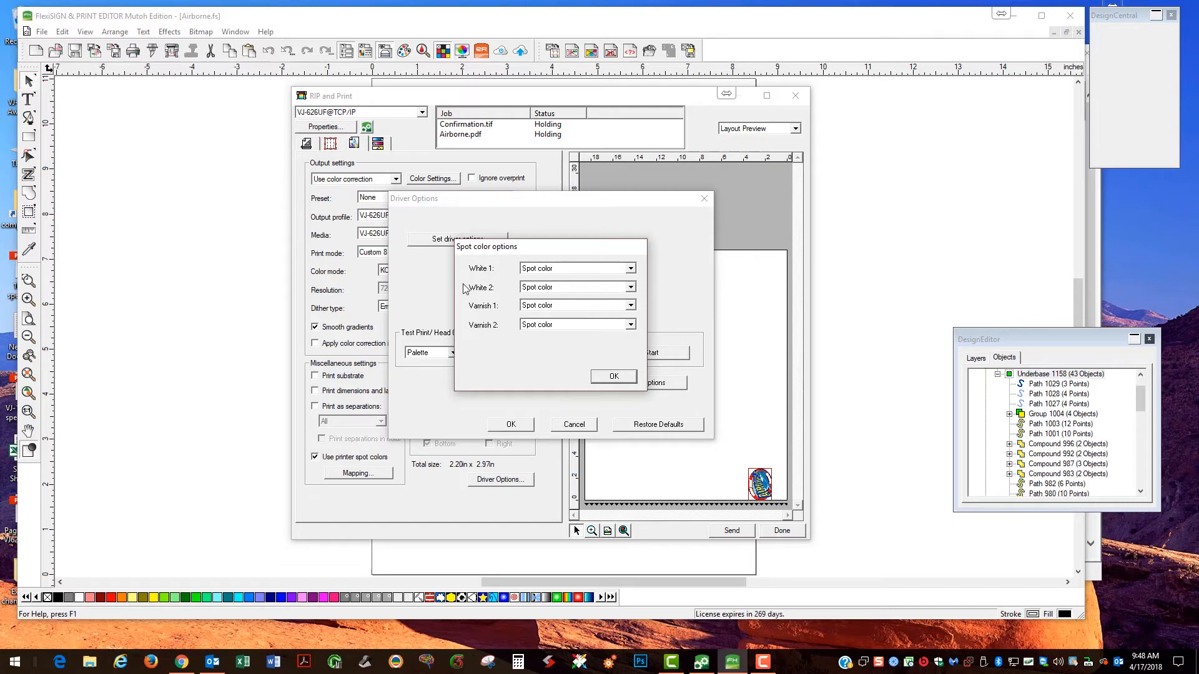
mouse_move(639, 291)
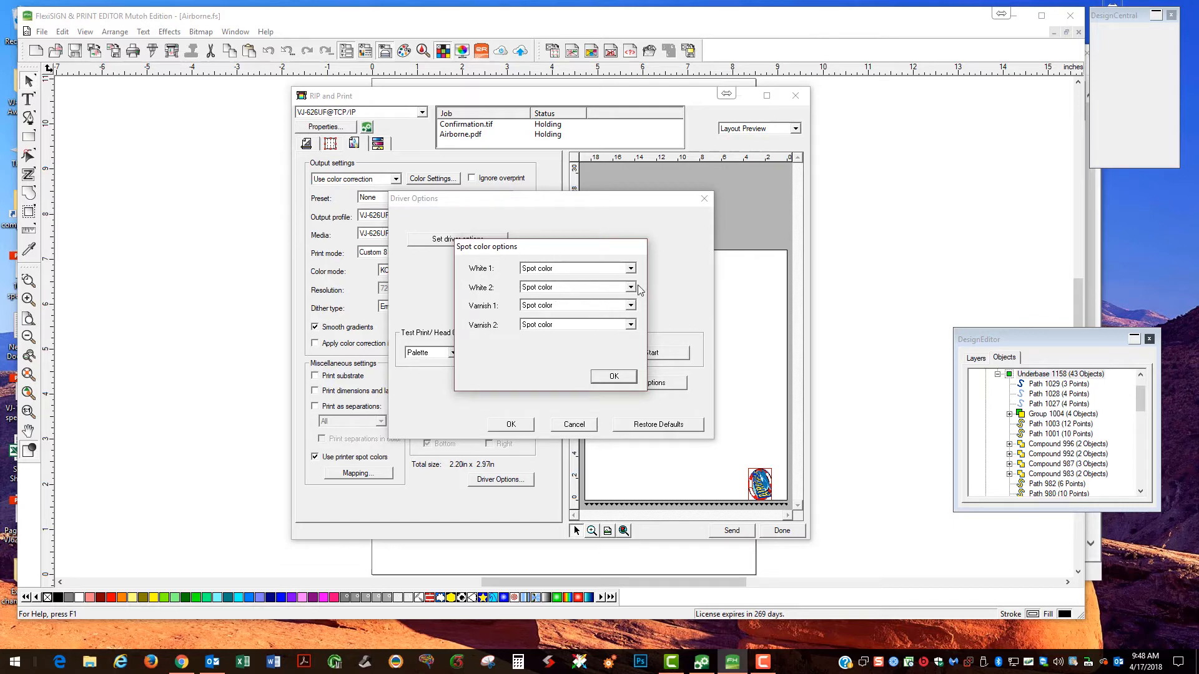
left_click(629, 287)
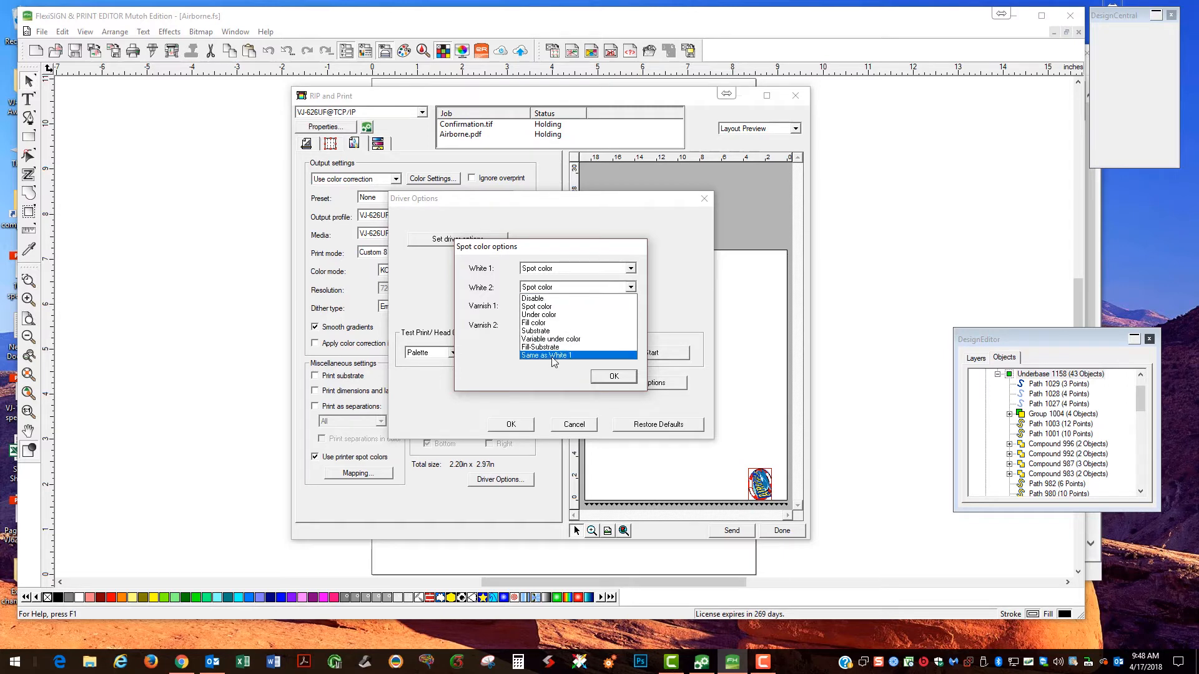
left_click(546, 355)
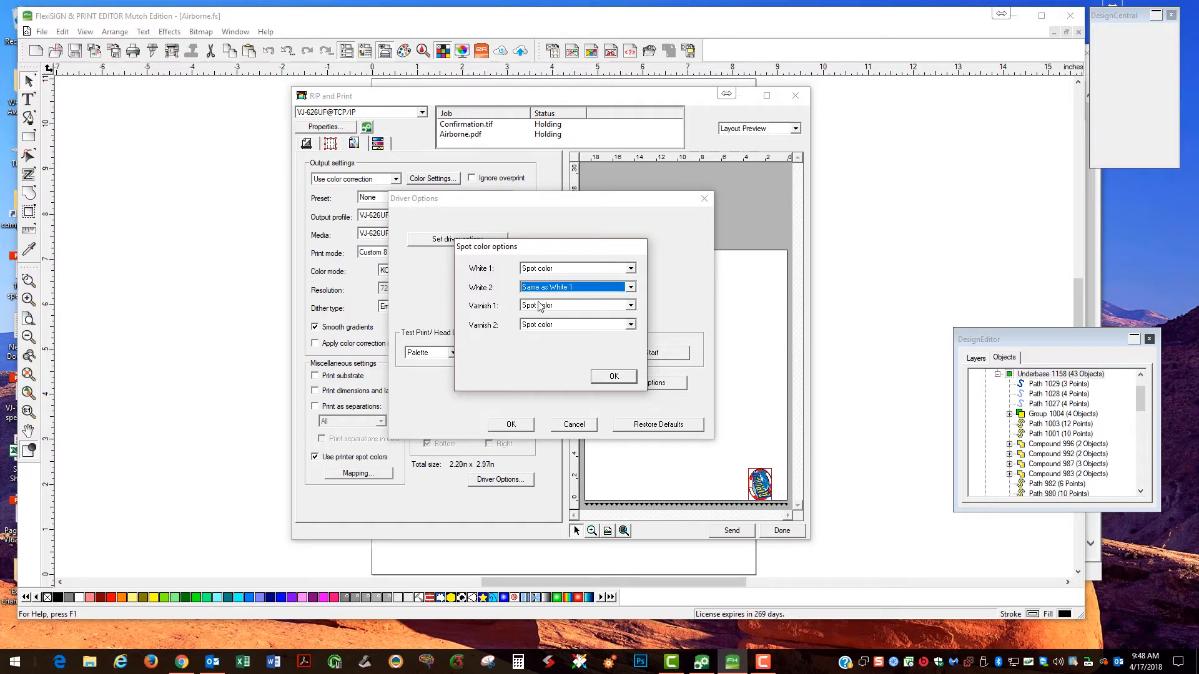
Leave White 1 as Spot color, disable White 2 and Varnish 2, and confirm.
left_click(630, 304)
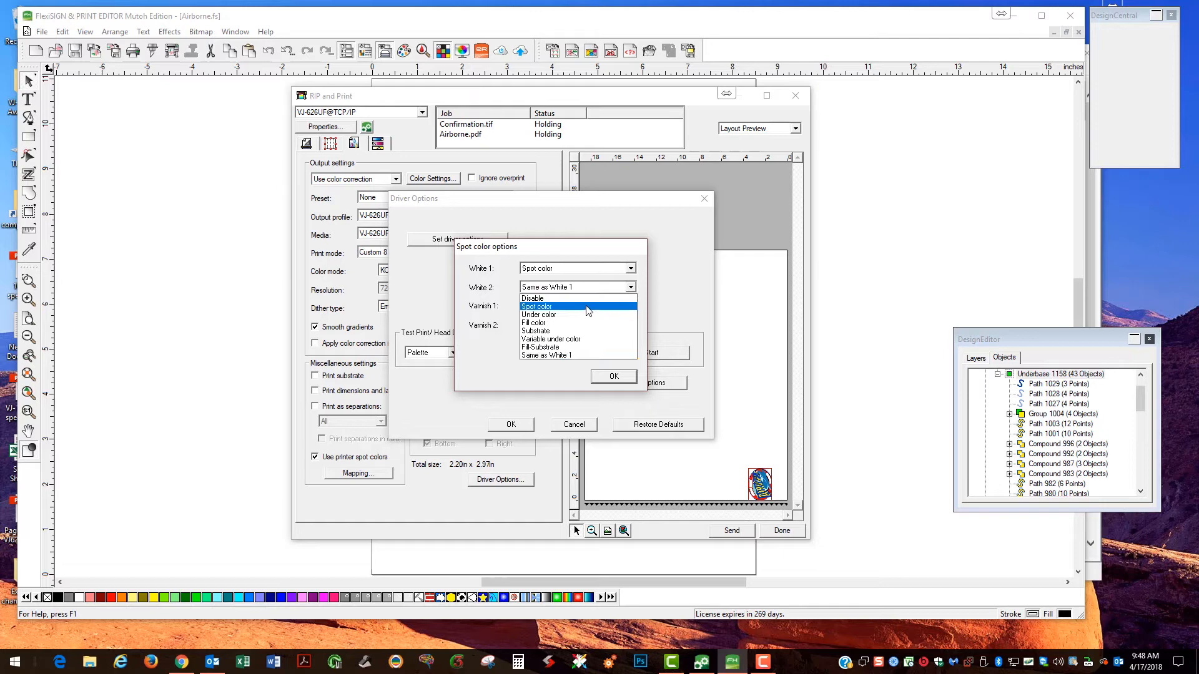
left_click(533, 298)
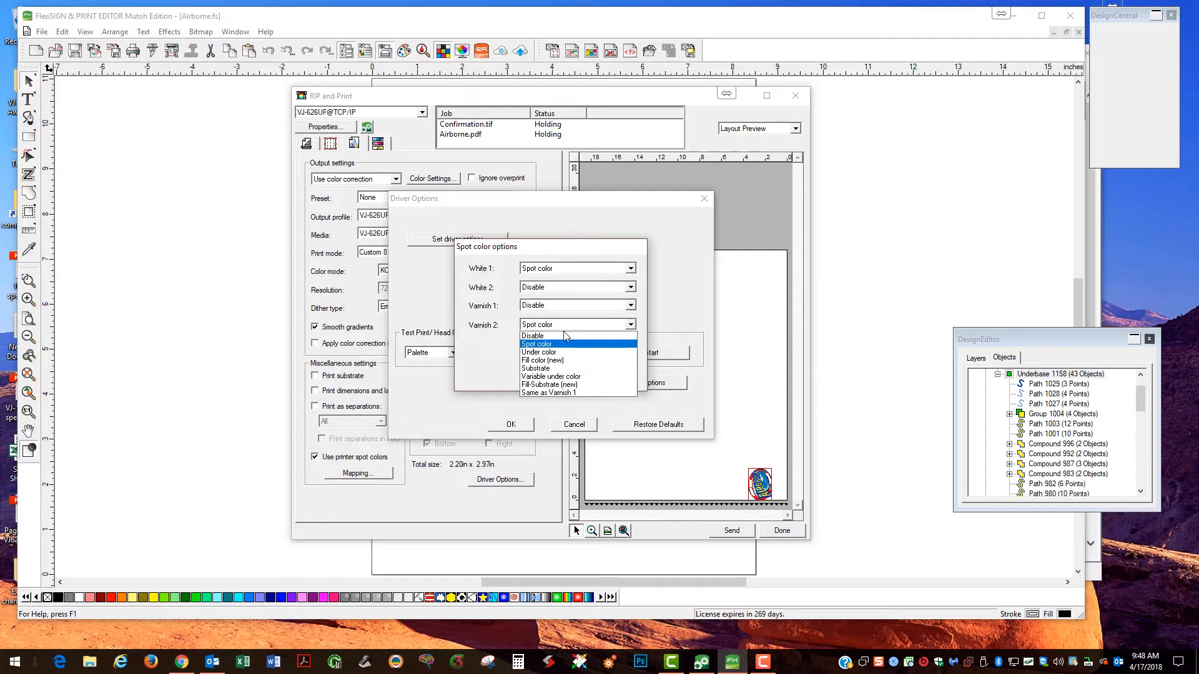
left_click(532, 336)
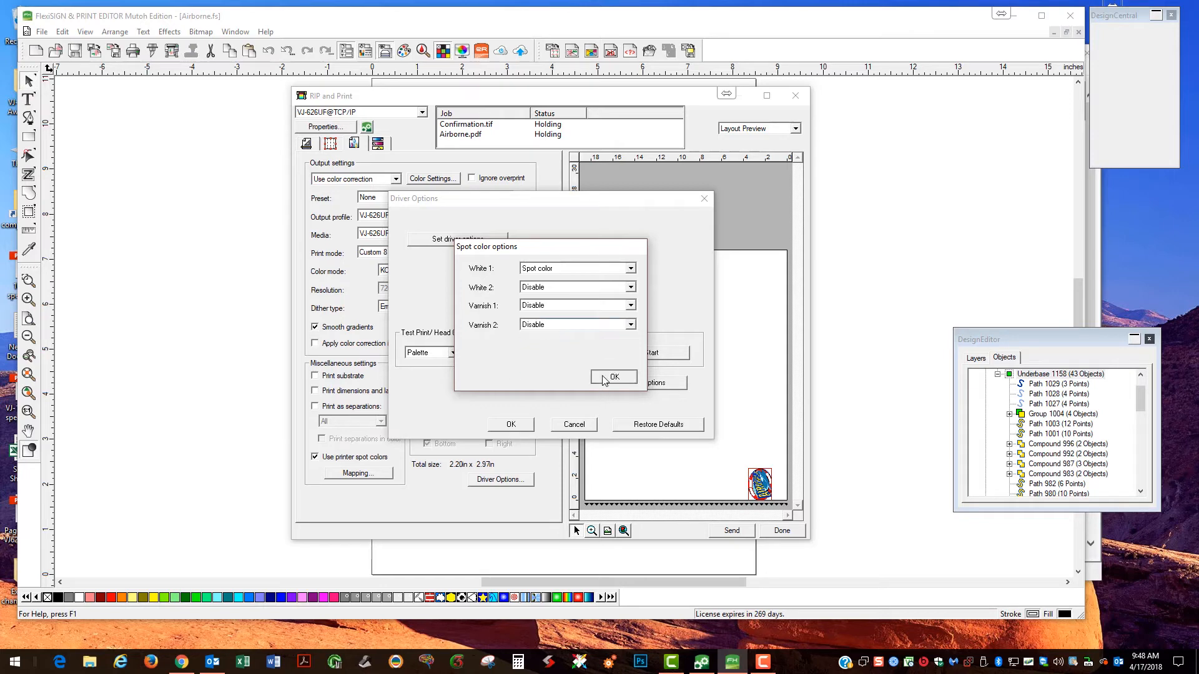
left_click(612, 377)
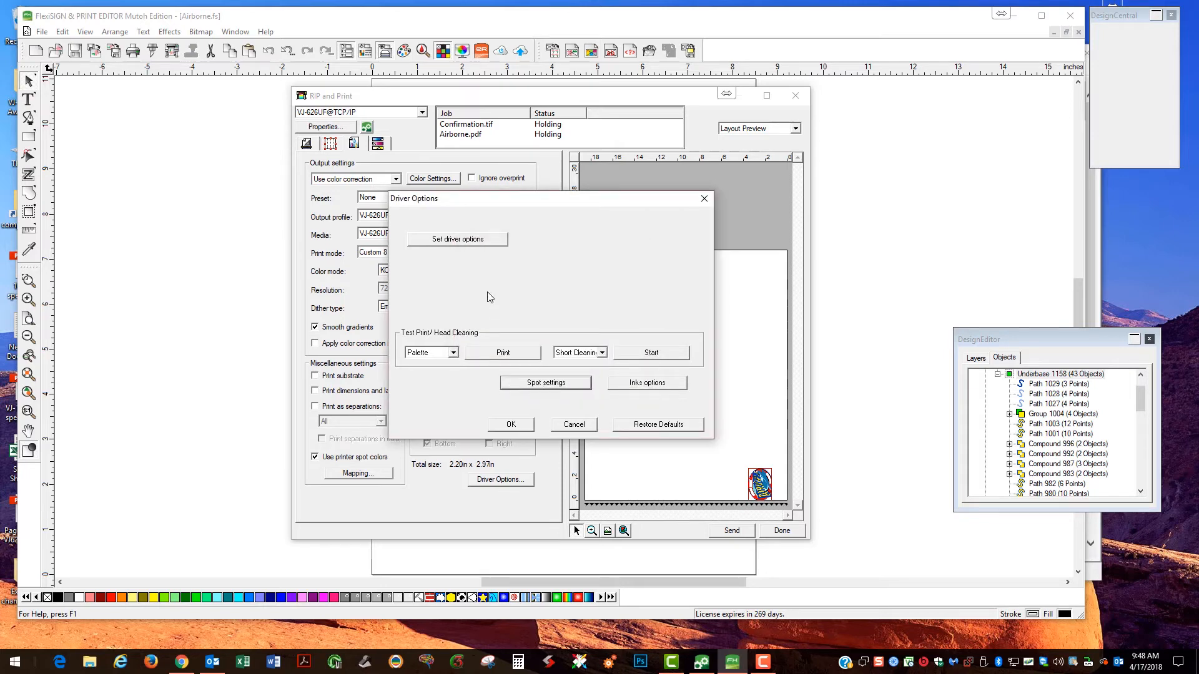
Enable layer printing in White-Underlay (KCMYVV-on-WW) mode for the VJ-626UF and confirm.
left_click(457, 238)
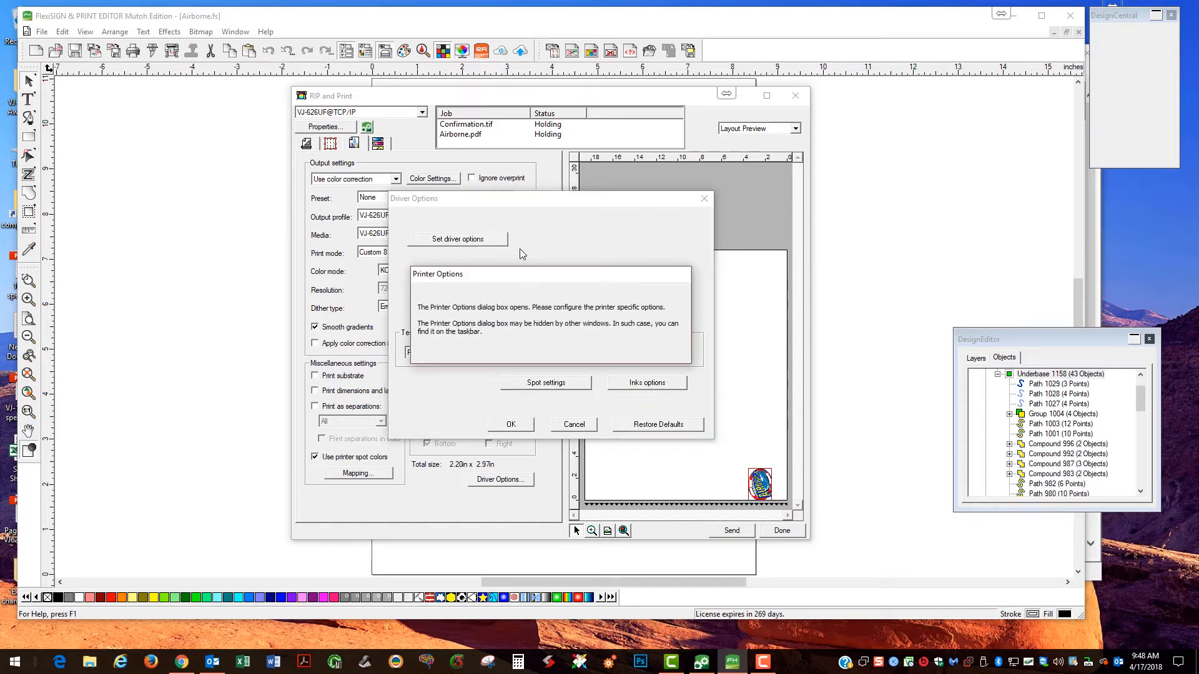
mouse_move(559, 244)
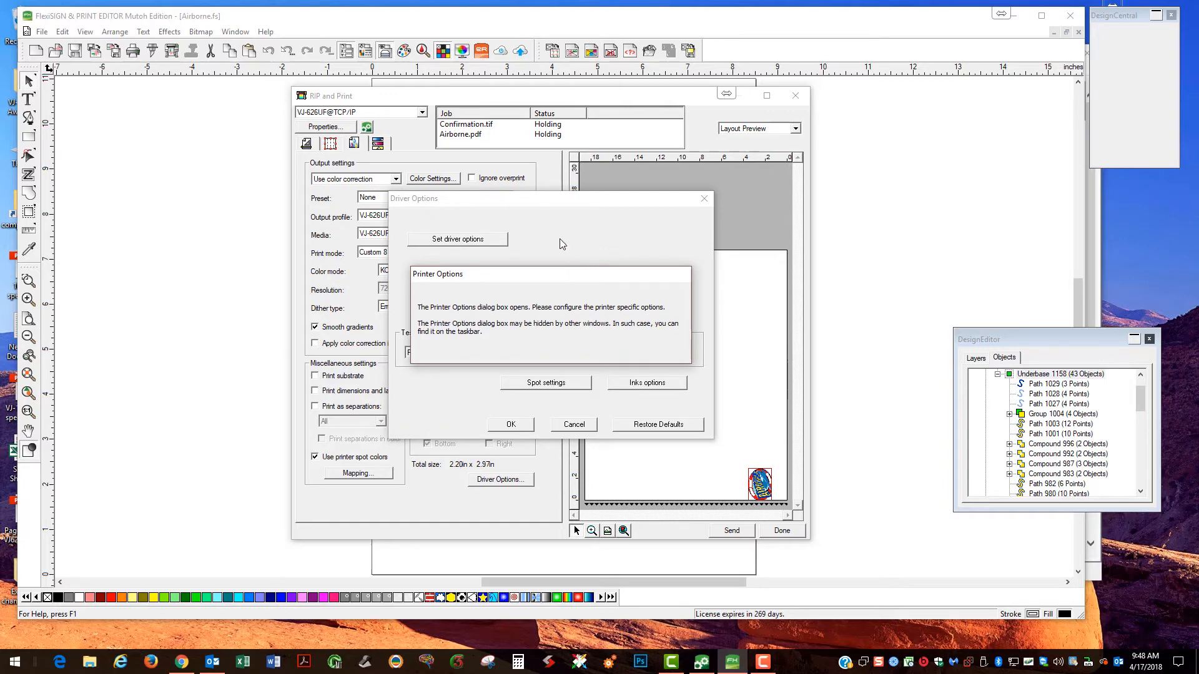
left_click(509, 424)
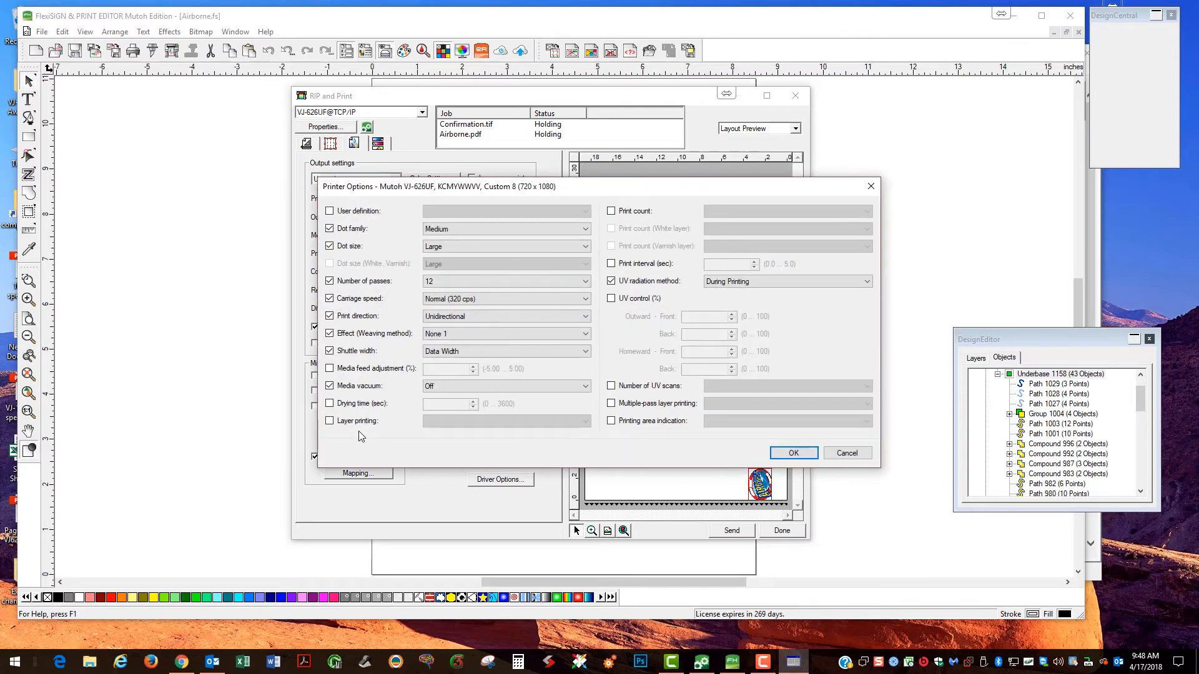
left_click(330, 421)
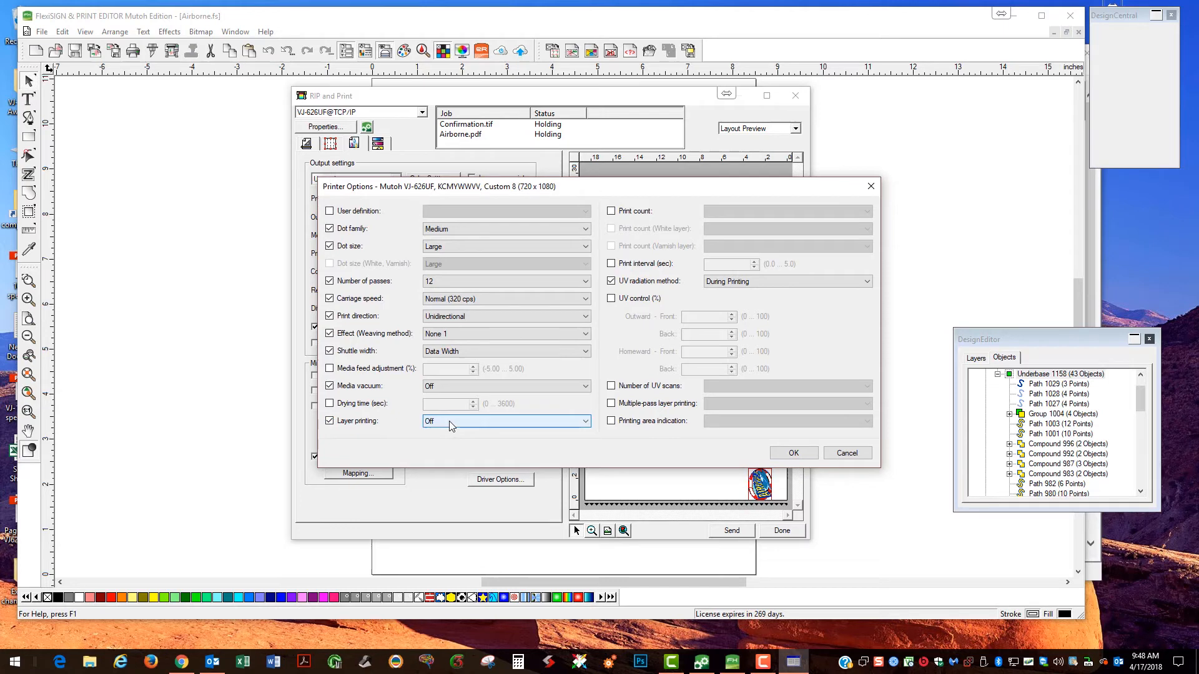
left_click(583, 421)
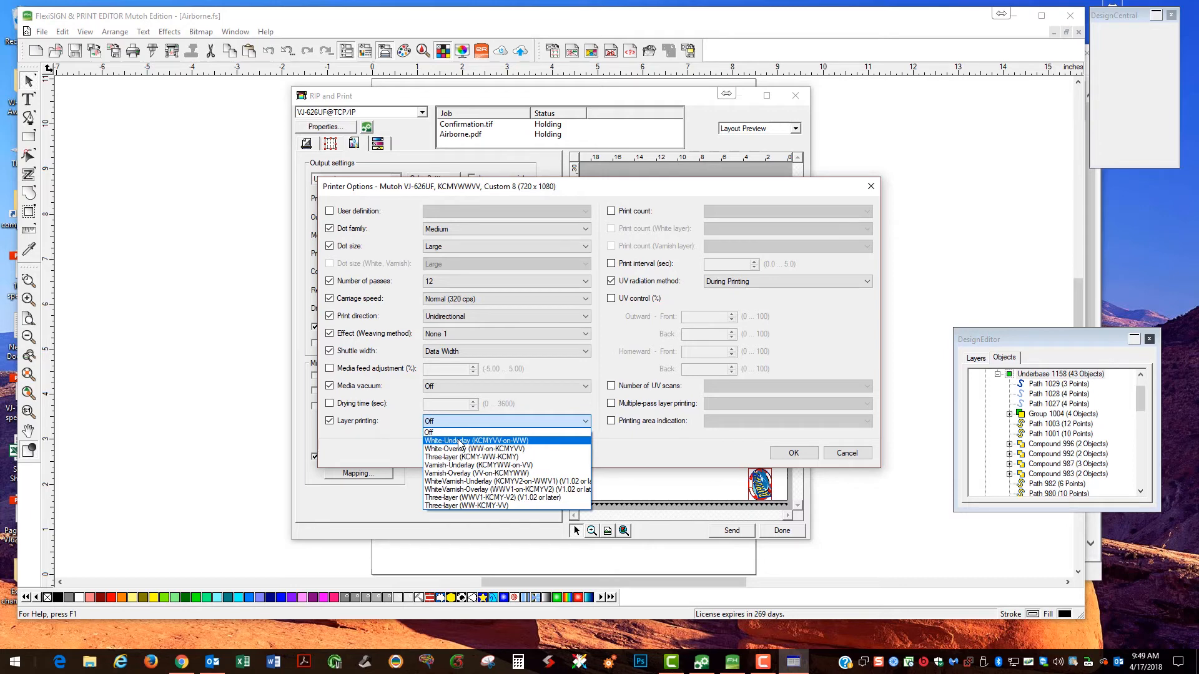
left_click(475, 440)
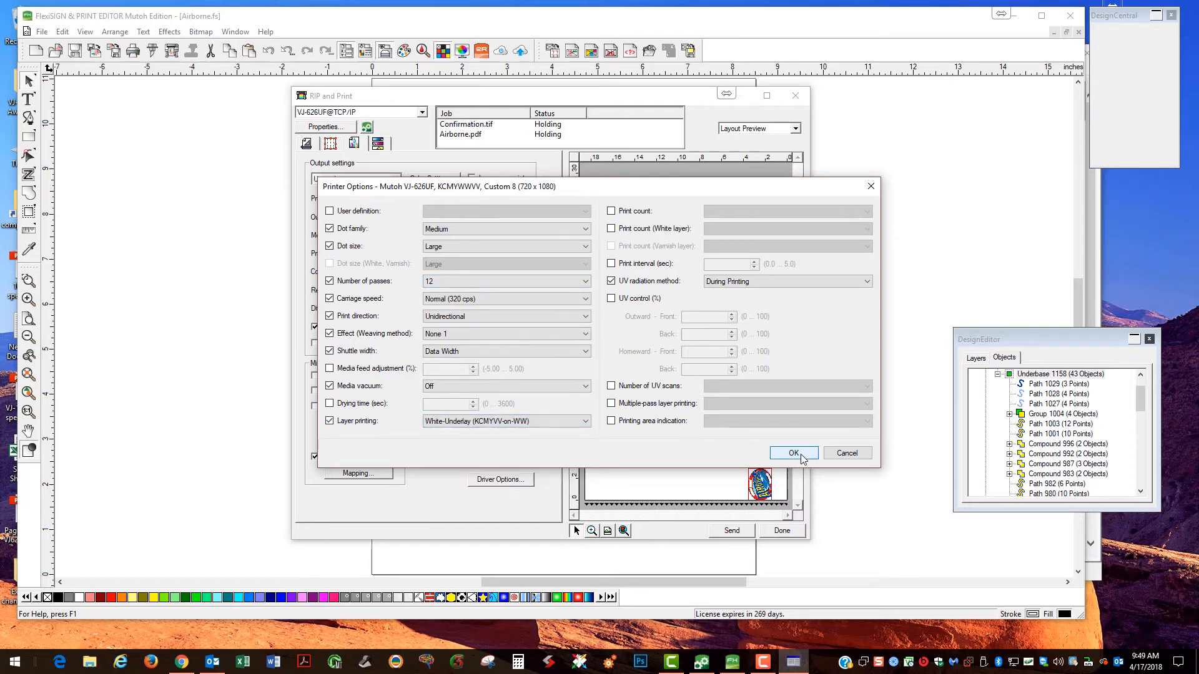
left_click(795, 452)
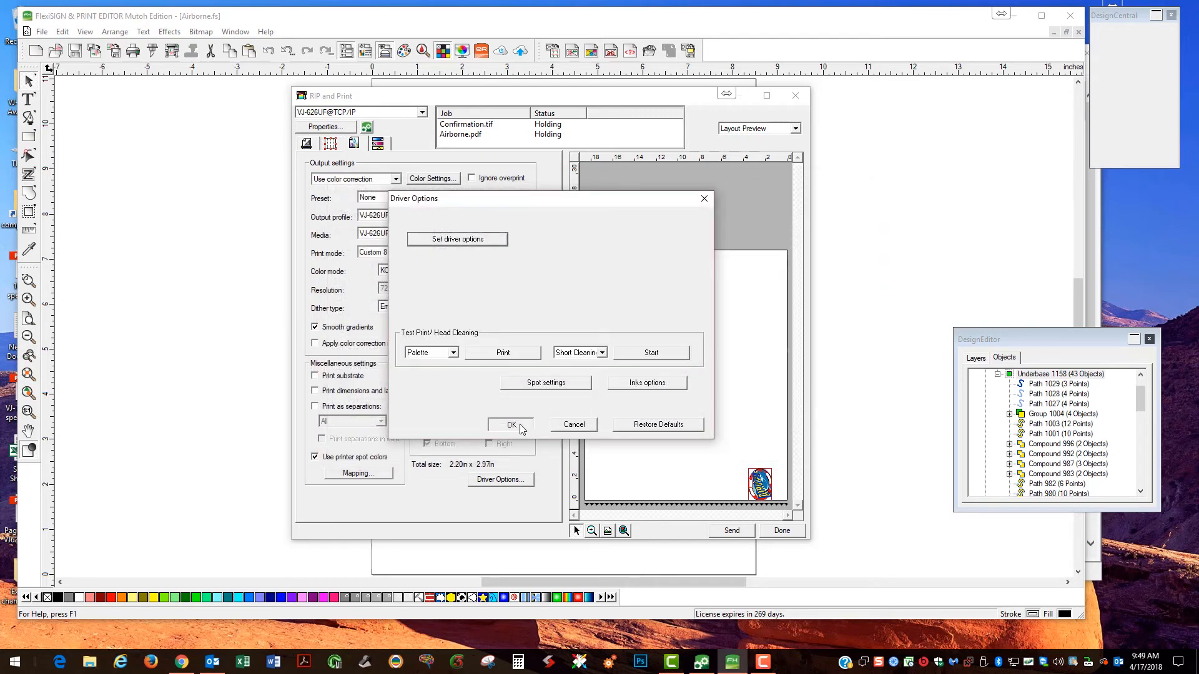
Confirm driver options, send Airborne with Hold in list, and close the print setup.
left_click(512, 424)
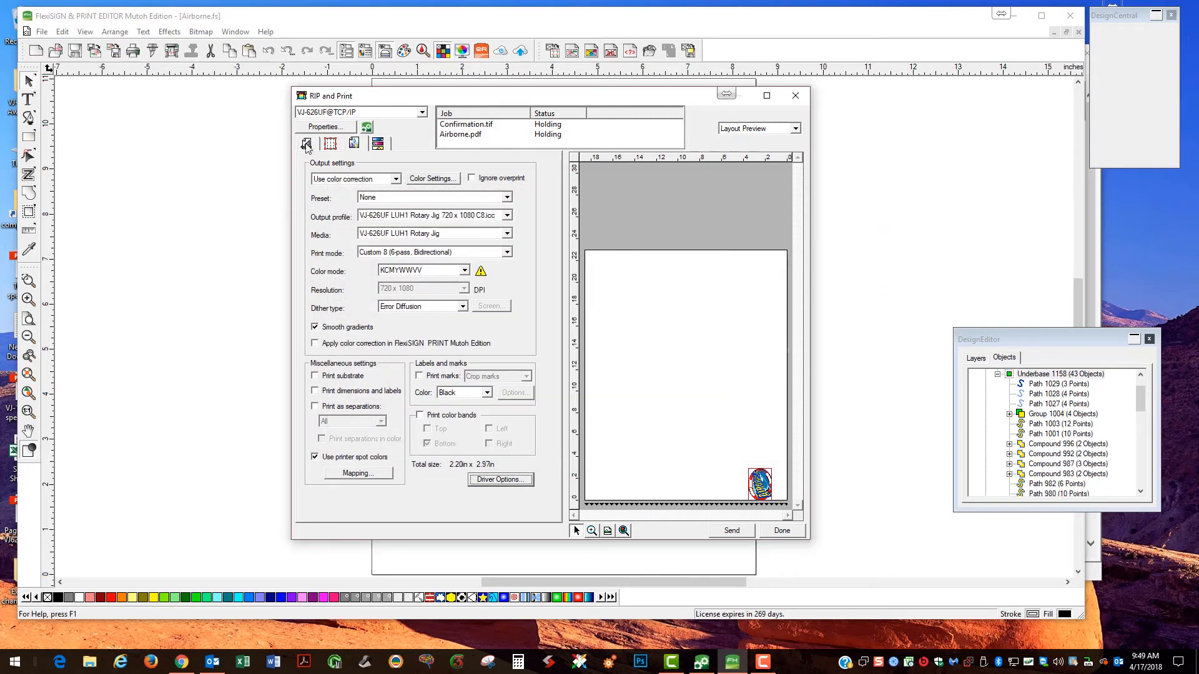
left_click(330, 144)
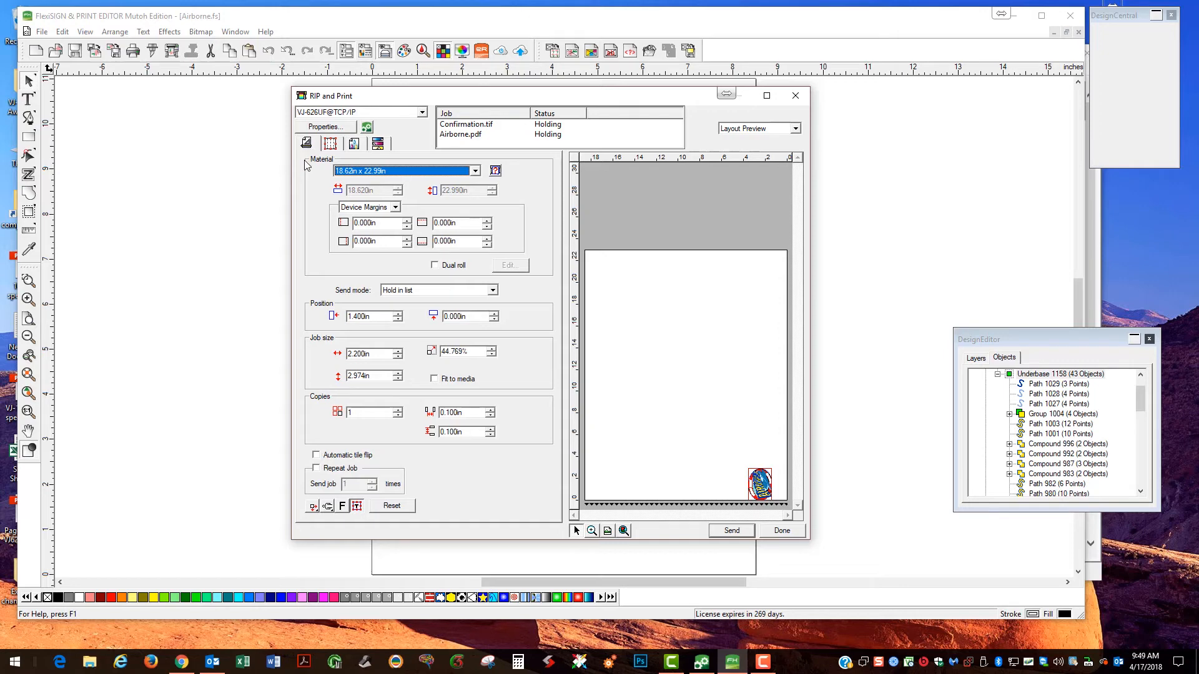
mouse_move(452, 302)
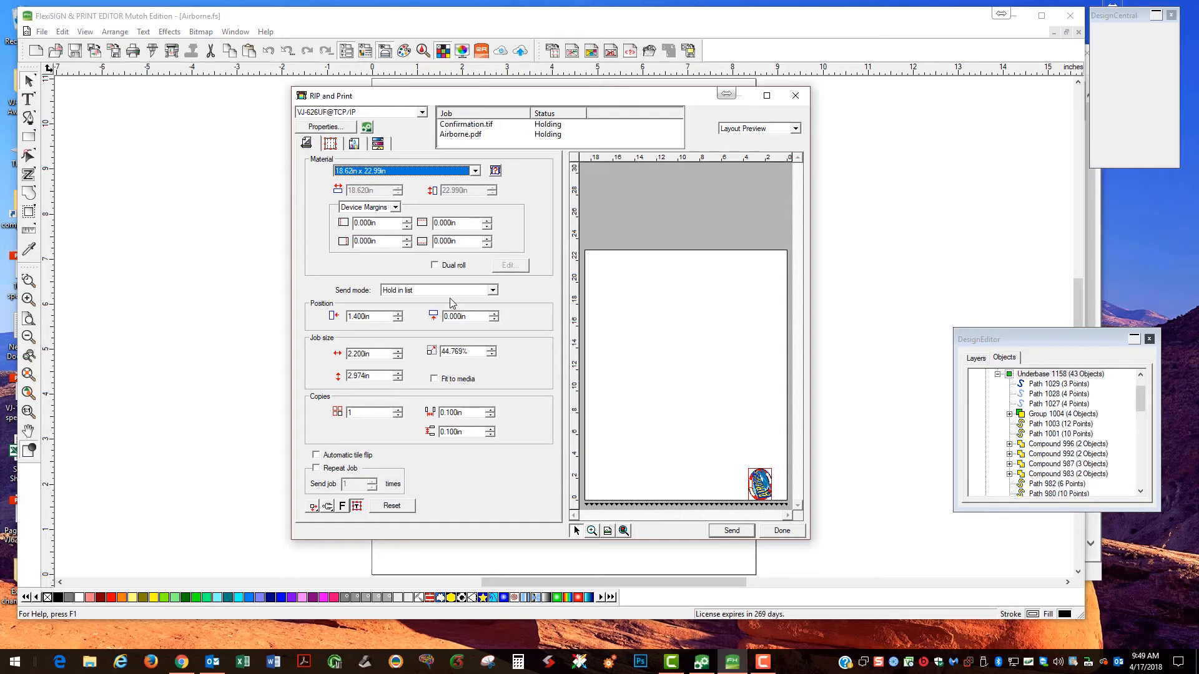
mouse_move(730, 526)
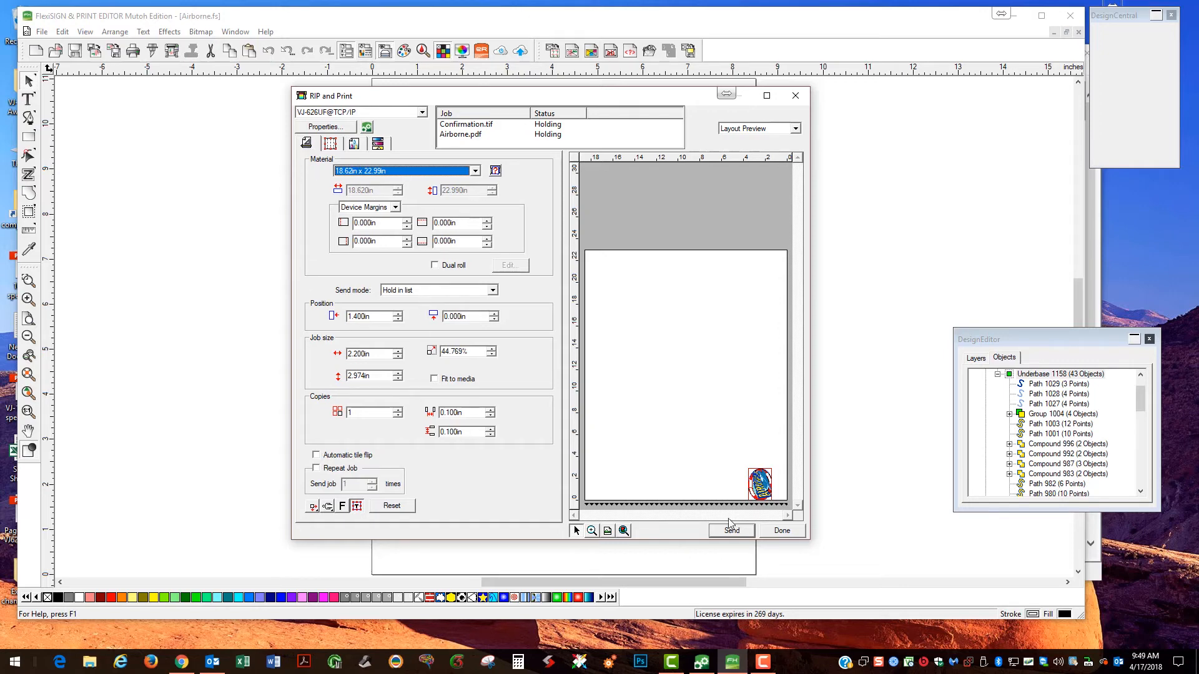
mouse_move(788, 538)
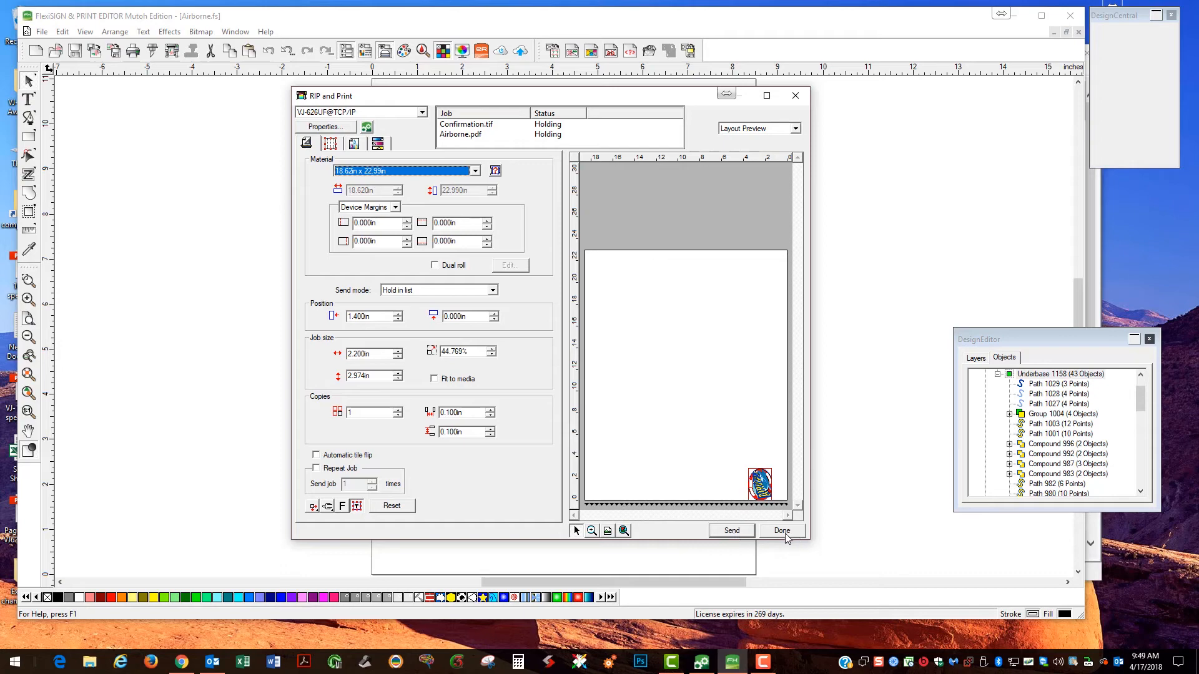
left_click(782, 531)
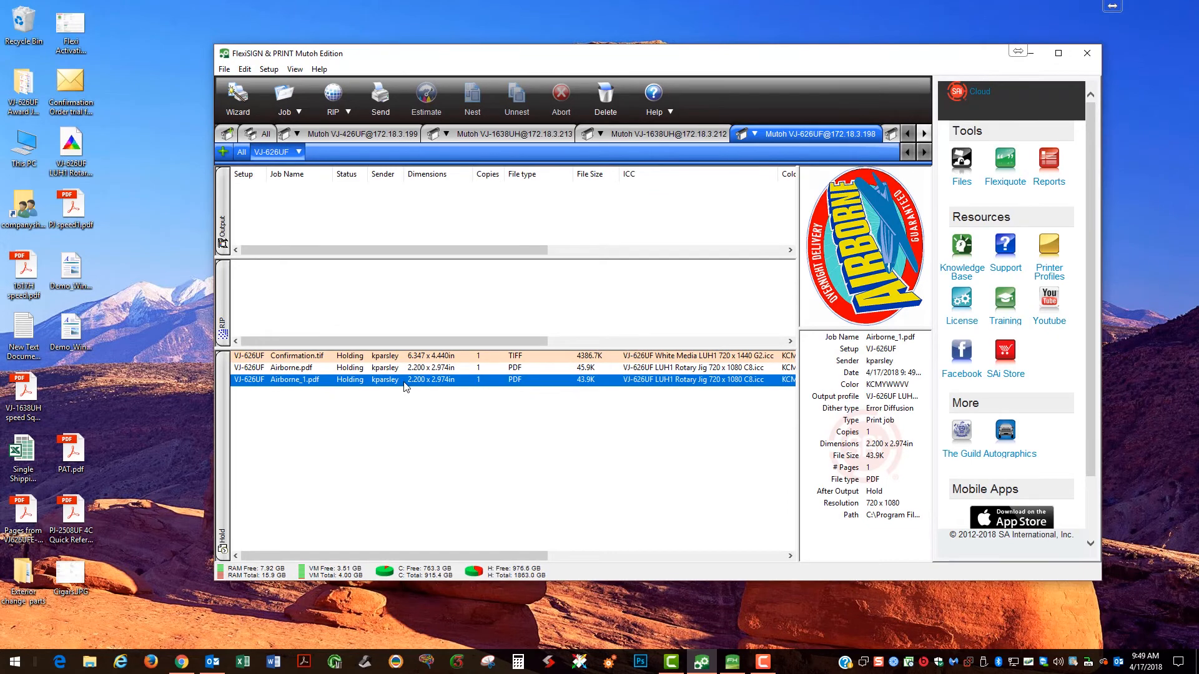
View Job Properties of the held Airborne_1.pdf, confirming its 2.200 × 2.974 in size.
double_click(295, 380)
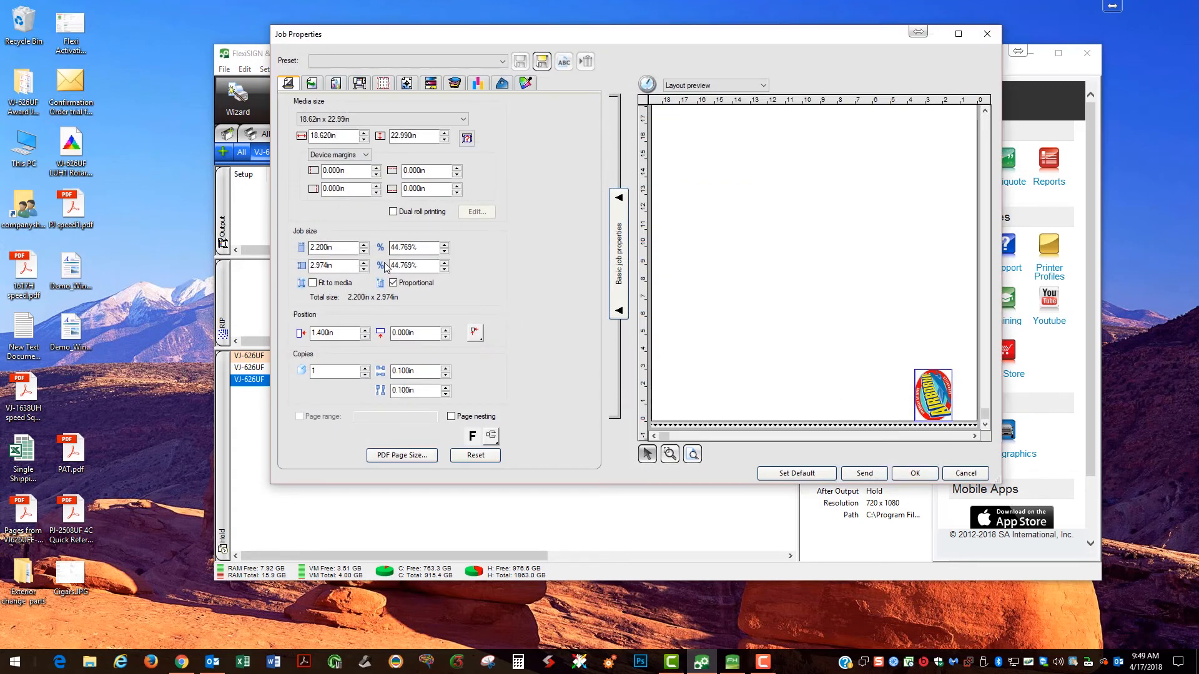
mouse_move(447, 107)
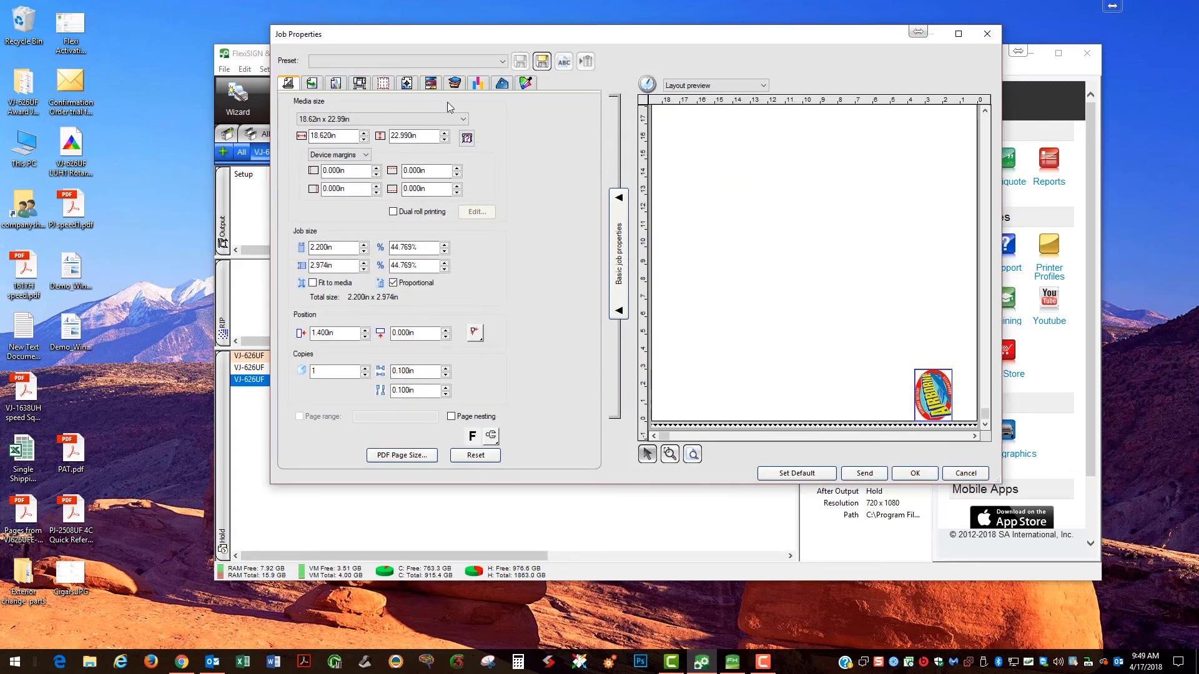
mouse_move(516, 175)
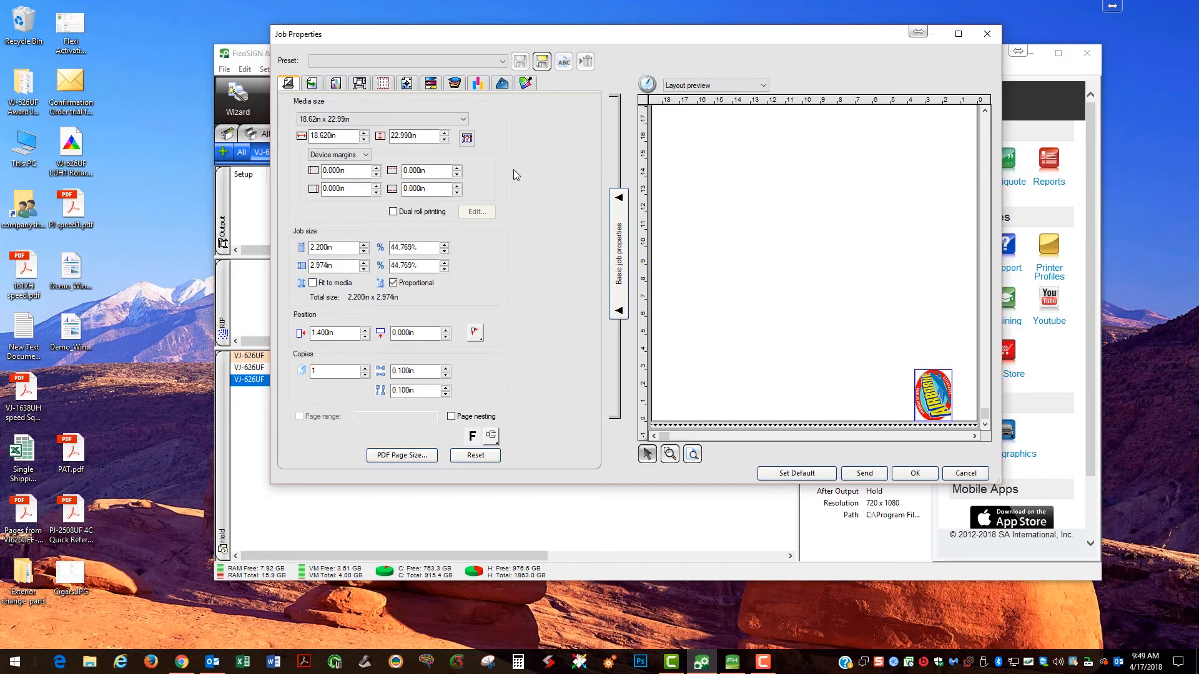